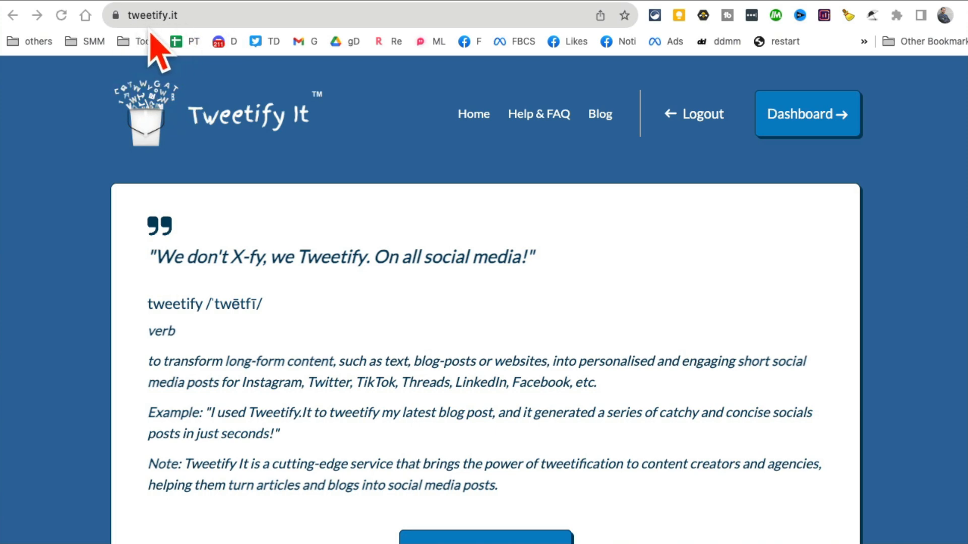
mouse_move(214, 50)
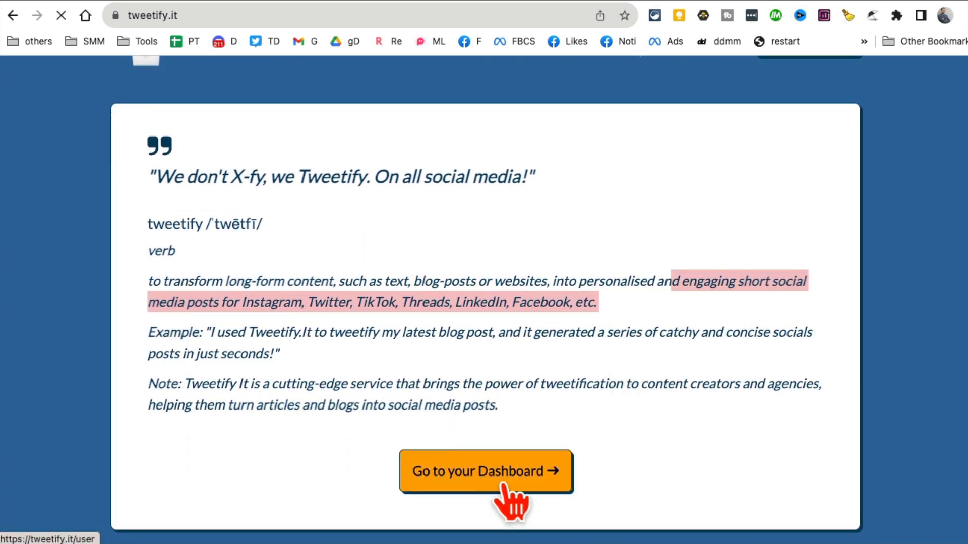
Step: Go to the Tweetify It account dashboard from the home page
left_click(486, 470)
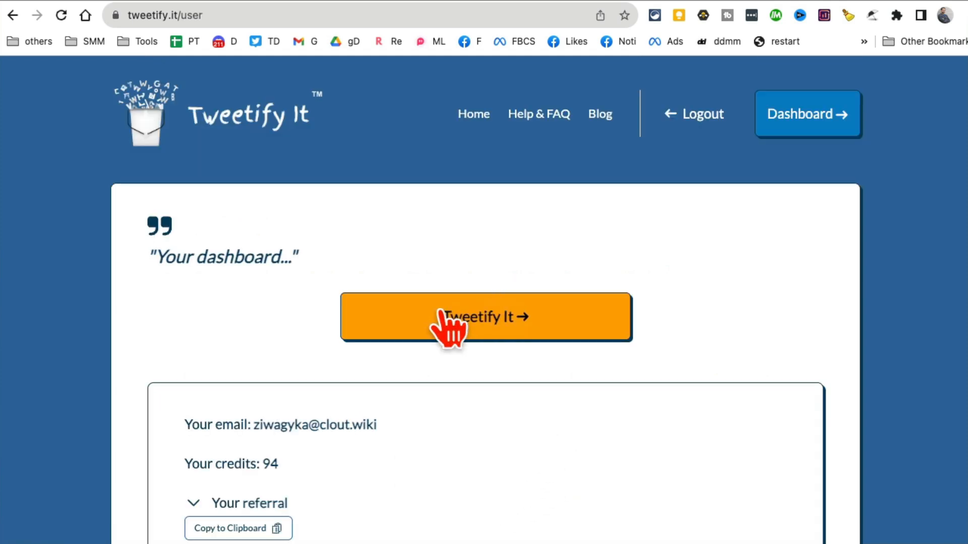
Step: Start a new Tweetify It post from text or URL, then navigate to socialmediatoday.com
left_click(485, 317)
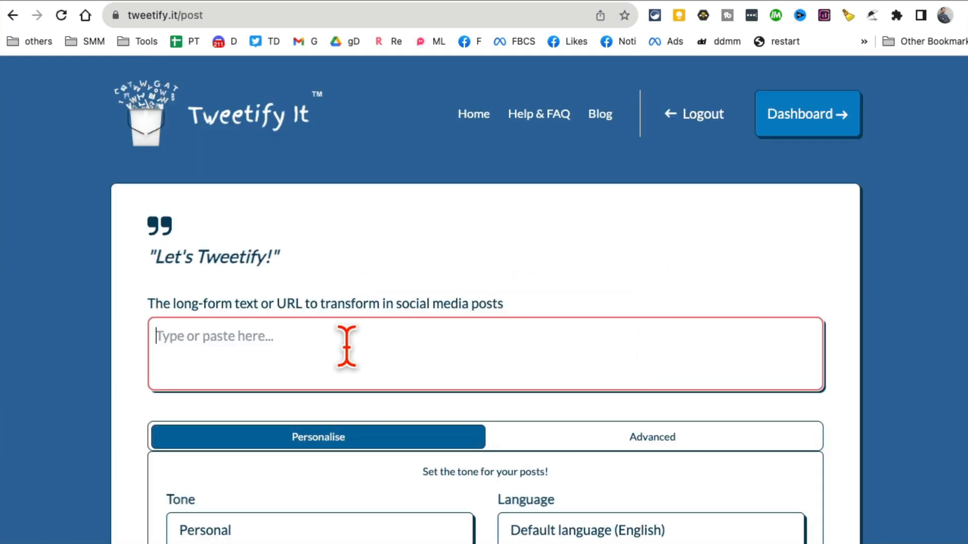
scroll("down", 3)
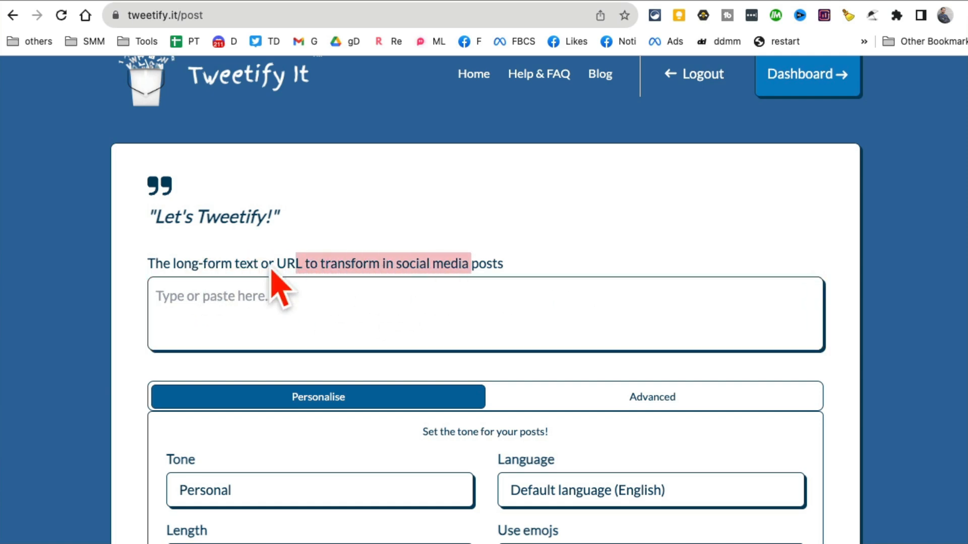
type("socialmediatoday.com")
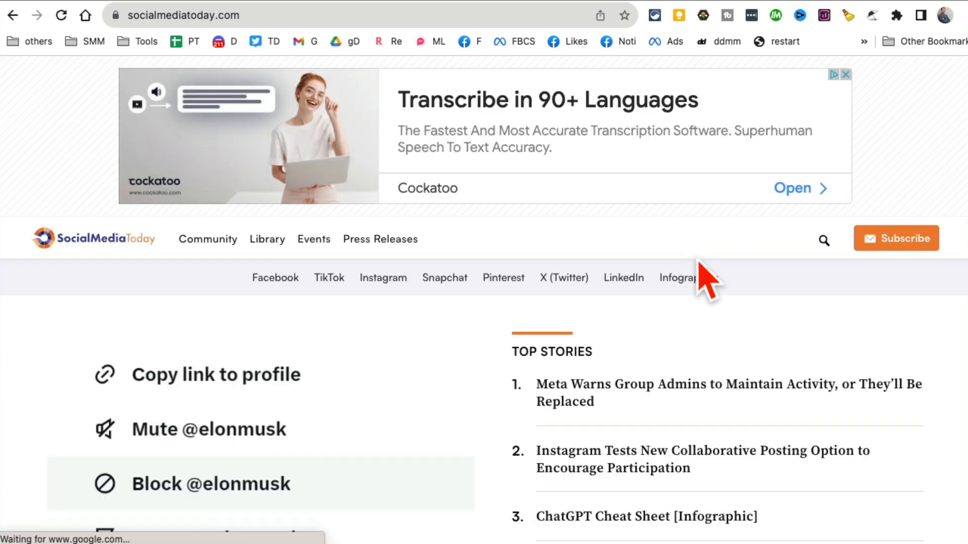
Step: Open the Social Media Today article about X's block functionality
scroll("down", 3)
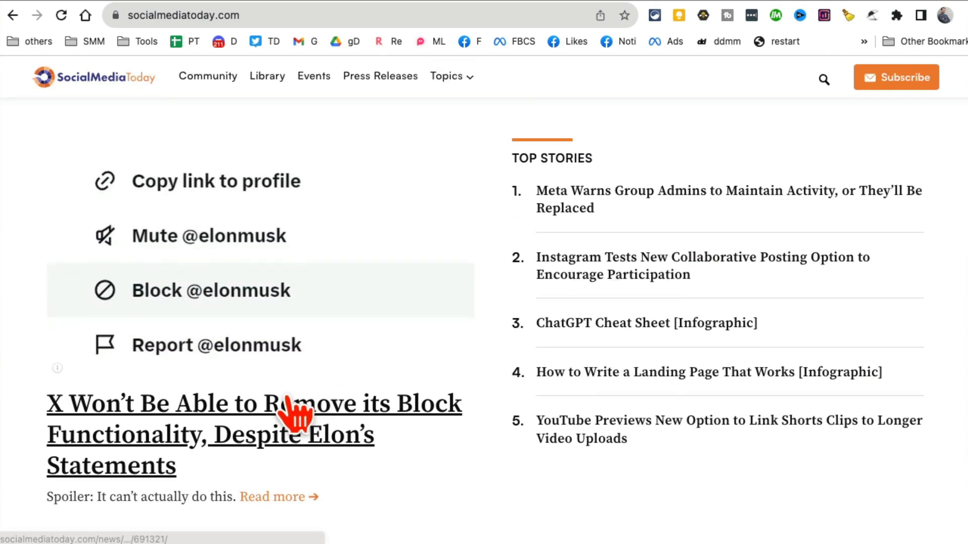
left_click(247, 404)
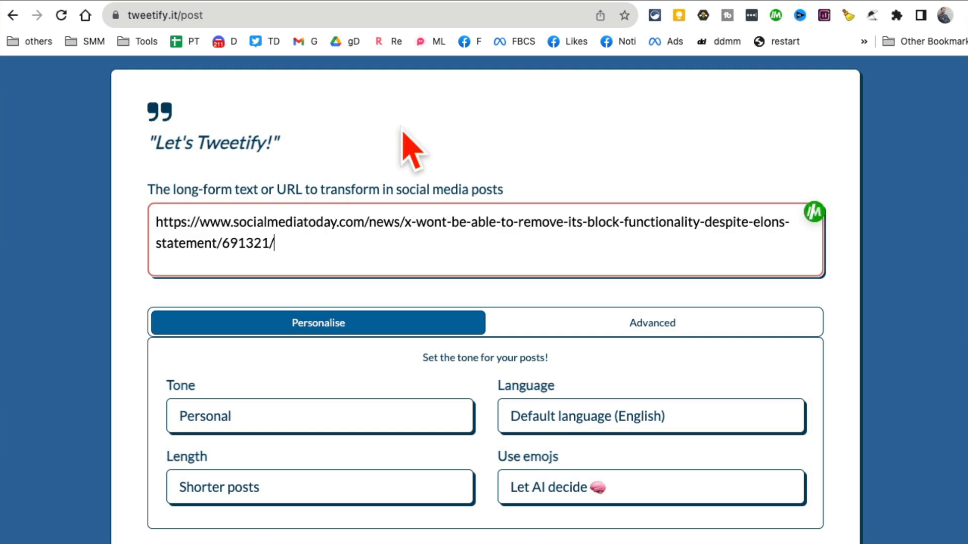
mouse_move(278, 210)
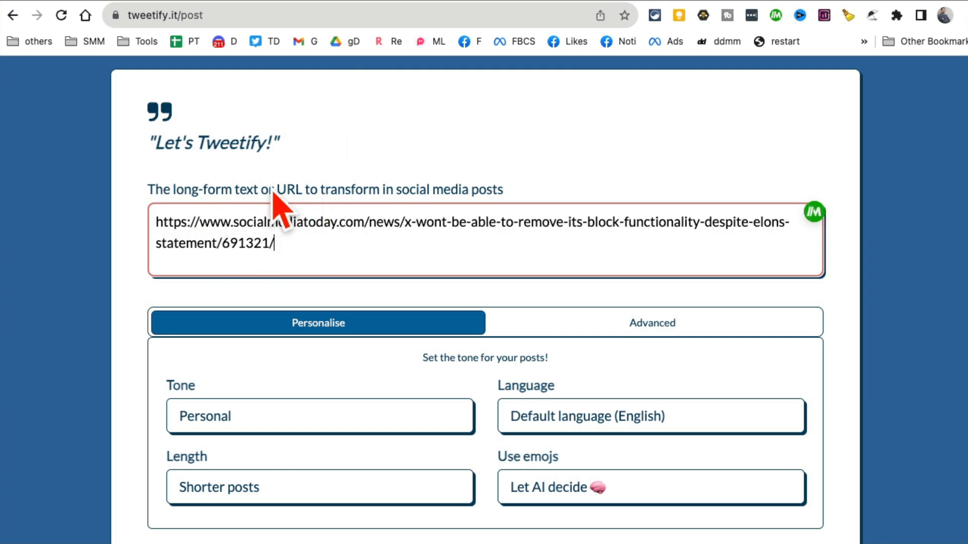
mouse_move(516, 235)
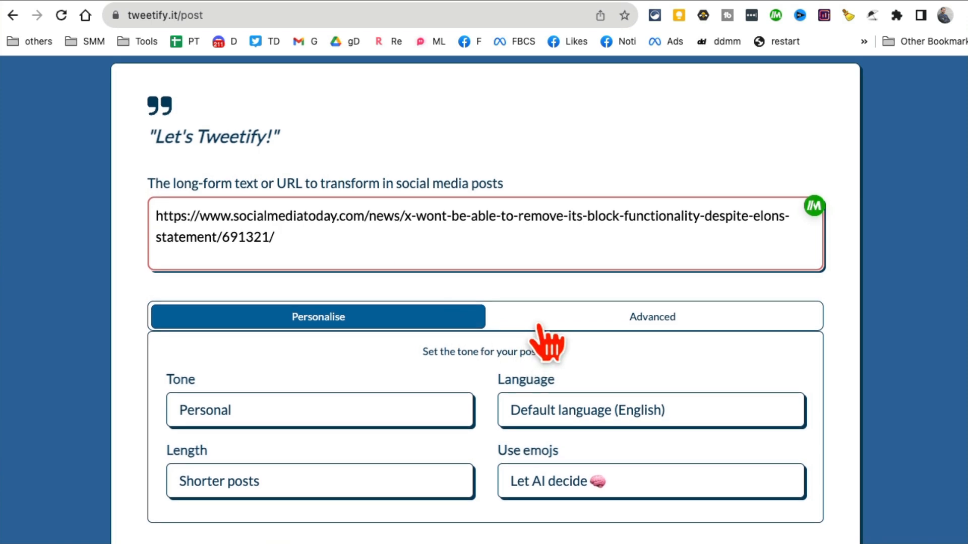
Step: Review post length choices and turn emojis on for the generated posts
scroll("down", 3)
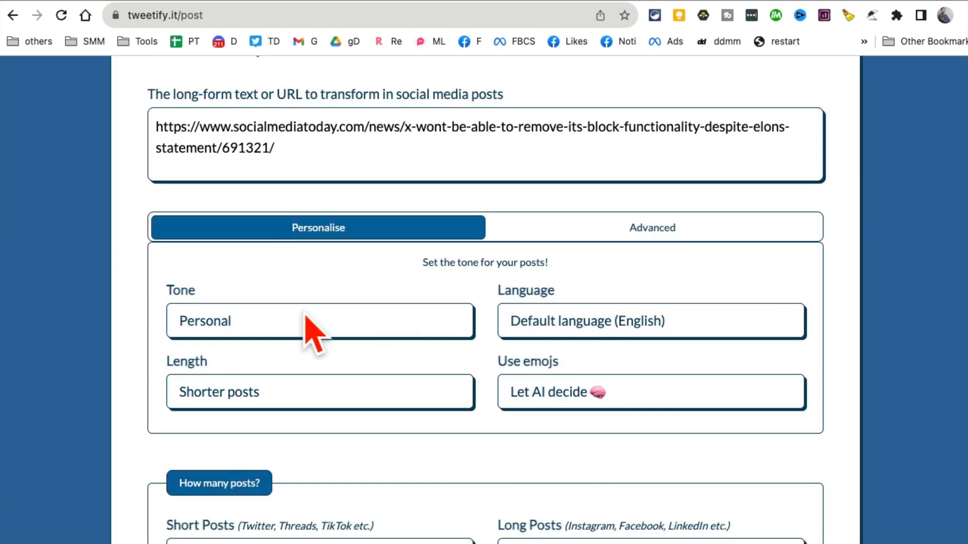
left_click(319, 391)
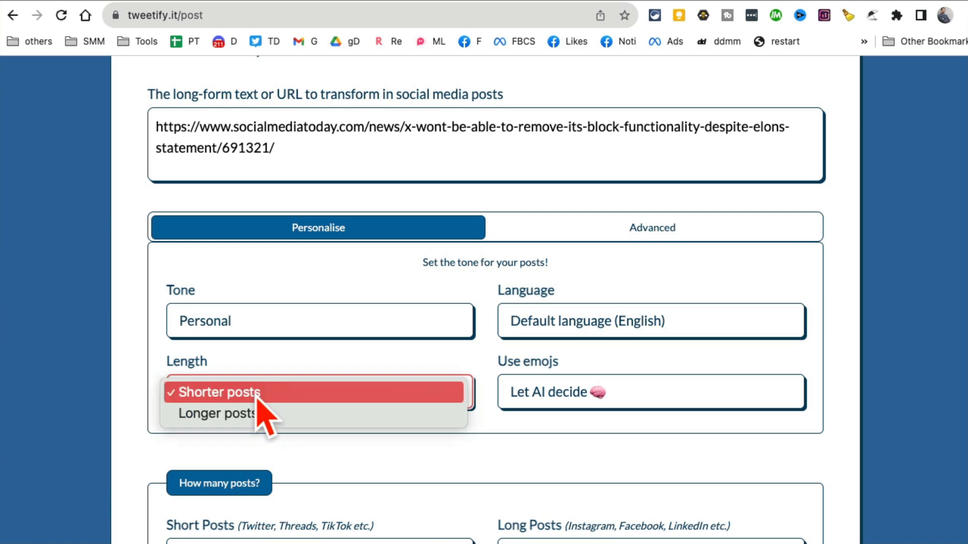
left_click(650, 393)
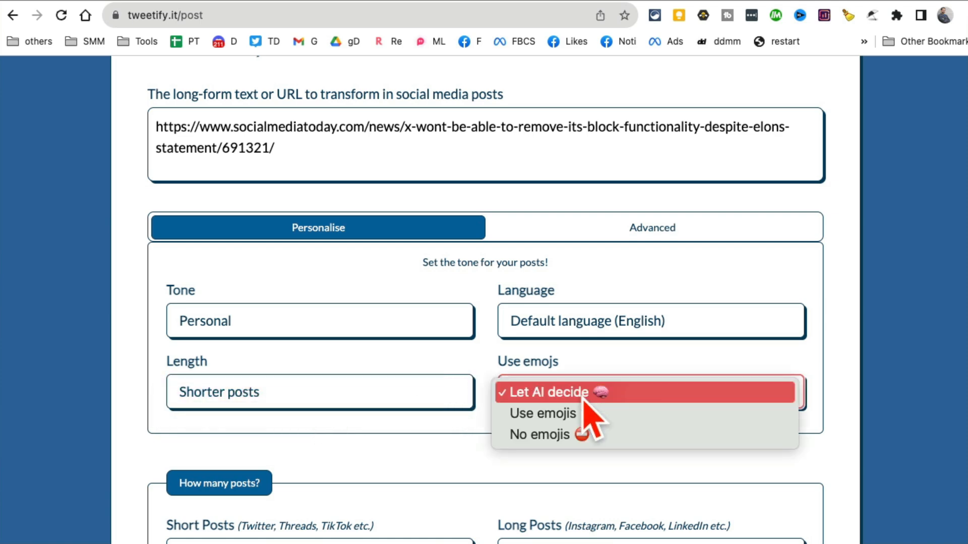
left_click(541, 414)
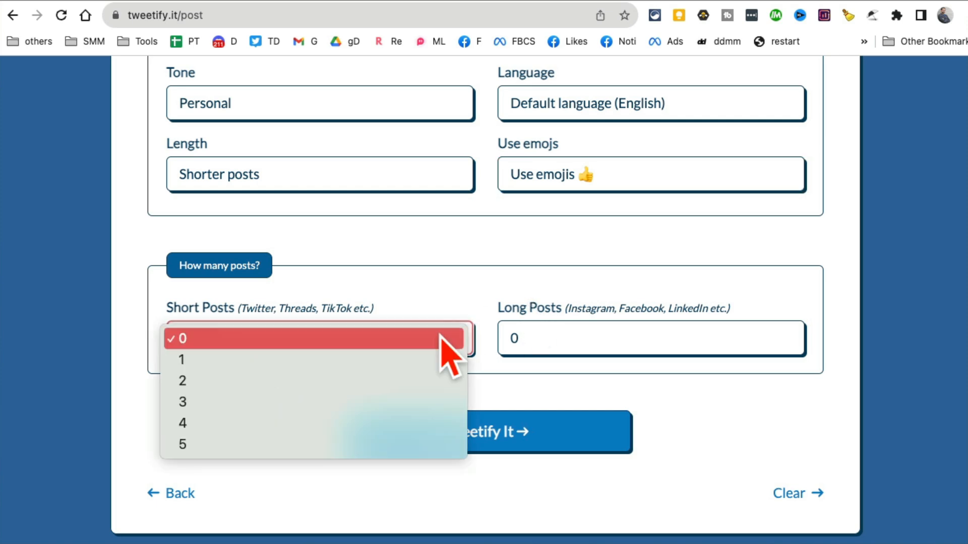
Step: Request one short post and keep long posts at 0
left_click(182, 359)
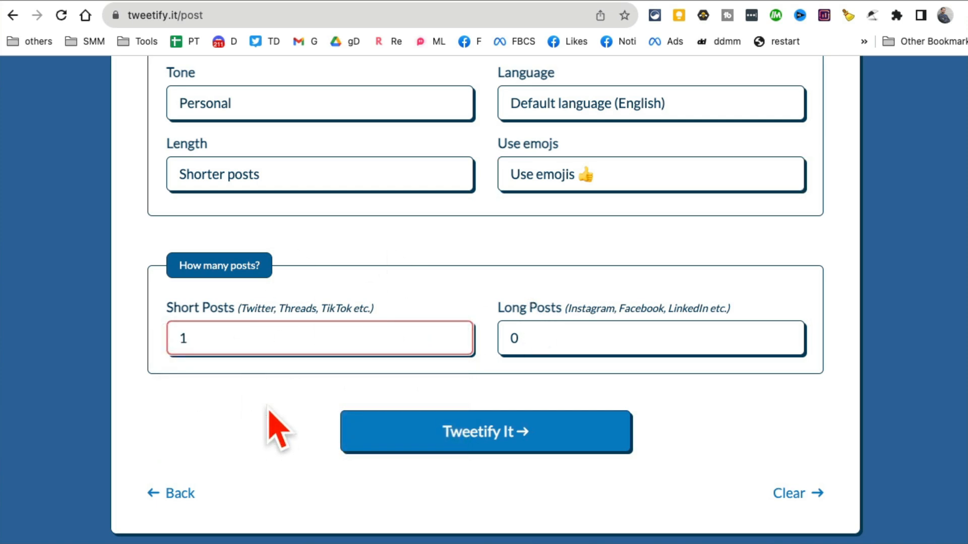
mouse_move(315, 363)
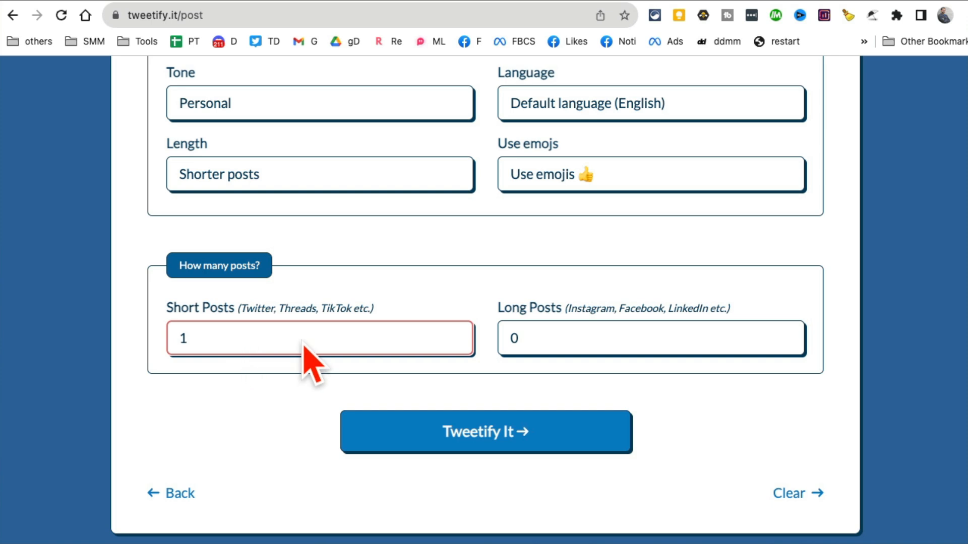
left_click(650, 339)
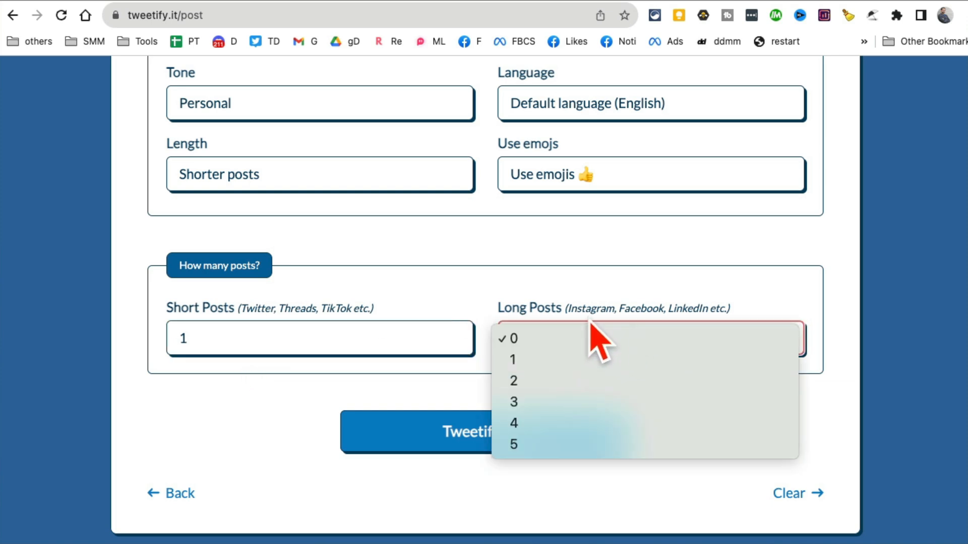
left_click(508, 339)
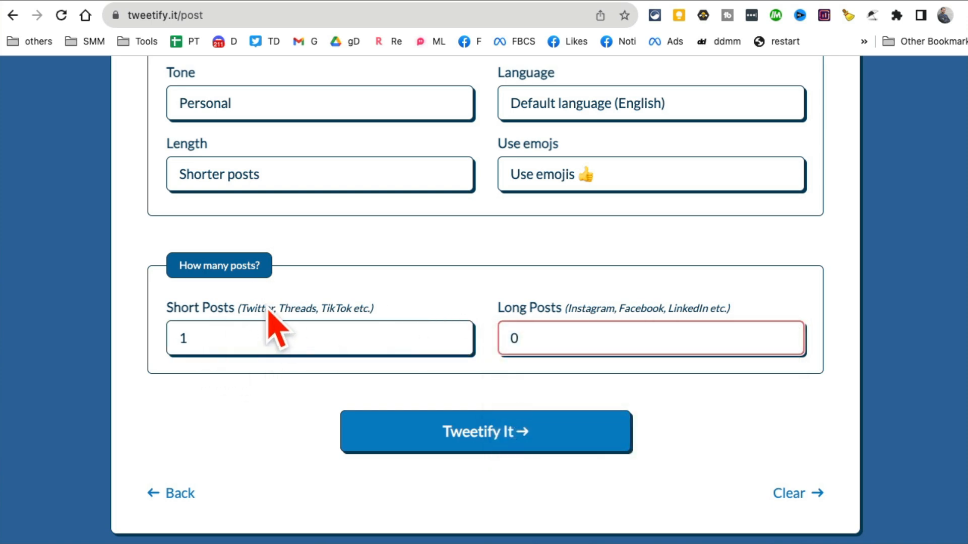
mouse_move(296, 439)
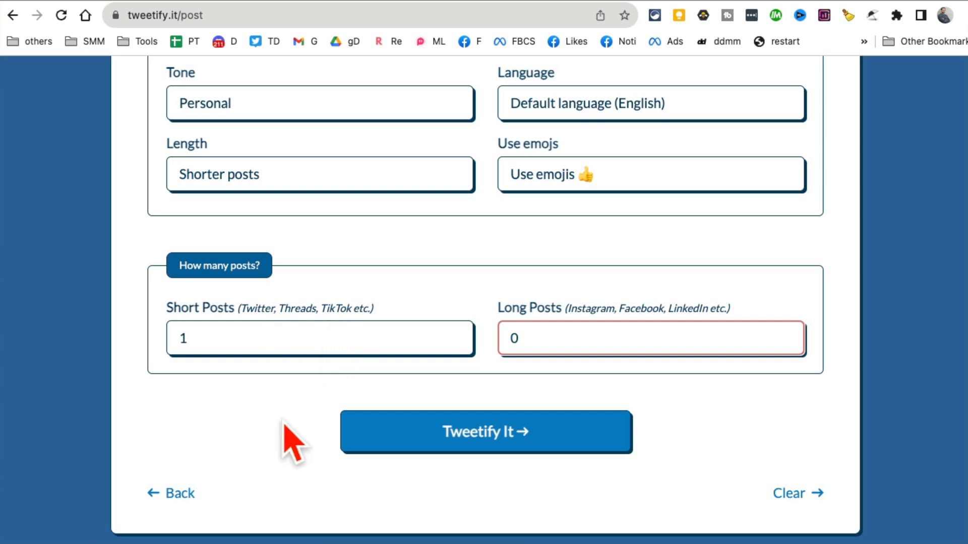
Step: Generate posts from the article link and copy the short post to the clipboard
left_click(485, 432)
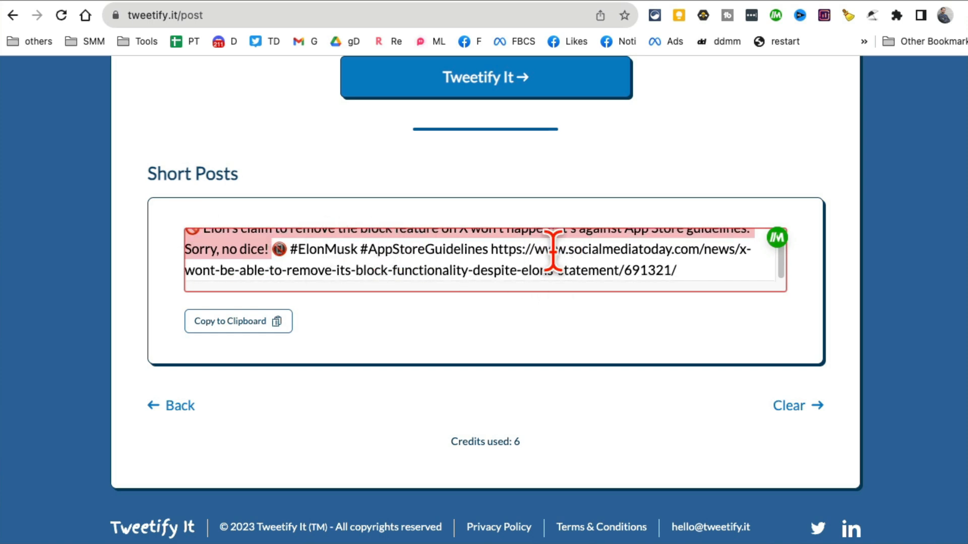
left_click(238, 320)
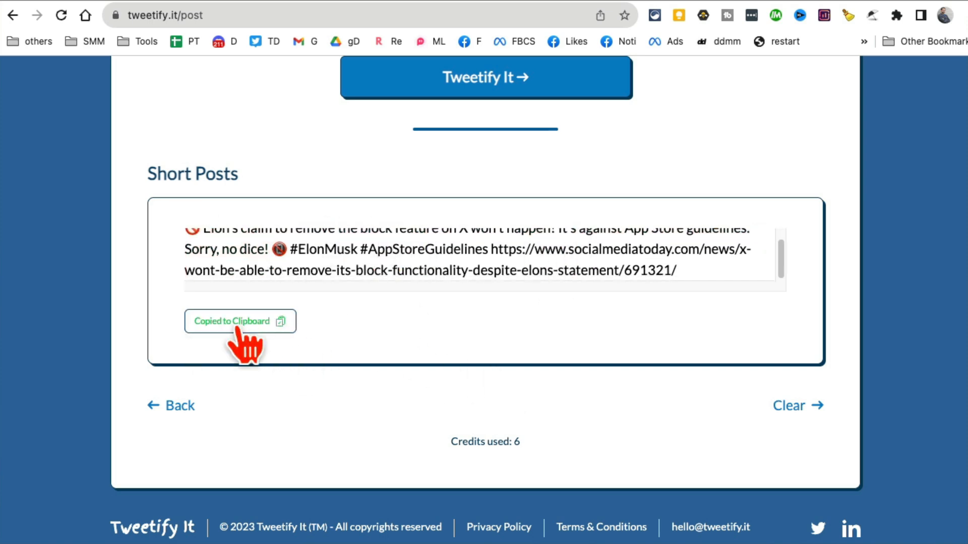
scroll("up", 3)
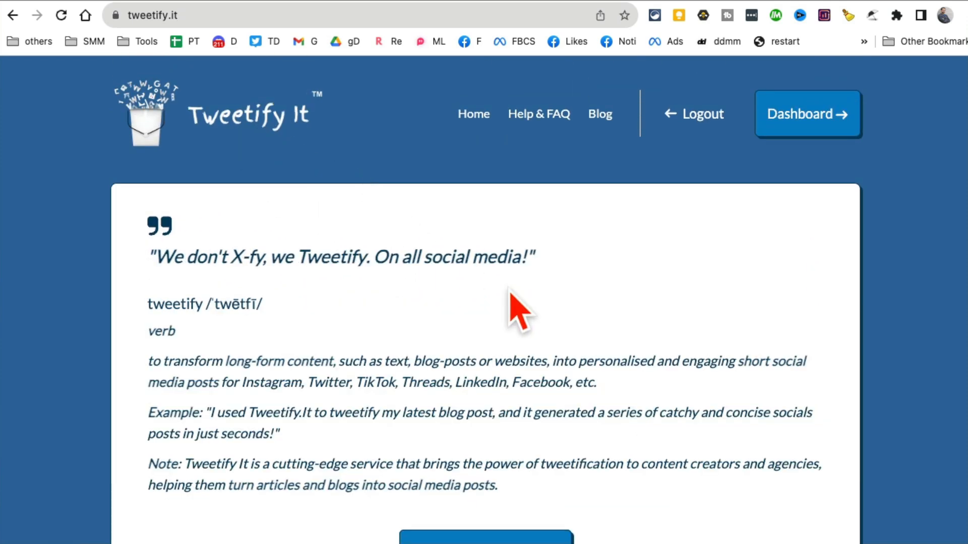
mouse_move(198, 15)
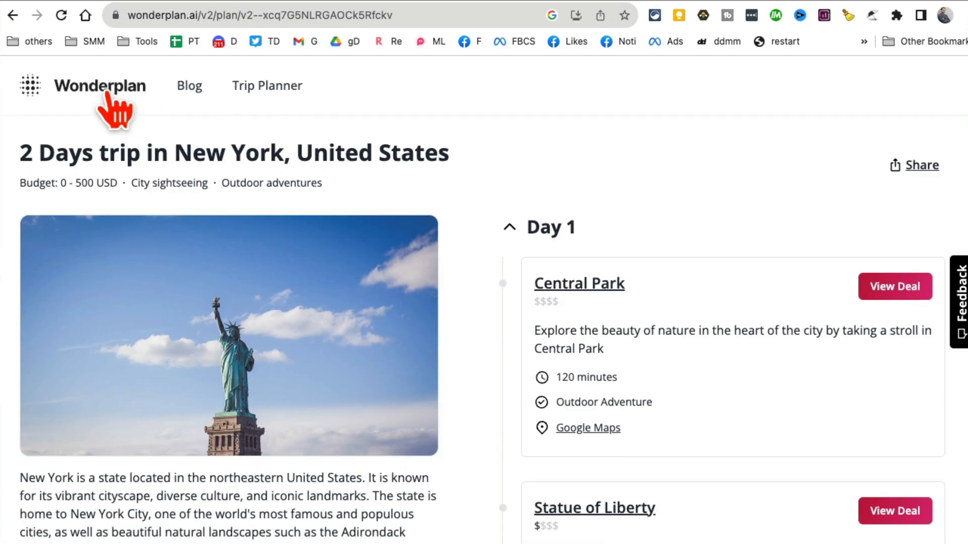
Step: Return to Wonderplan's home page via its logo
left_click(100, 86)
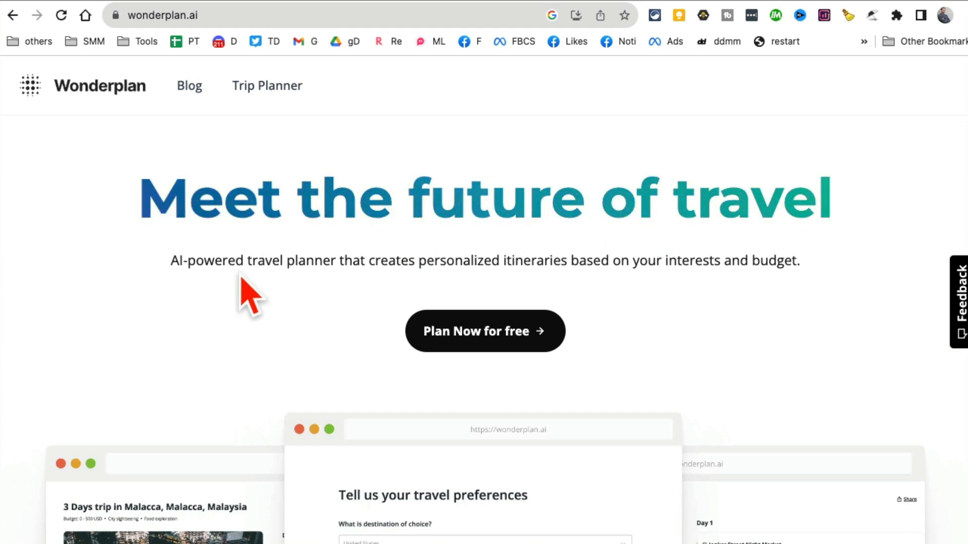
mouse_move(289, 322)
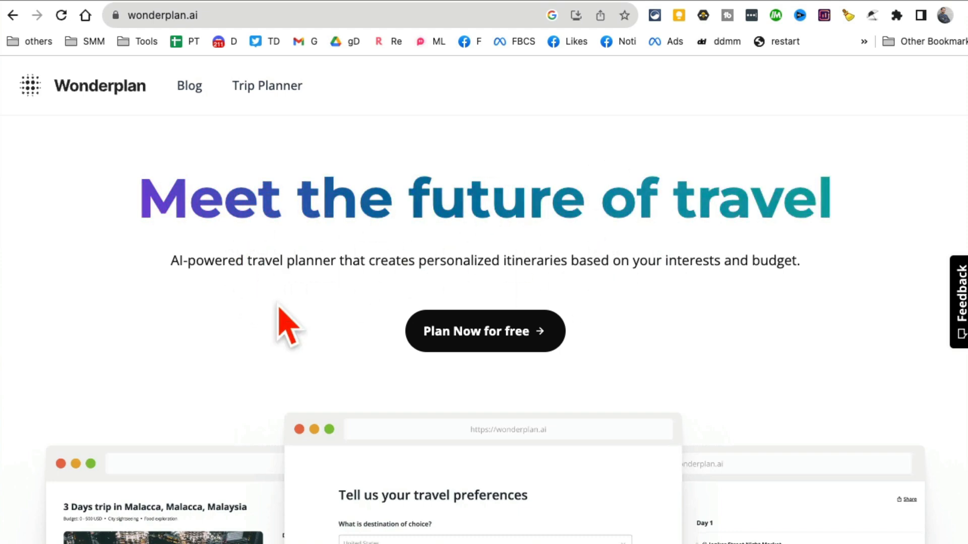
mouse_move(573, 361)
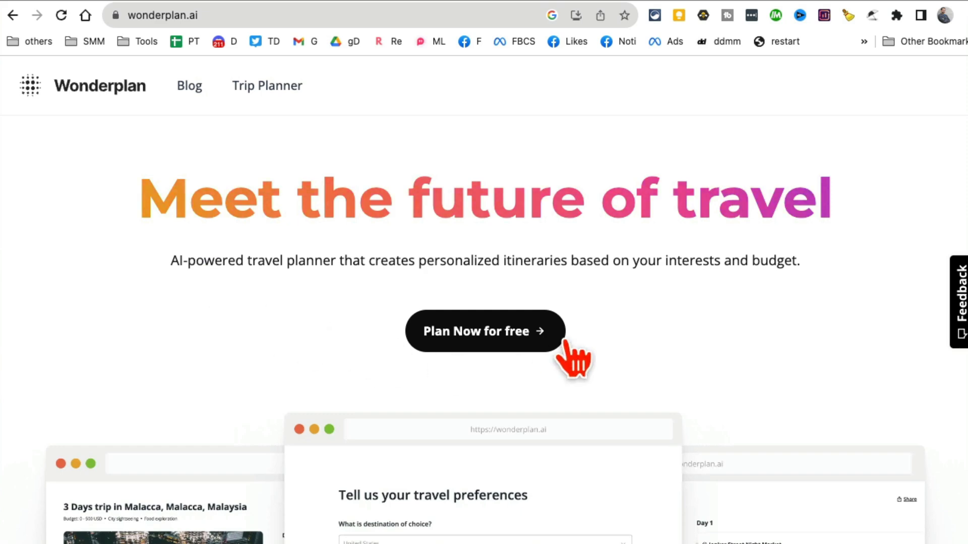
Step: Start a new trip with destination New York, United States and travel date 31-08-2023
left_click(485, 331)
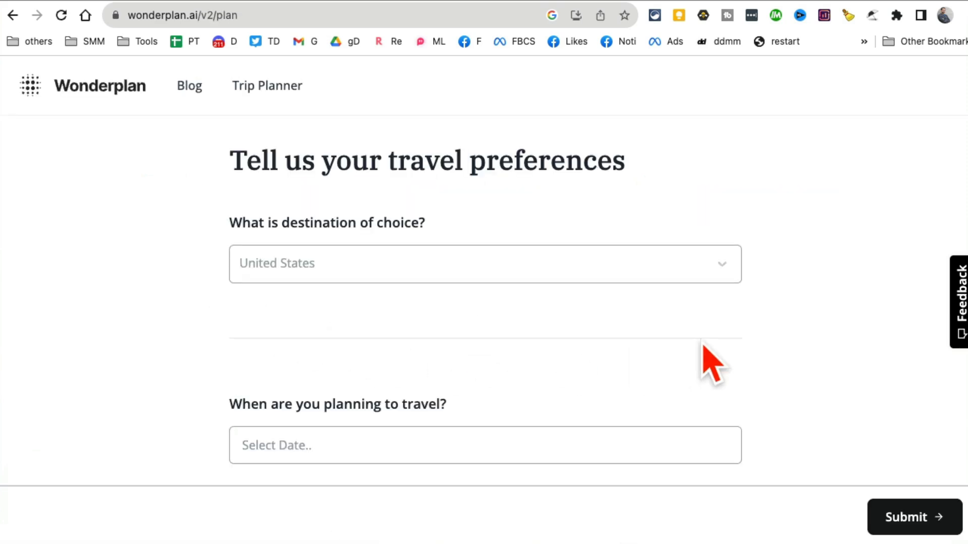
mouse_move(710, 364)
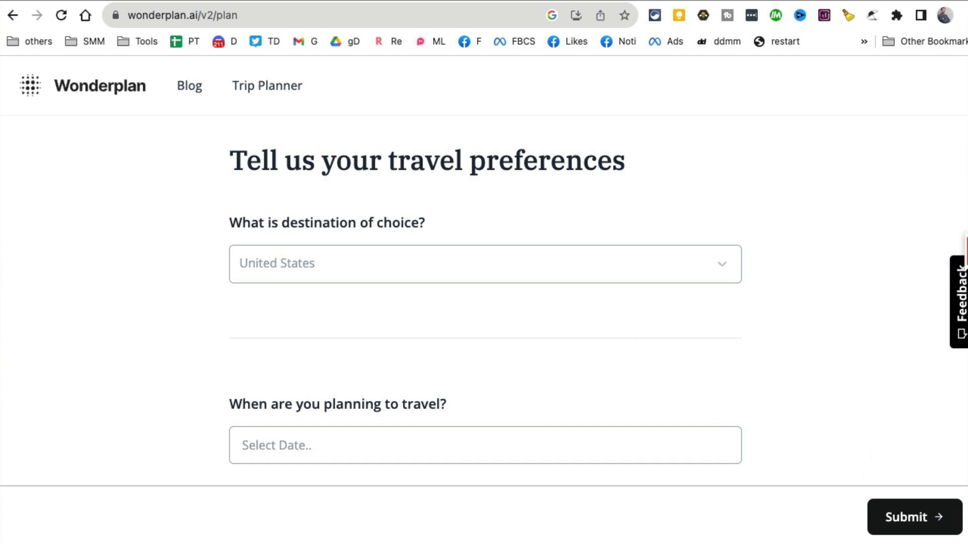
mouse_move(450, 291)
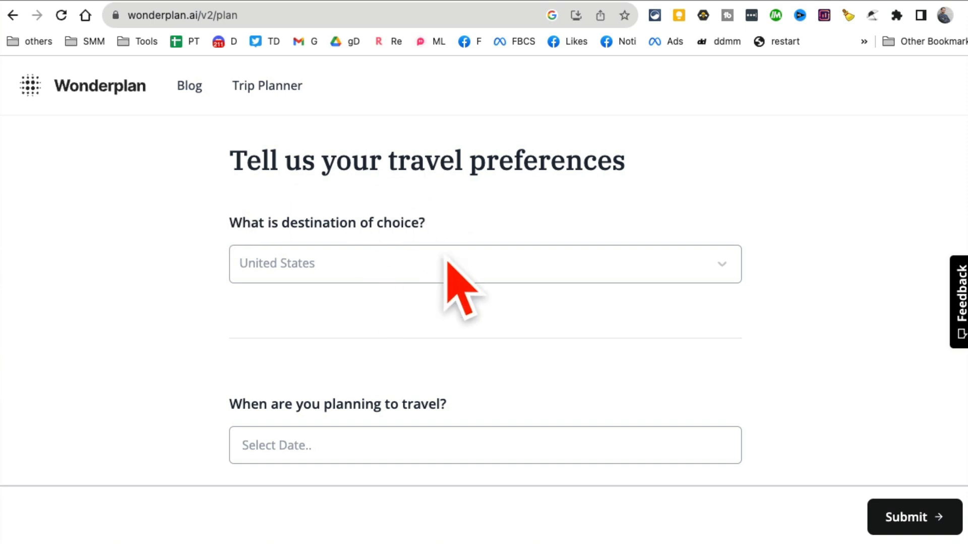
mouse_move(436, 241)
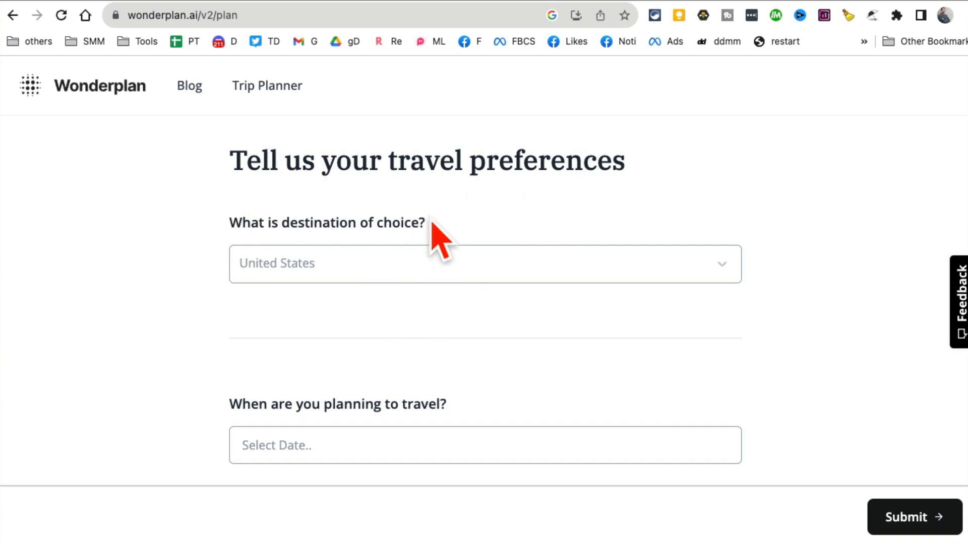
type("n")
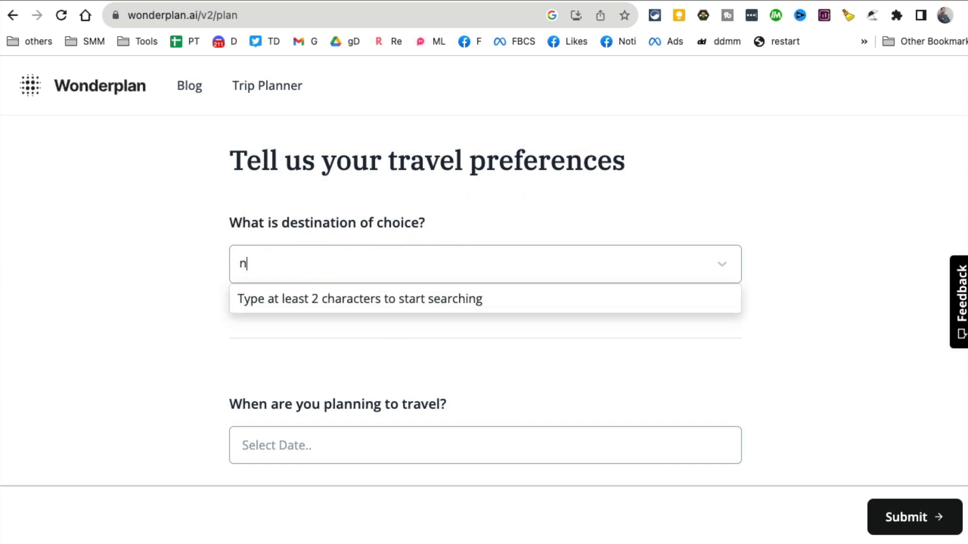
type("ew yor")
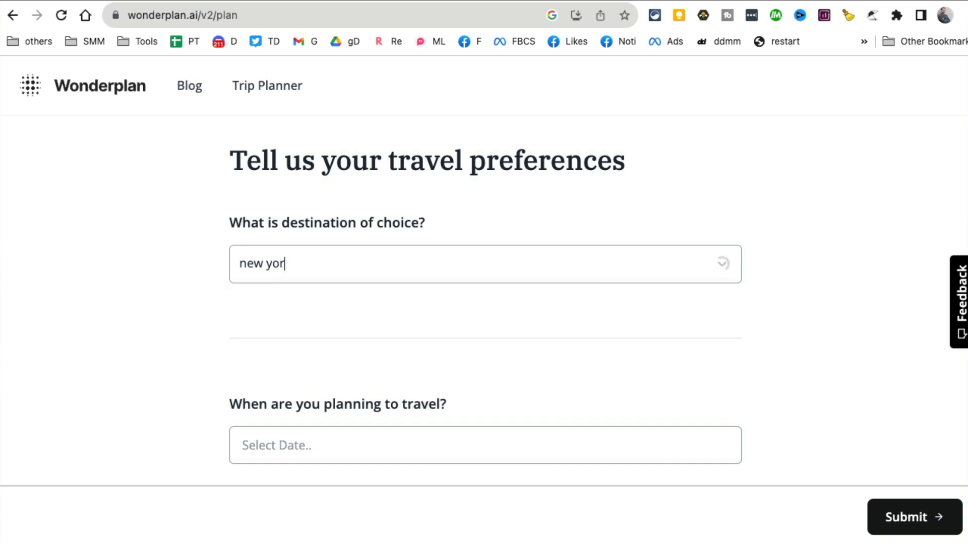
type("k")
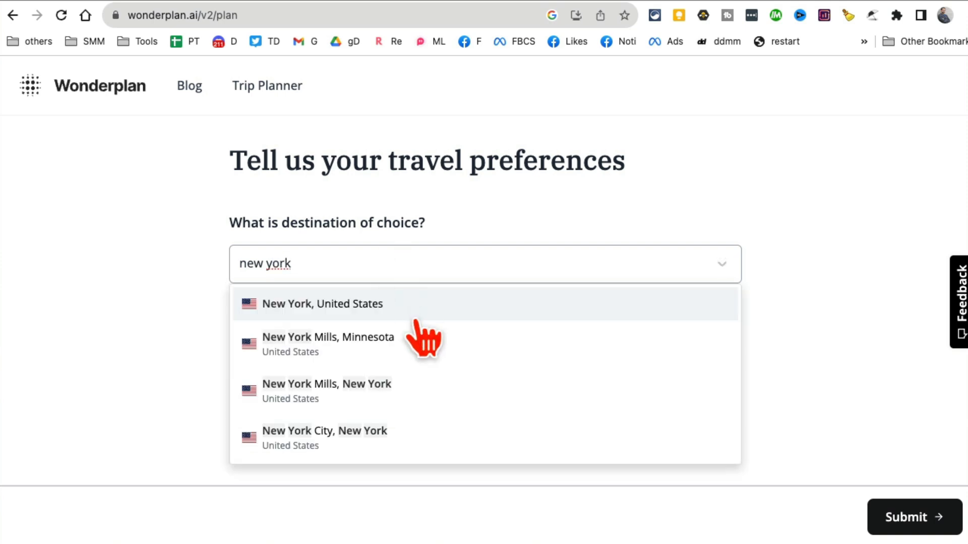
left_click(323, 304)
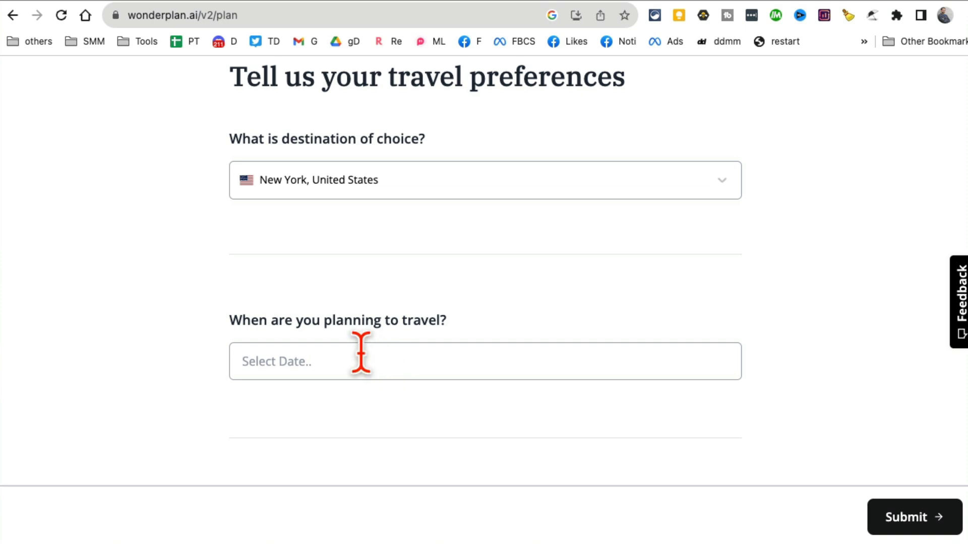
type("31-08-2023")
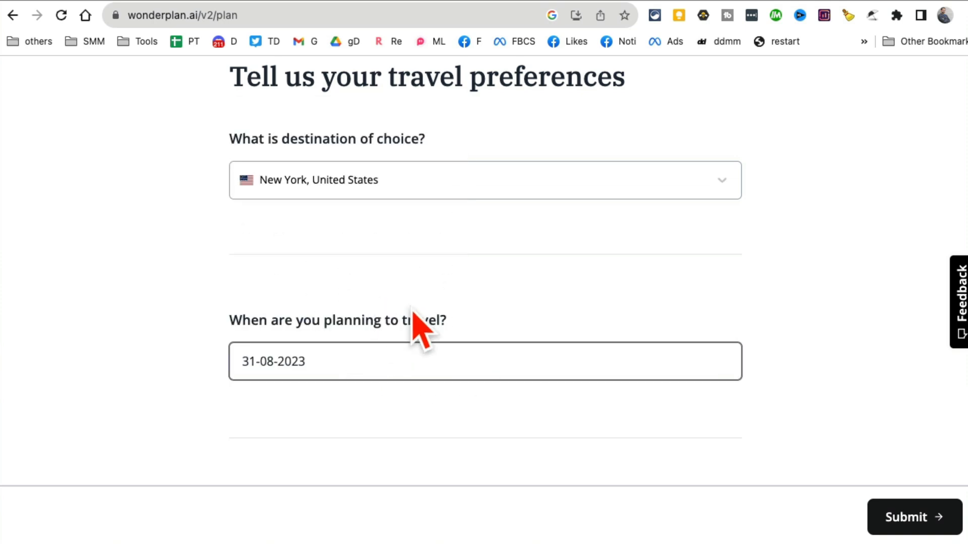
Step: Set the trip to 2 days with low budget, travelling solo
scroll("down", 3)
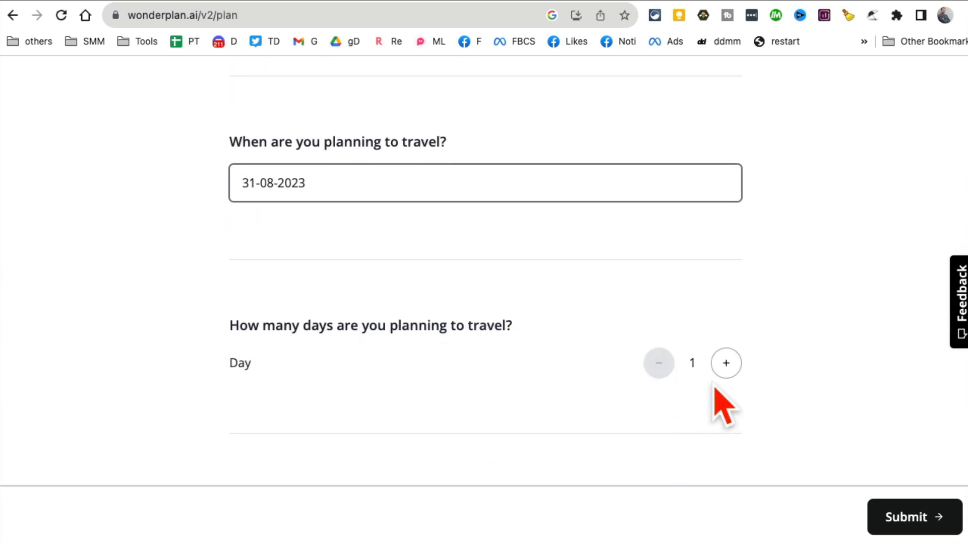
left_click(726, 362)
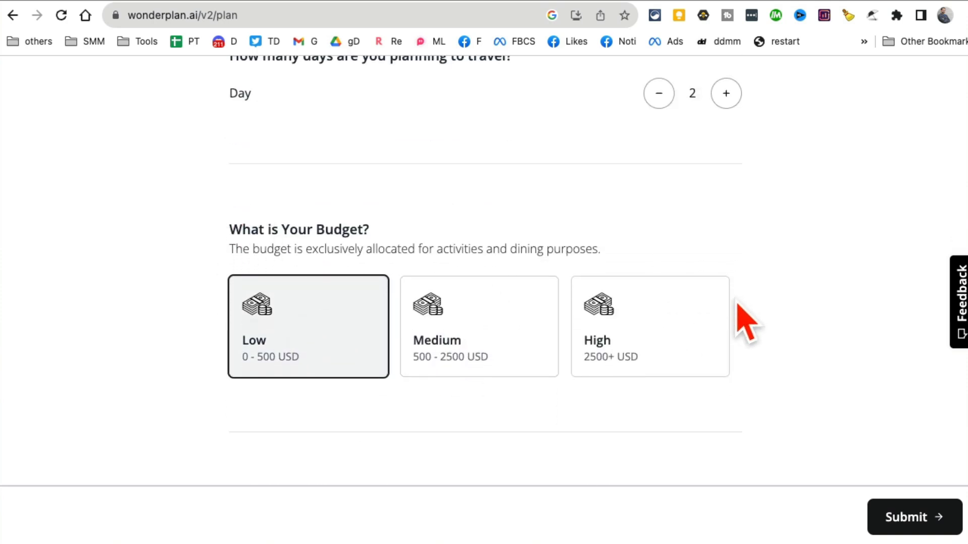
scroll("down", 3)
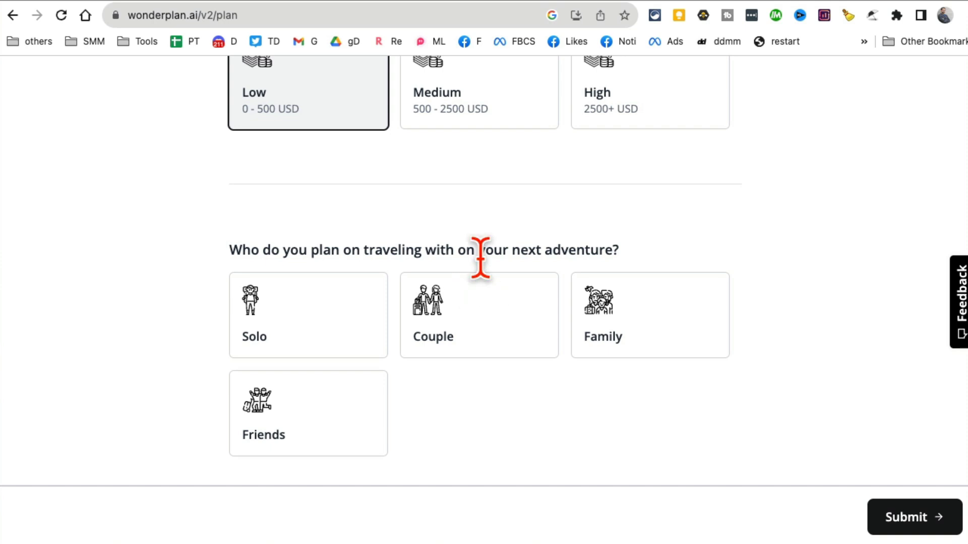
mouse_move(346, 296)
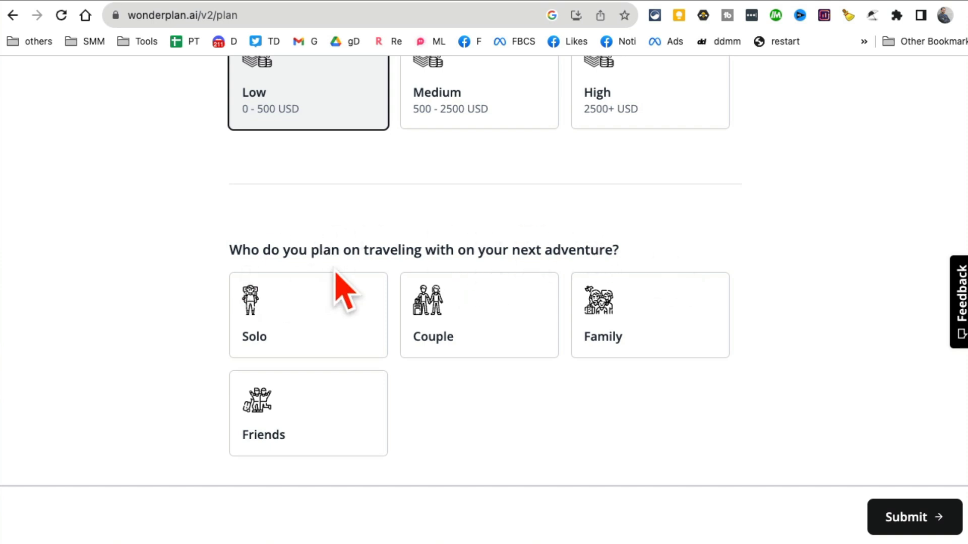
left_click(309, 316)
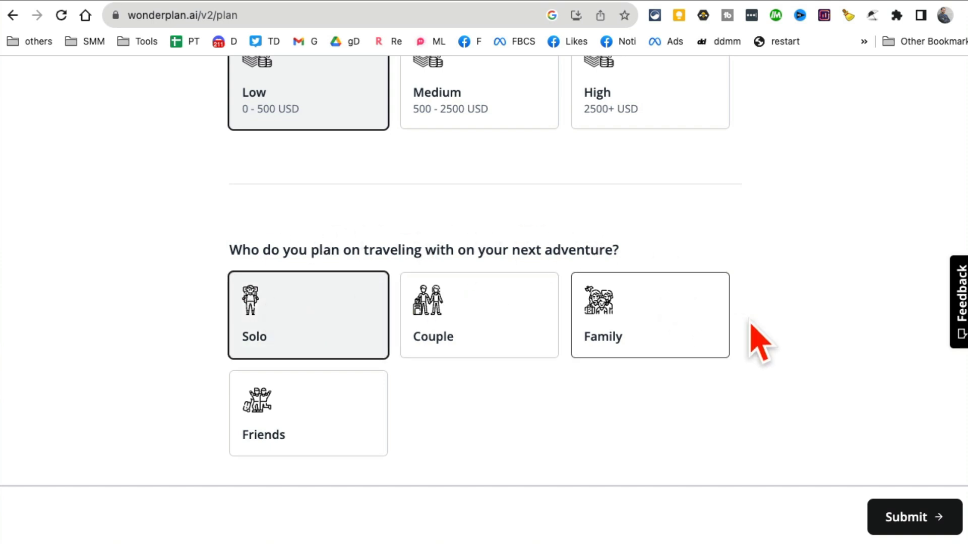
Step: Choose City sightseeing, Food exploration and Shopping with Halal and Vegetarian options, and submit
scroll("down", 3)
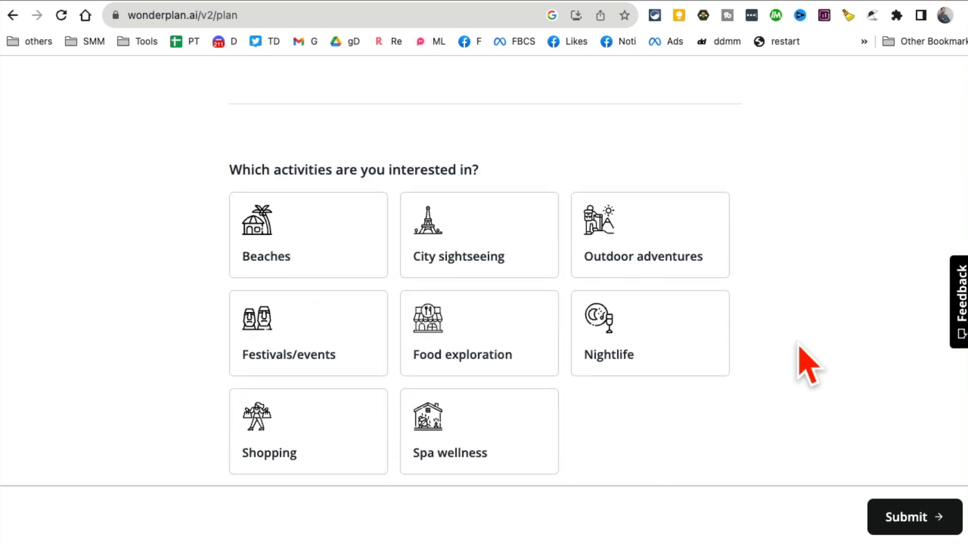
left_click(479, 235)
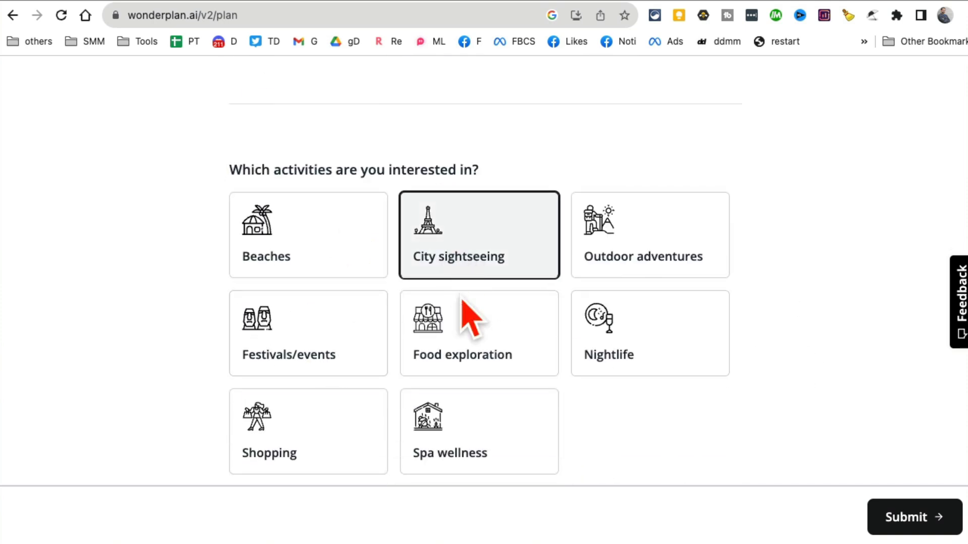
left_click(479, 334)
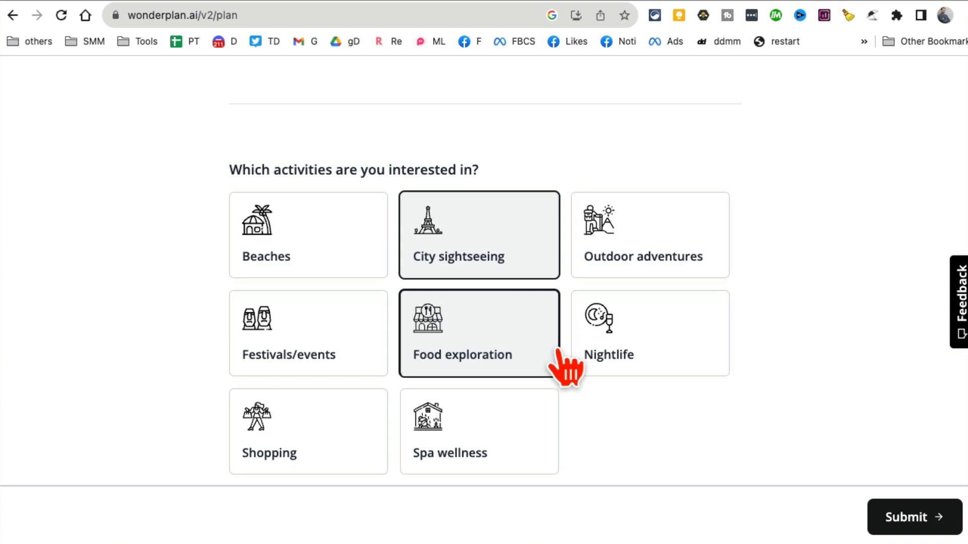
left_click(307, 431)
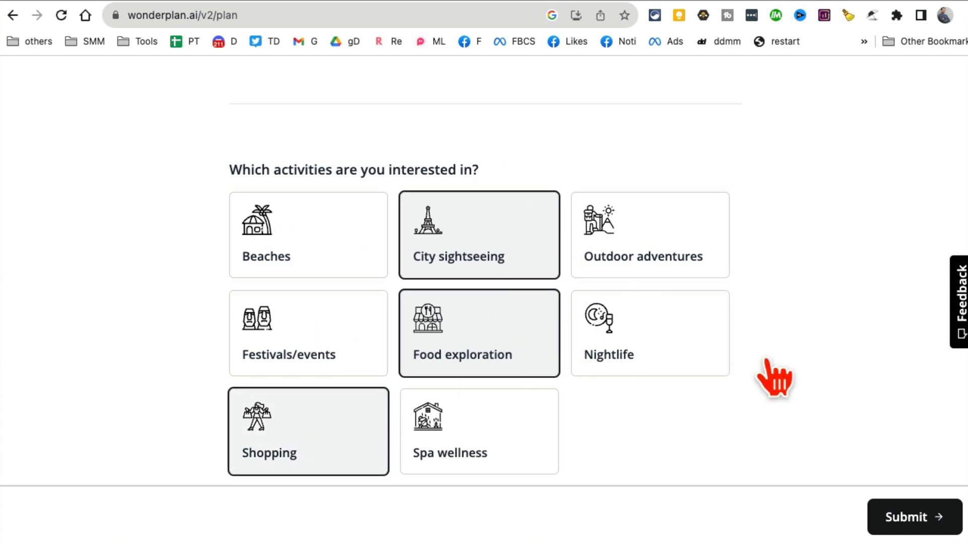
scroll("down", 3)
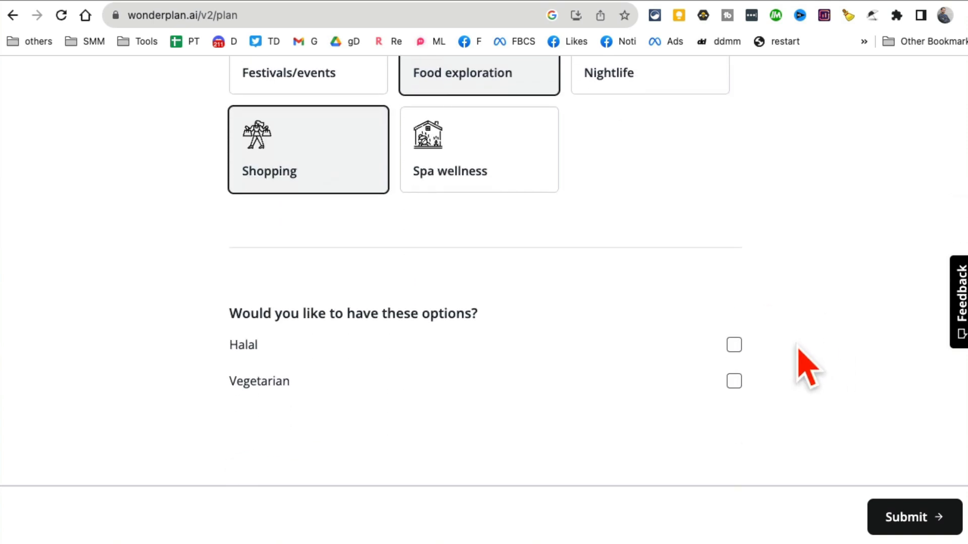
mouse_move(482, 346)
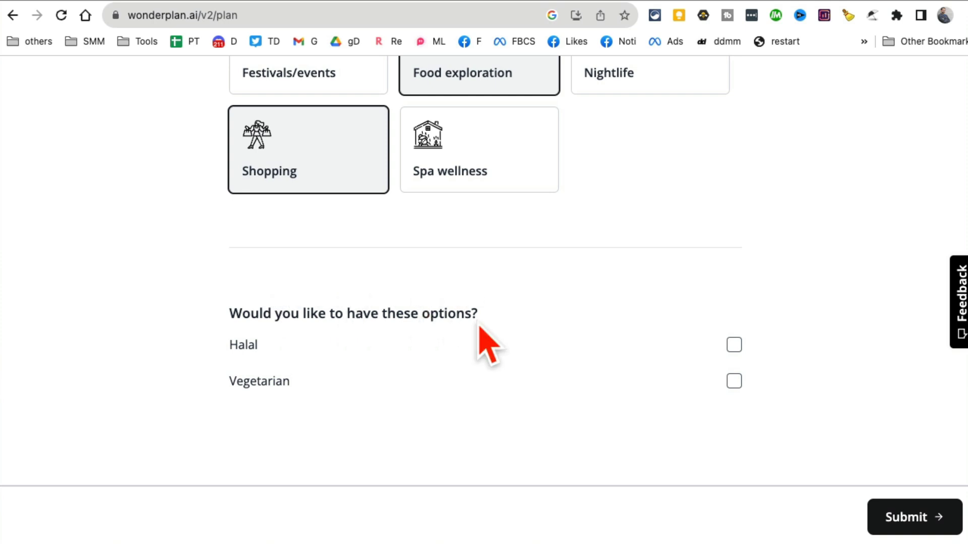
mouse_move(281, 333)
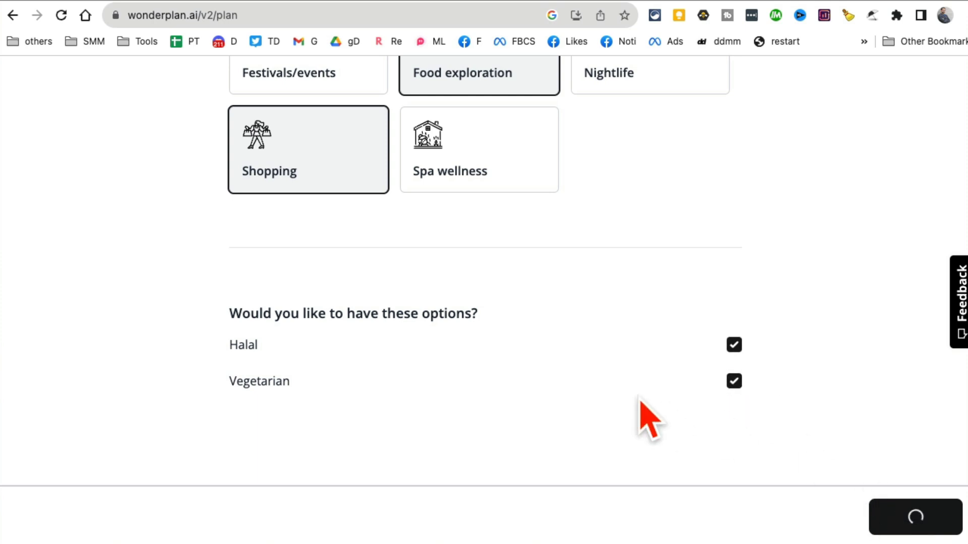
left_click(913, 517)
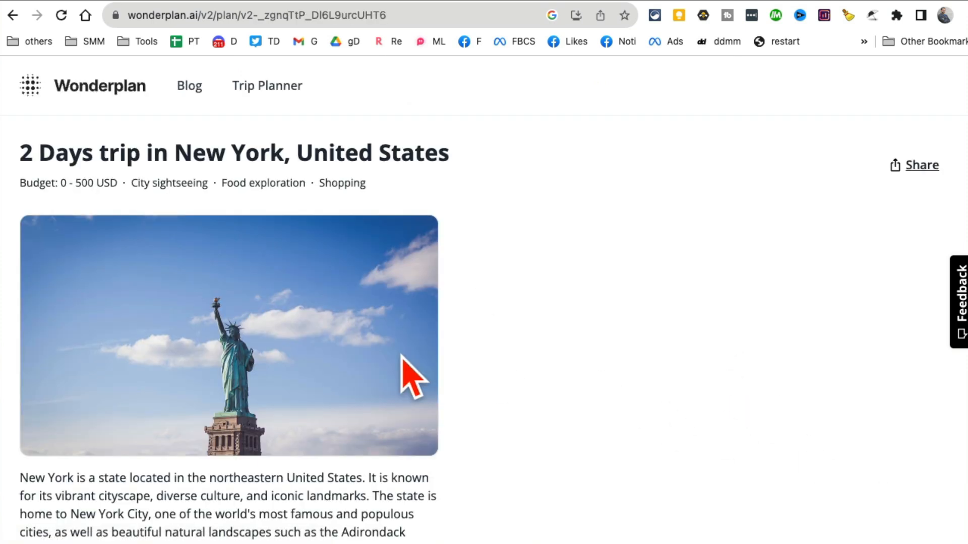
mouse_move(611, 344)
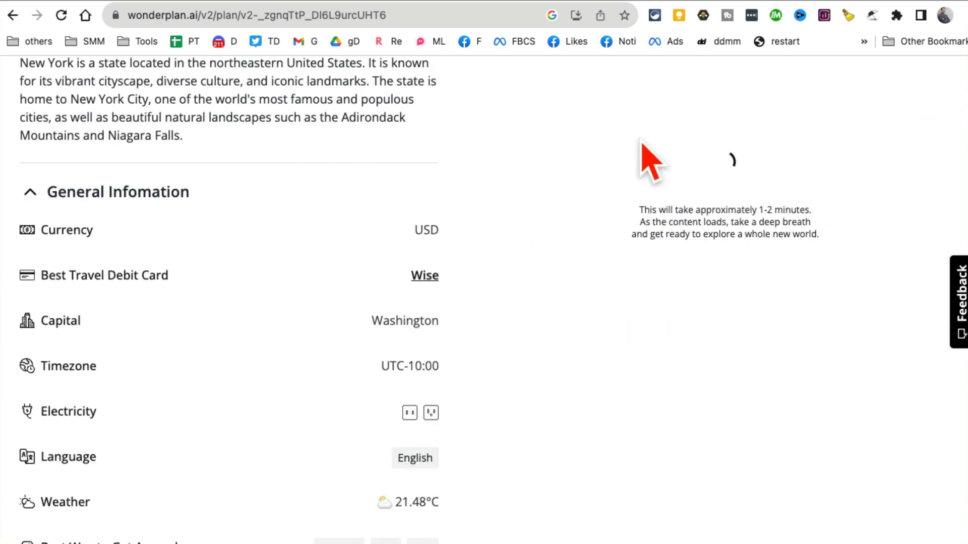
mouse_move(767, 284)
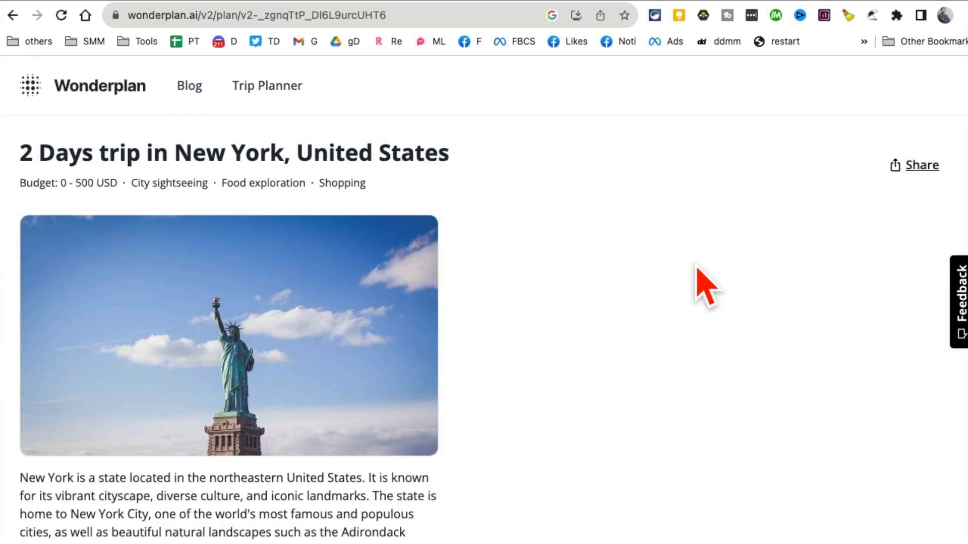
Step: Scroll through both itinerary days and cost estimates, then back to the top
scroll("down", 3)
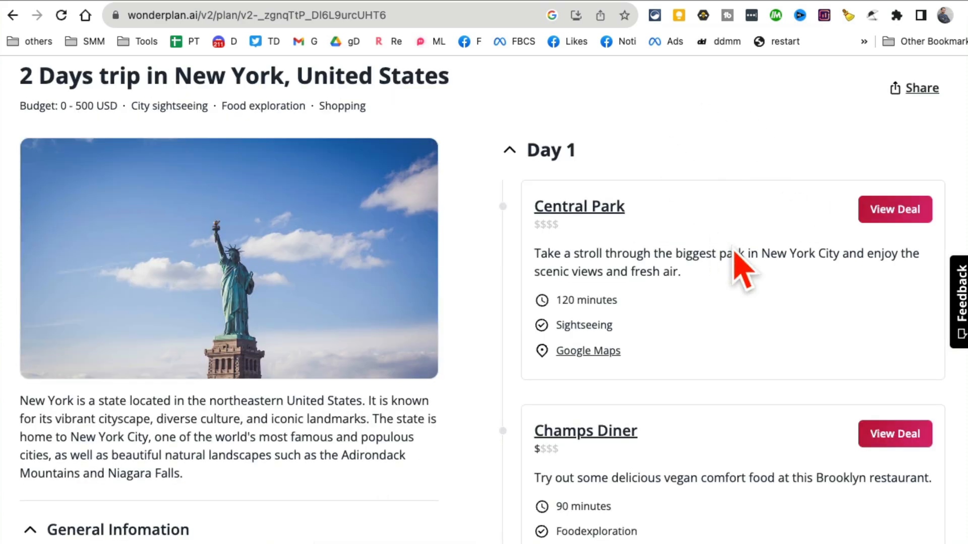
scroll("down", 3)
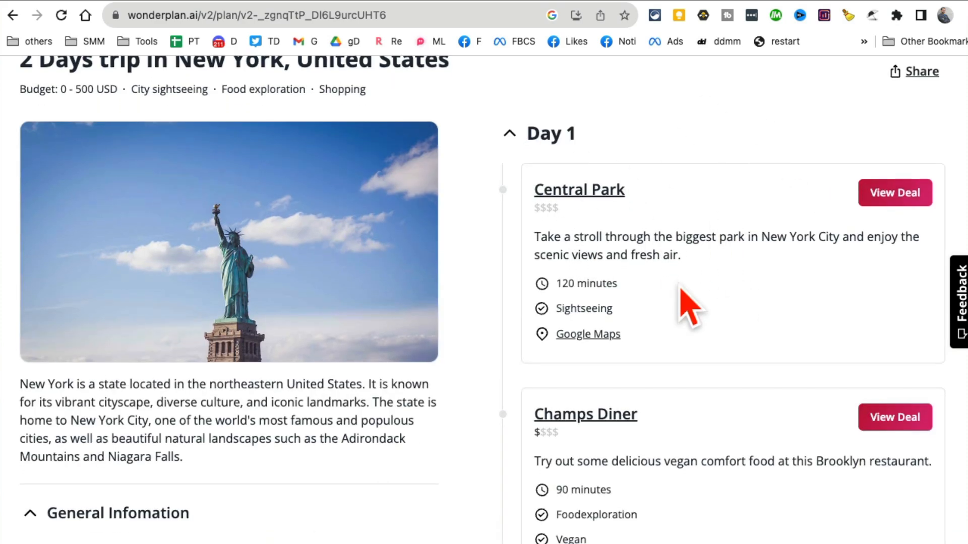
scroll("down", 3)
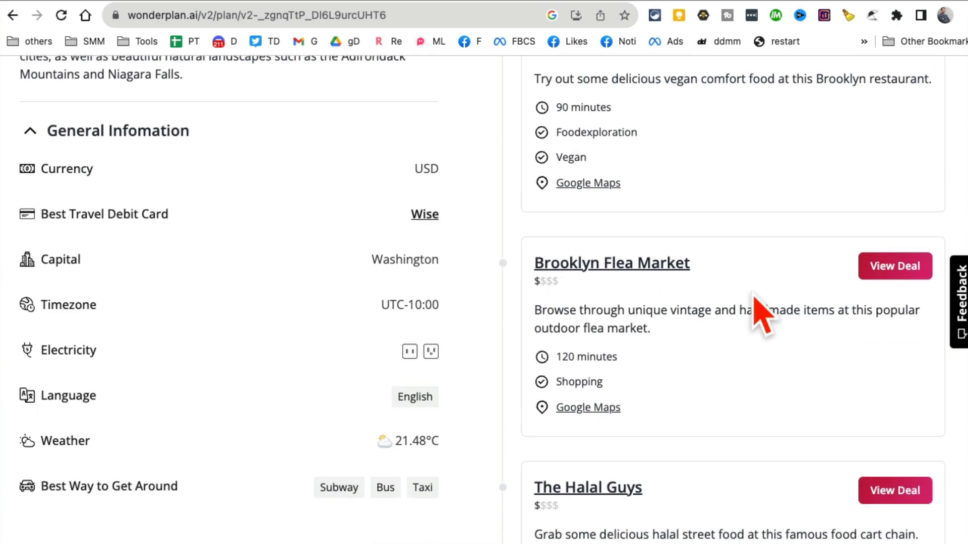
scroll("down", 3)
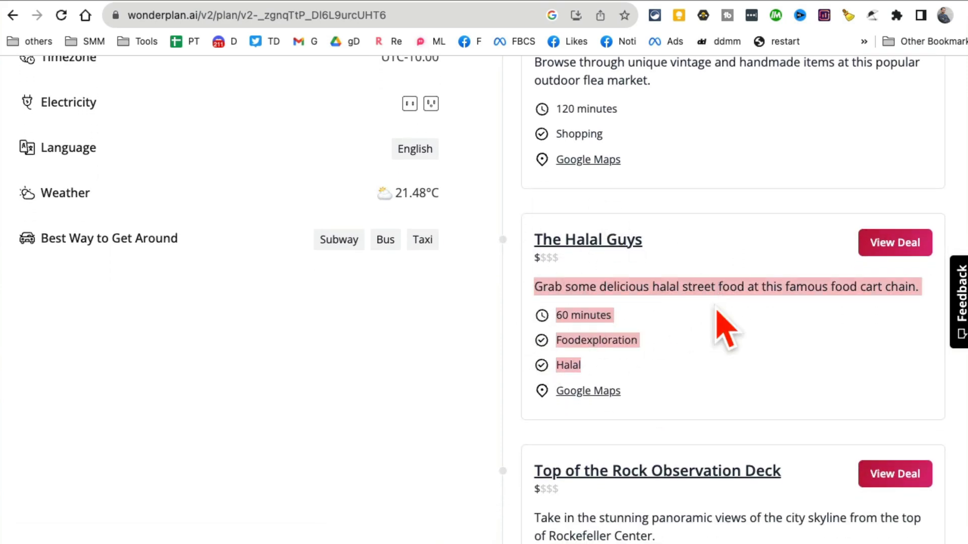
scroll("down", 3)
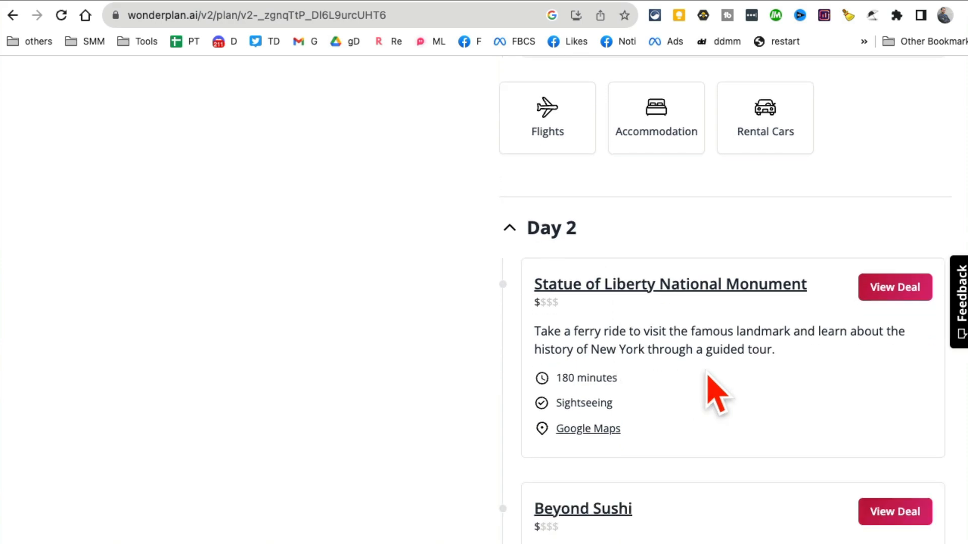
scroll("down", 3)
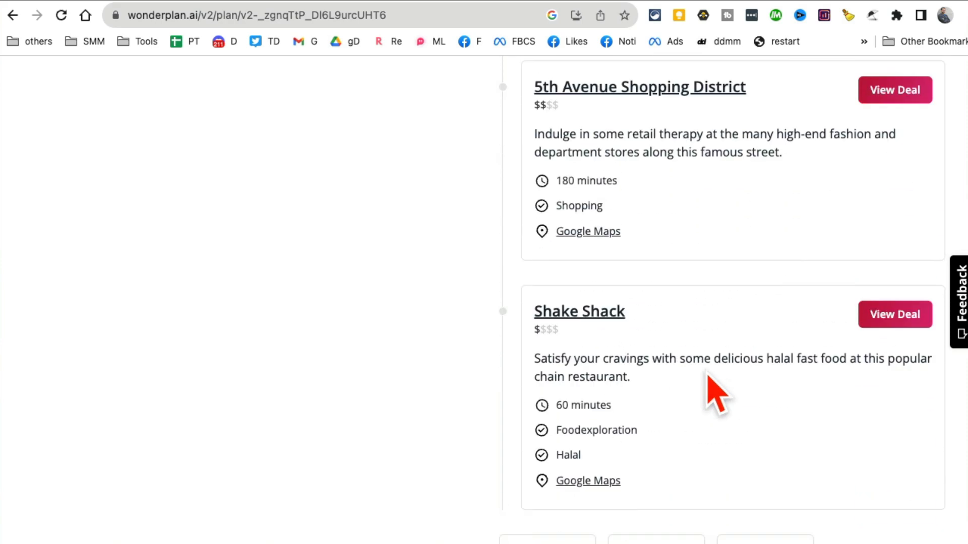
scroll("down", 3)
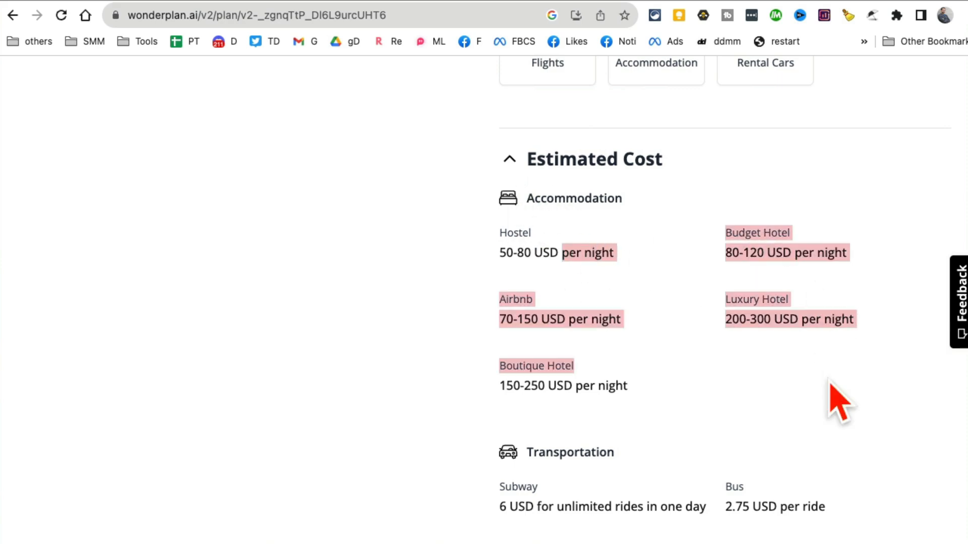
scroll("down", 3)
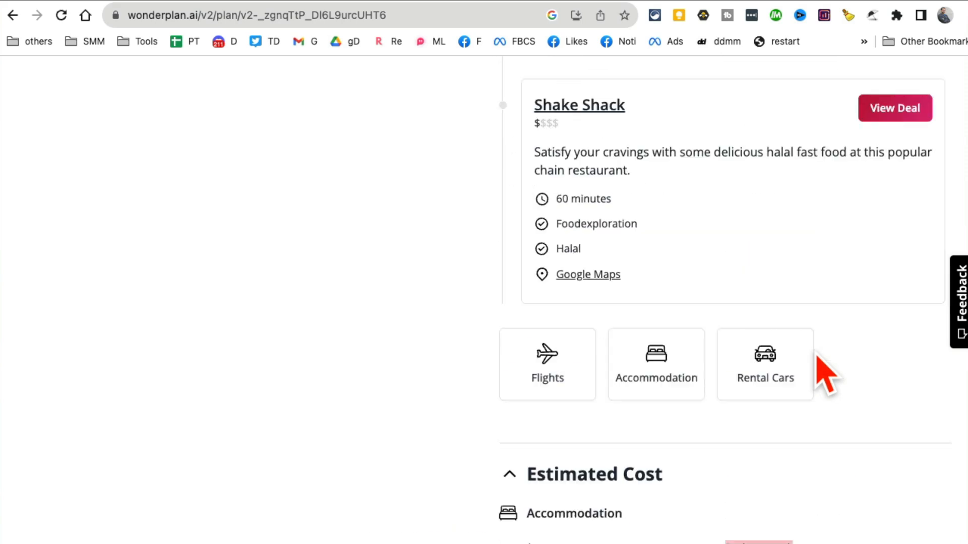
scroll("up", 3)
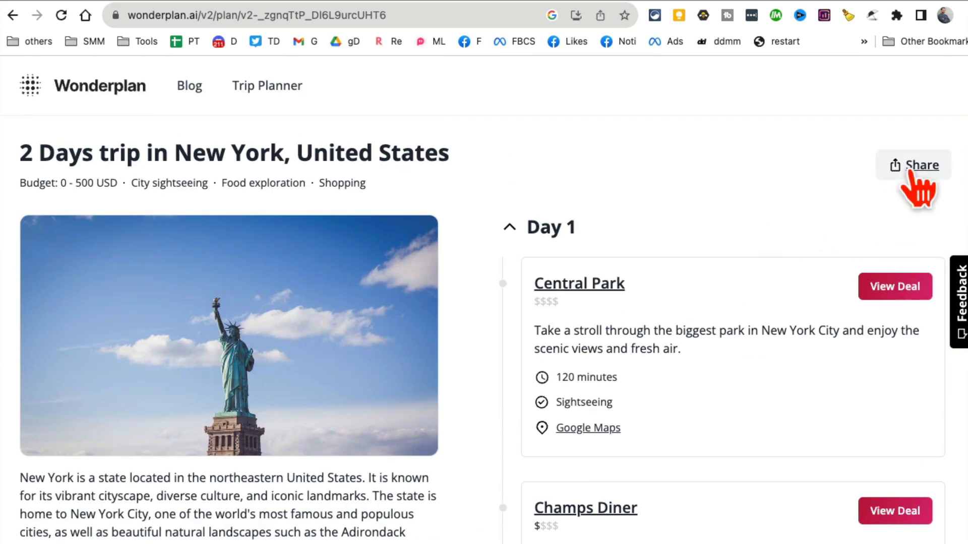
mouse_move(531, 519)
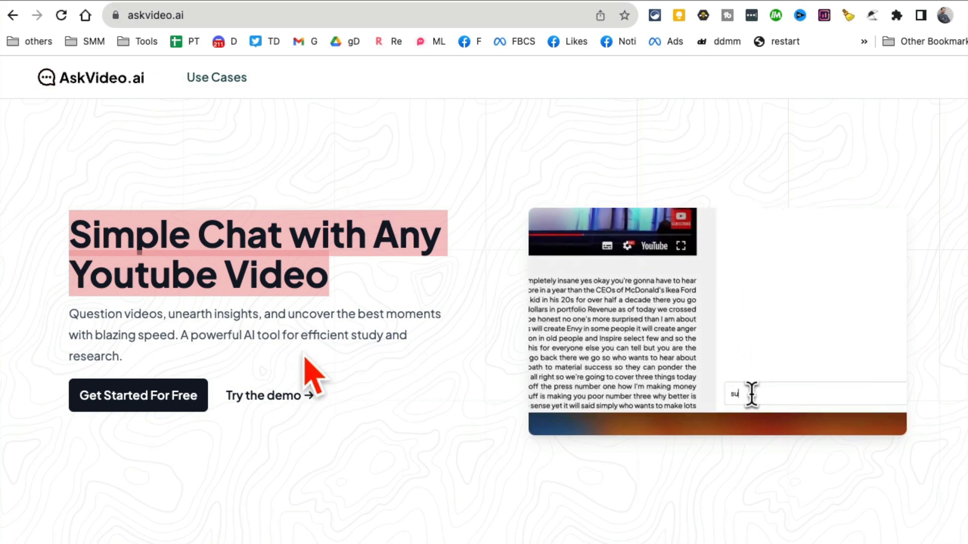
Step: Open the AskVideo.ai demo chat for the MrBeast YouTube consultant video
left_click(262, 395)
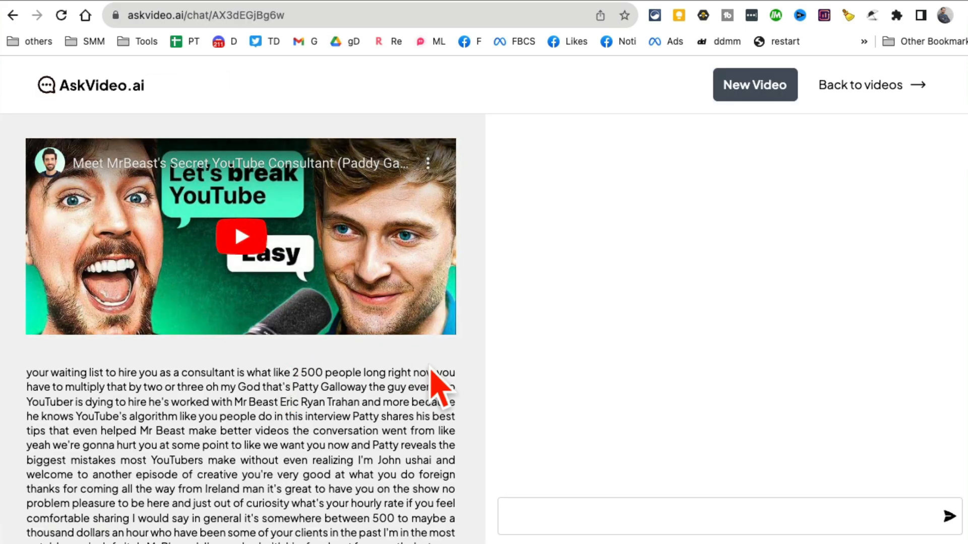
mouse_move(179, 186)
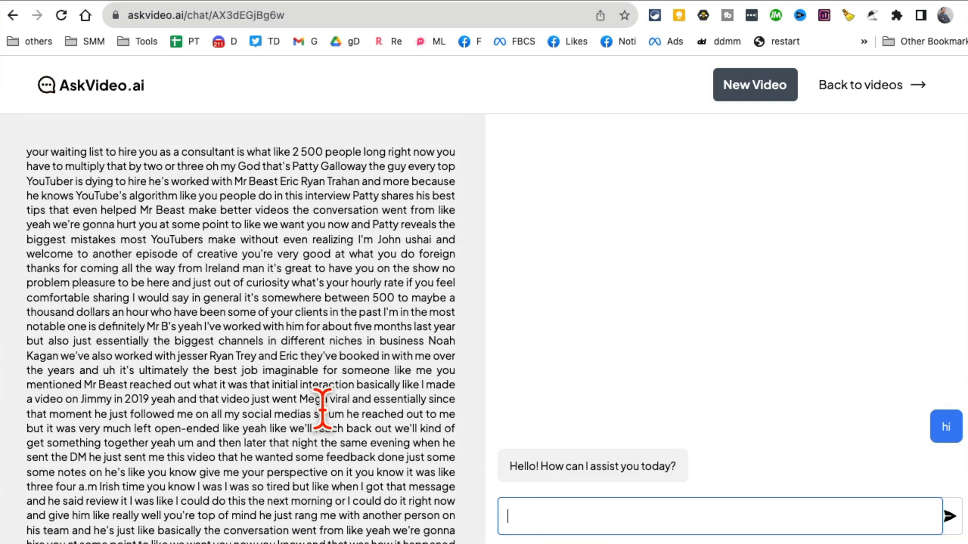
Step: Resend the suggested question 'how to grow on youtube?' to AskVideo.ai's assistant
scroll("down", 3)
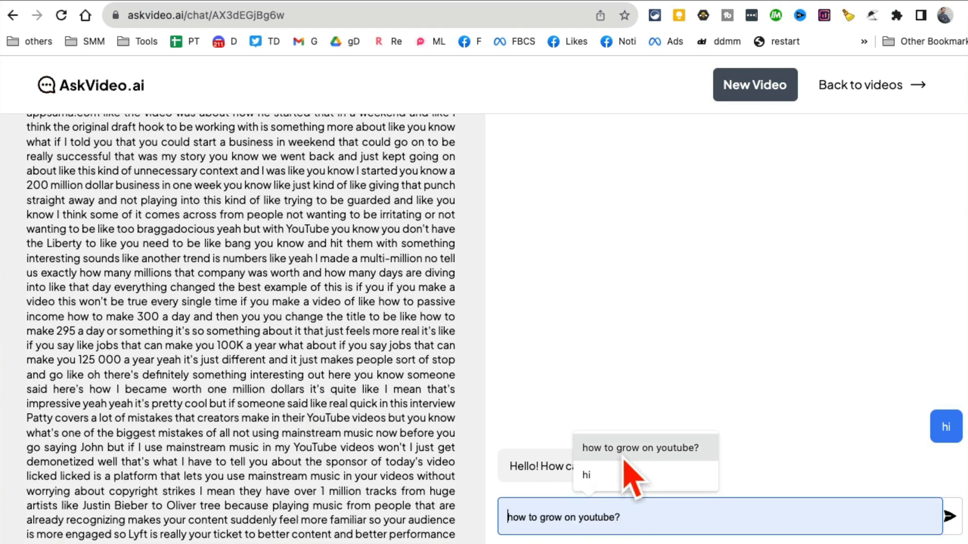
left_click(948, 516)
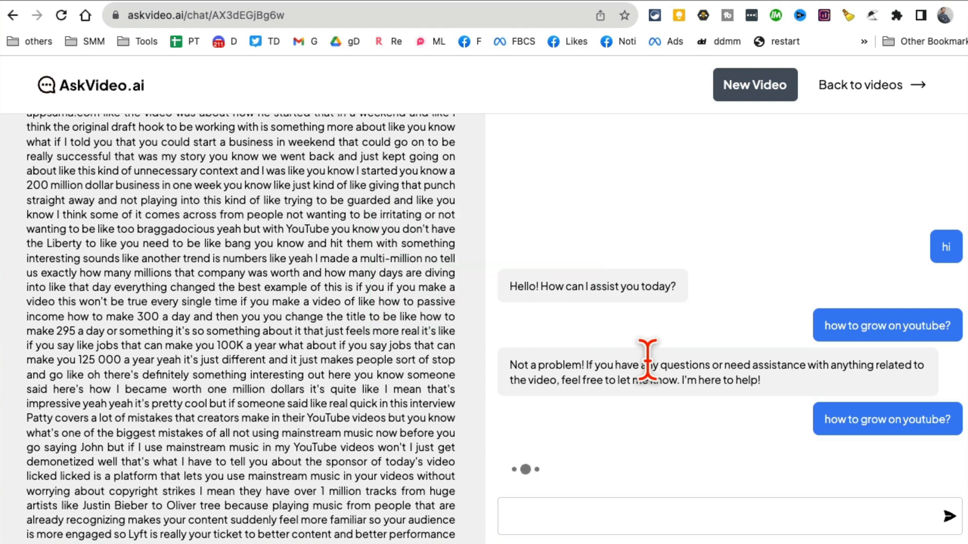
mouse_move(706, 516)
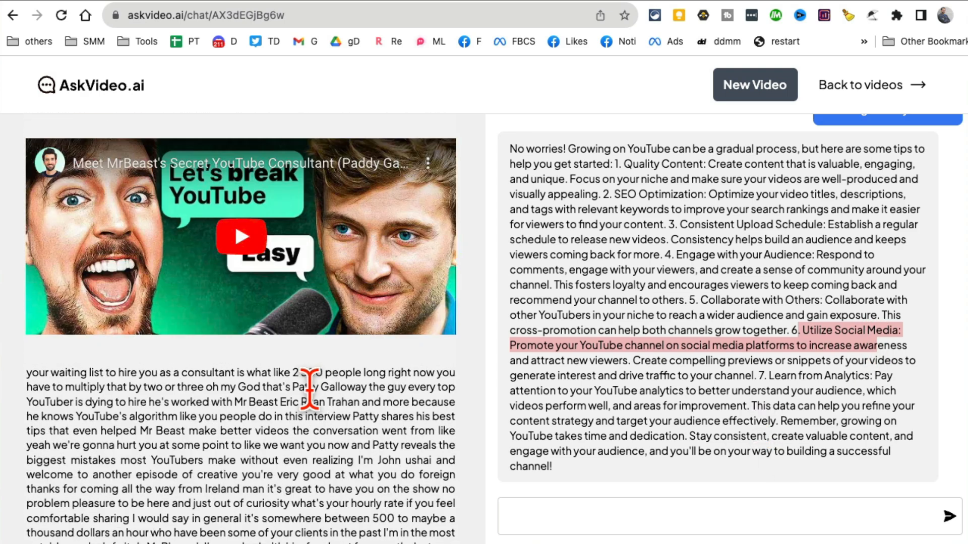
mouse_move(103, 227)
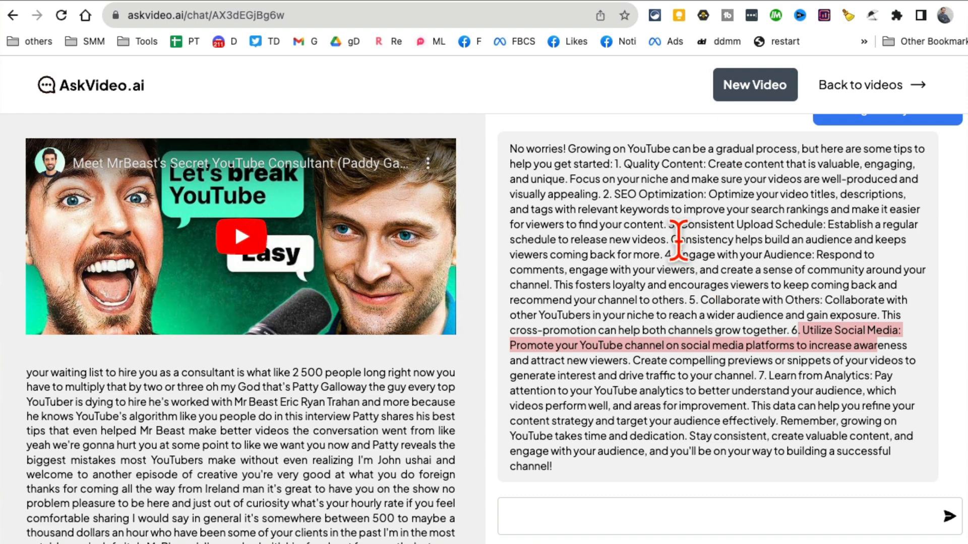
mouse_move(686, 378)
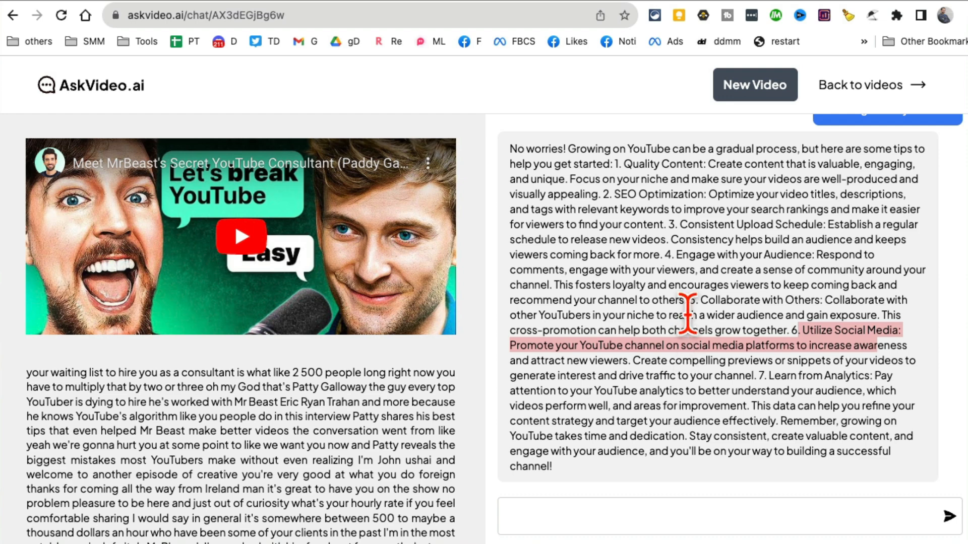
mouse_move(149, 58)
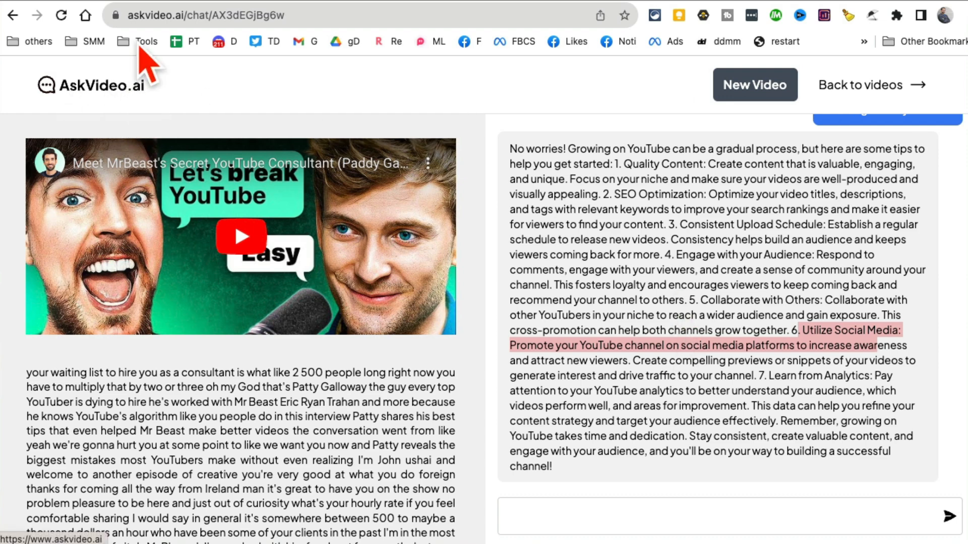
mouse_move(357, 18)
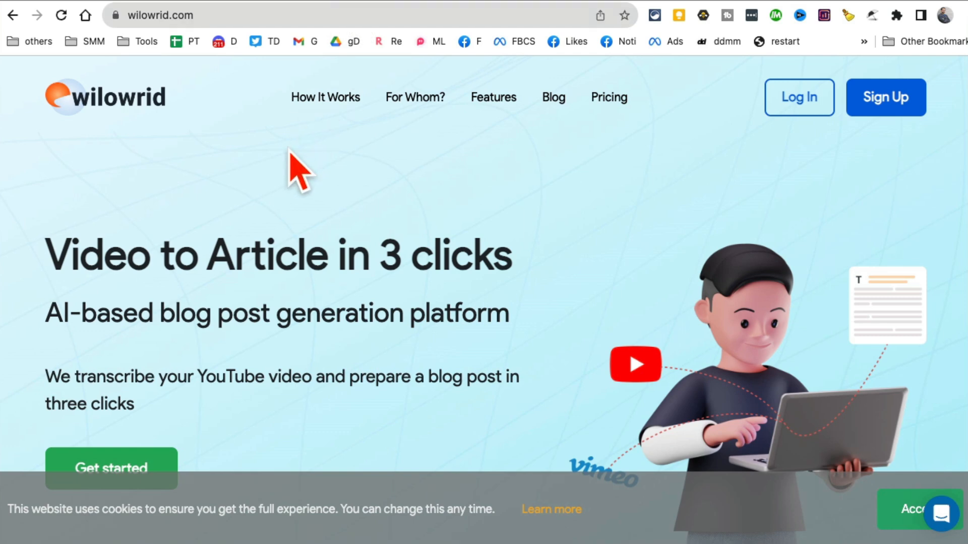
mouse_move(99, 127)
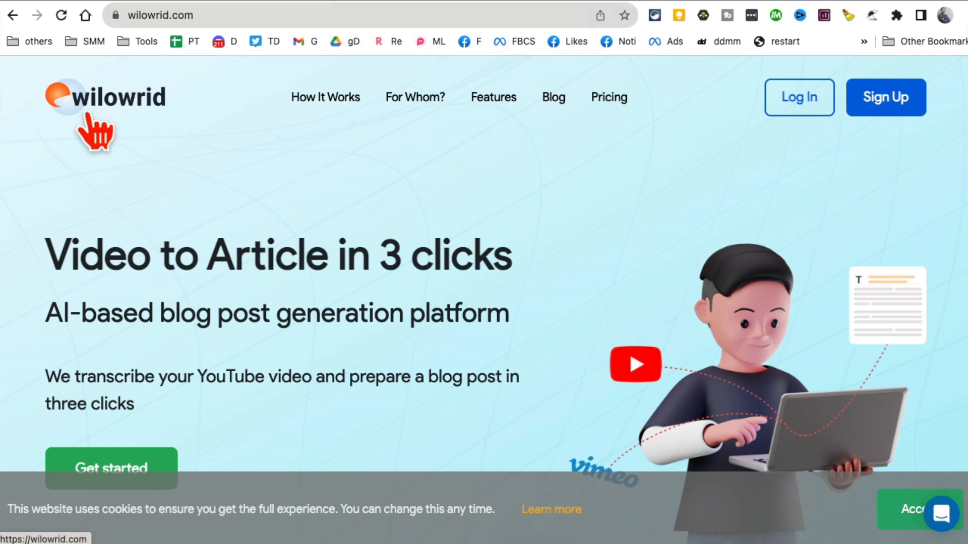
mouse_move(163, 130)
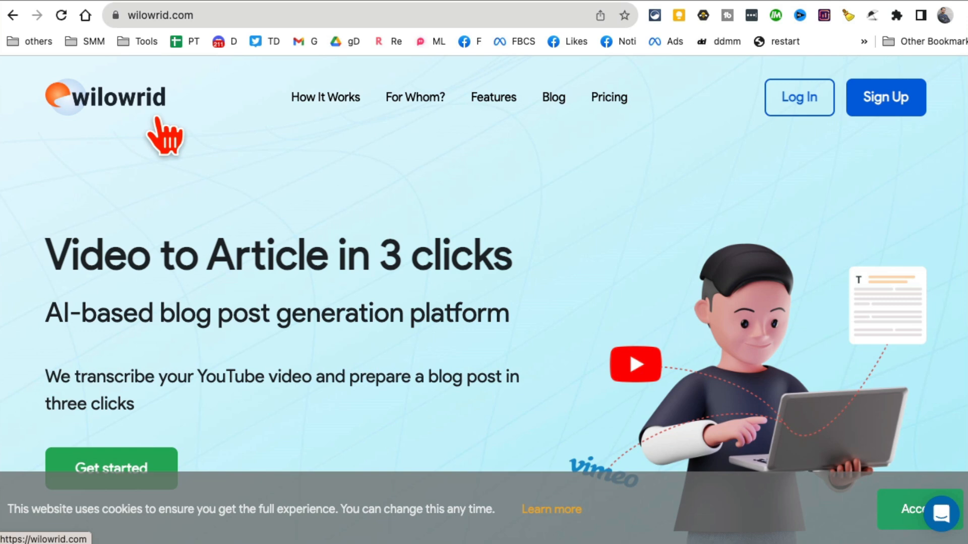
mouse_move(46, 133)
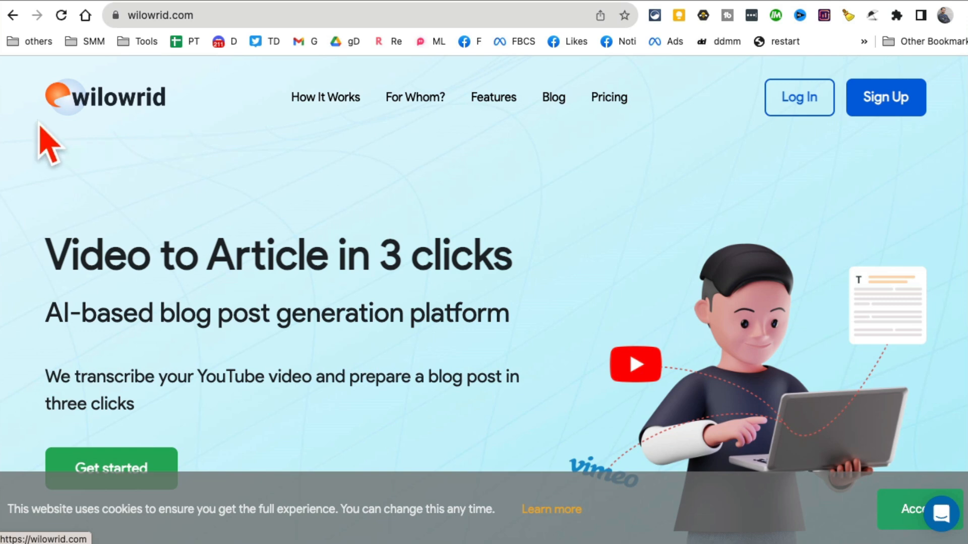
mouse_move(79, 114)
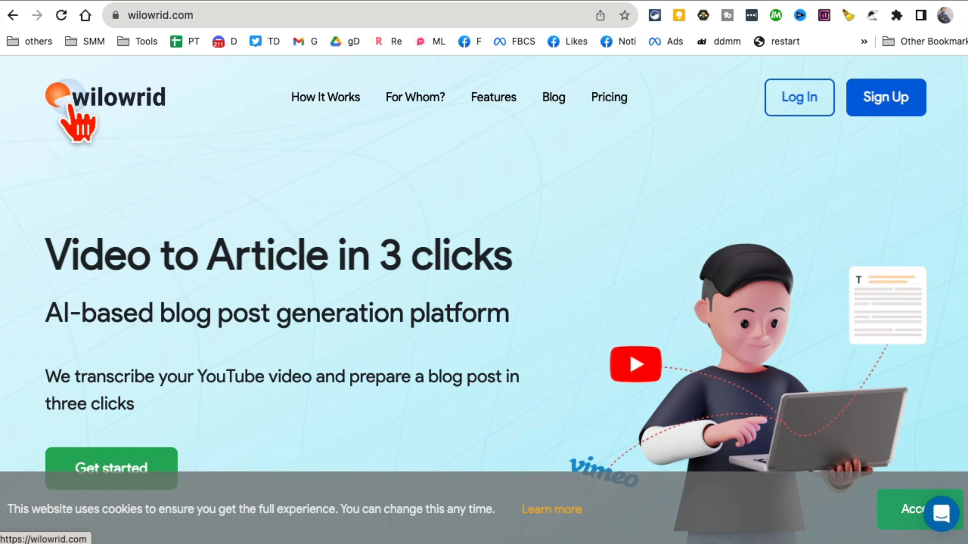
mouse_move(331, 253)
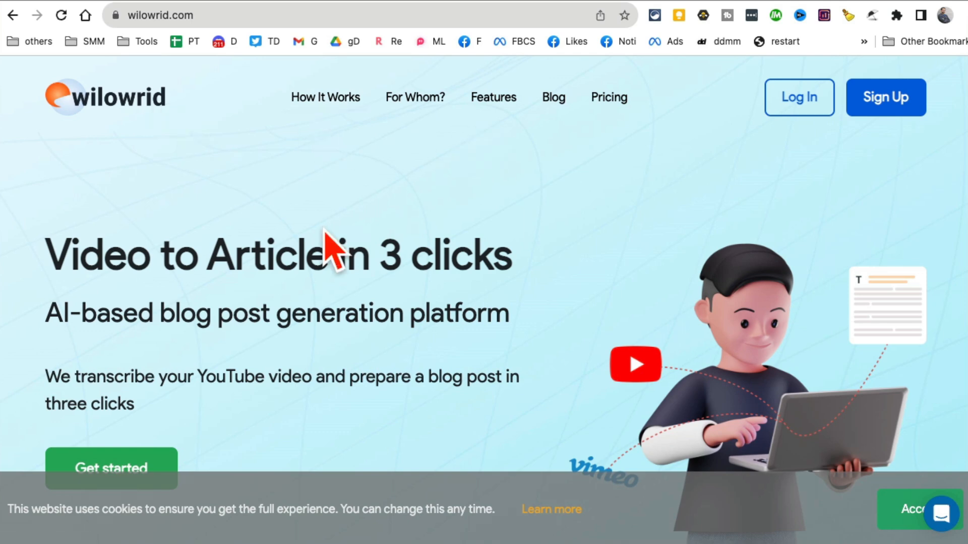
mouse_move(246, 256)
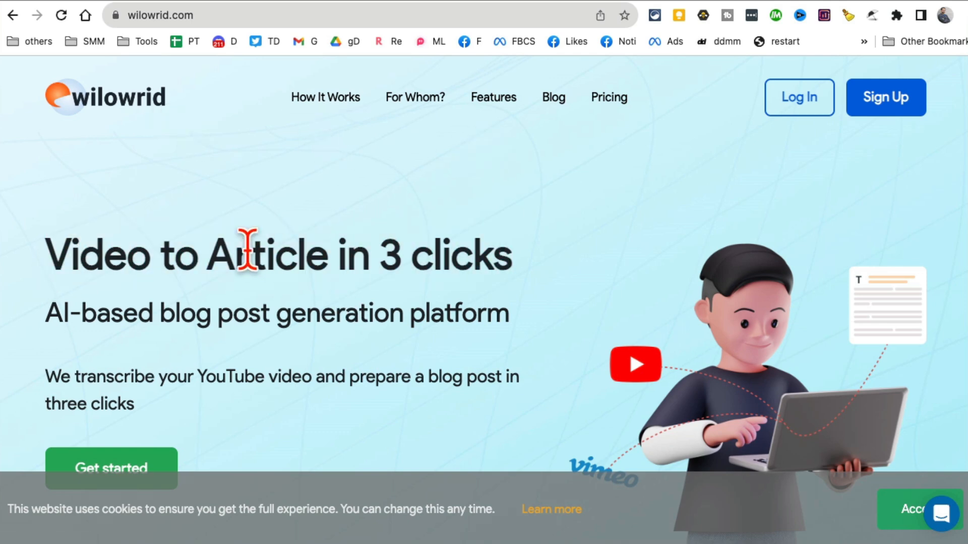
mouse_move(120, 253)
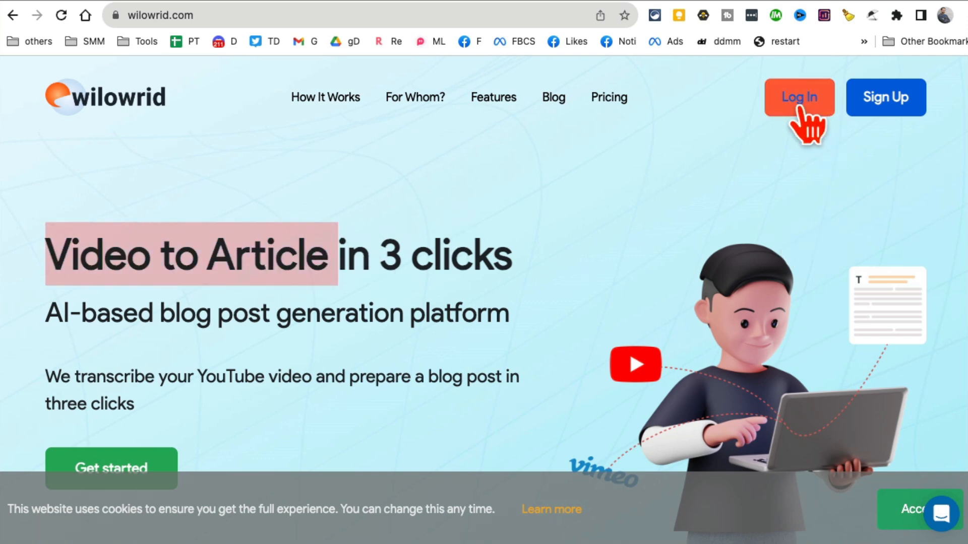
Step: Sign in to Wilowrid with saved credentials and view the transcribed 'Text to Video AI Tool For Longer Videos!.mp4' entry
left_click(798, 97)
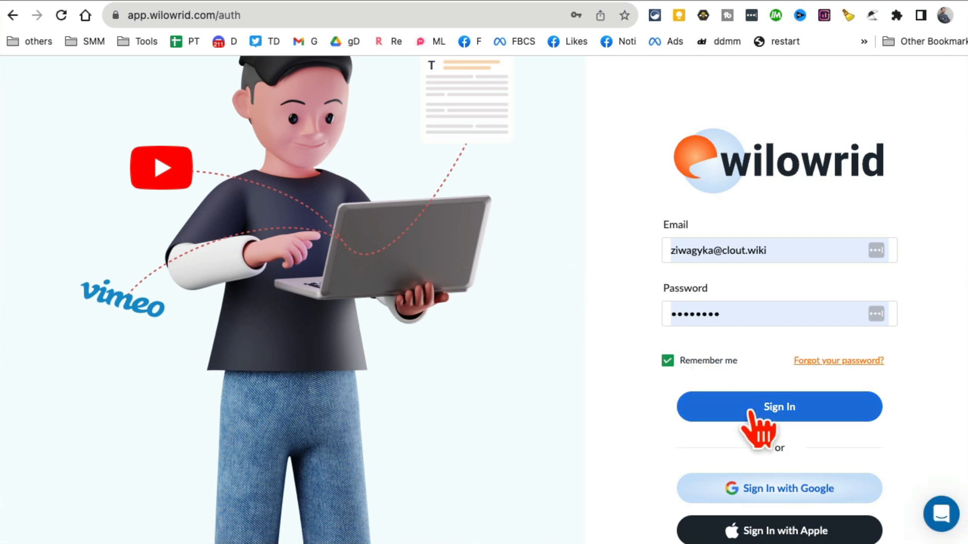
left_click(779, 406)
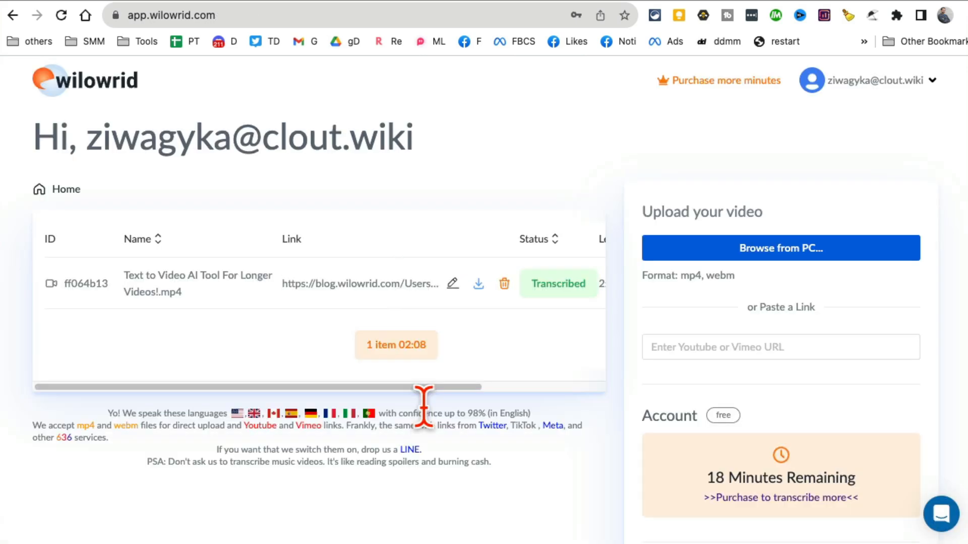
mouse_move(596, 361)
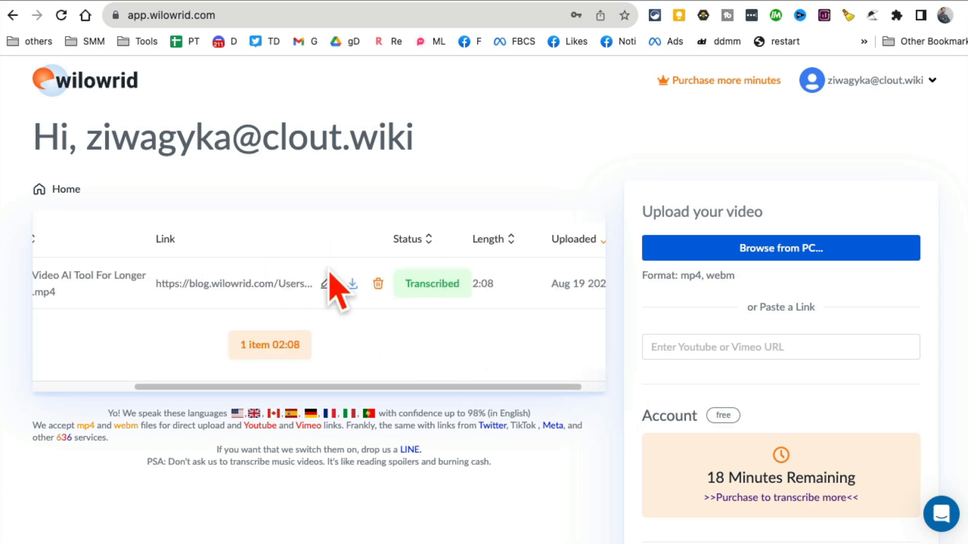
scroll("down", 3)
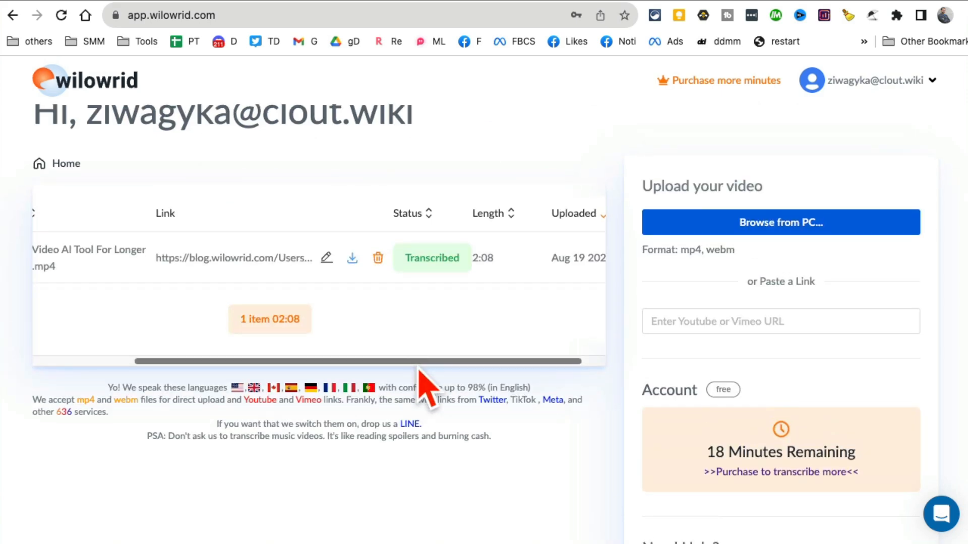
scroll("left", 3)
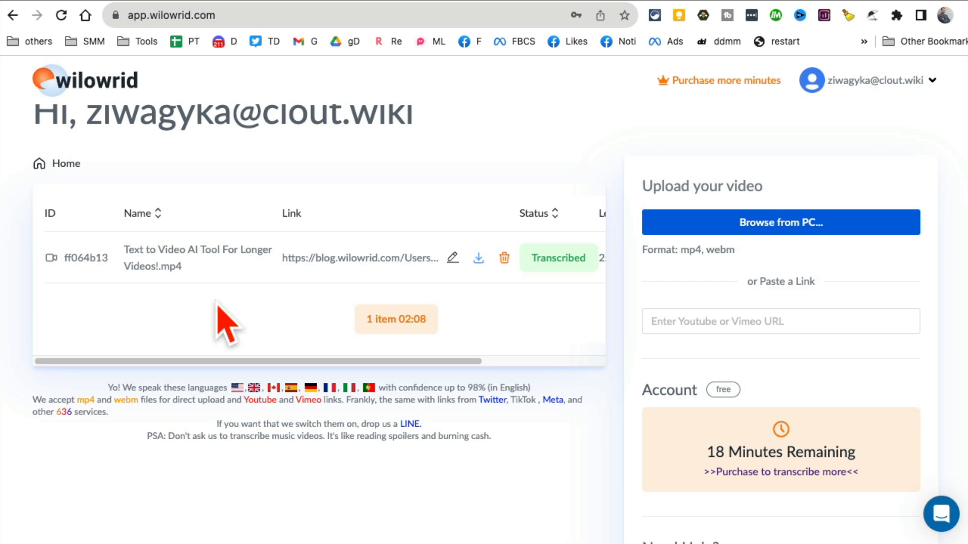
mouse_move(490, 362)
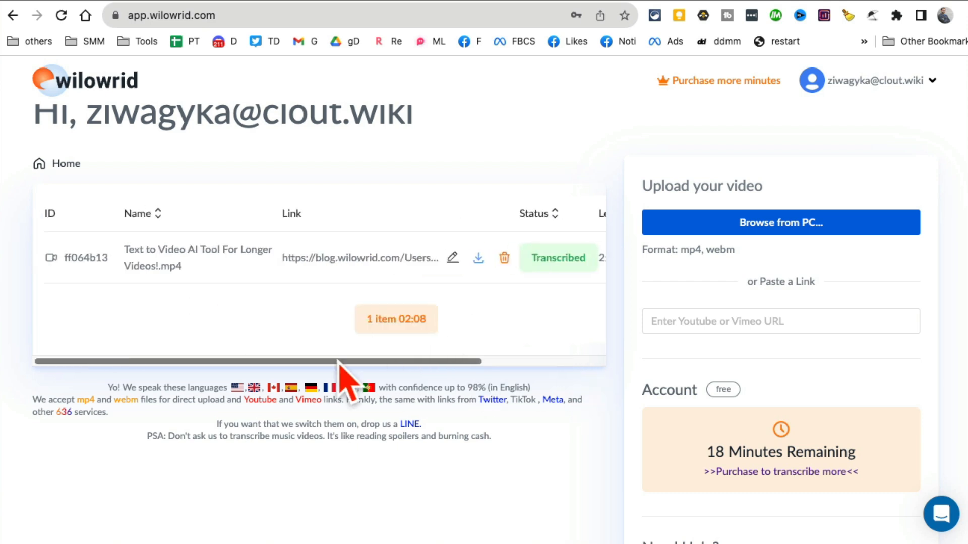
mouse_move(765, 285)
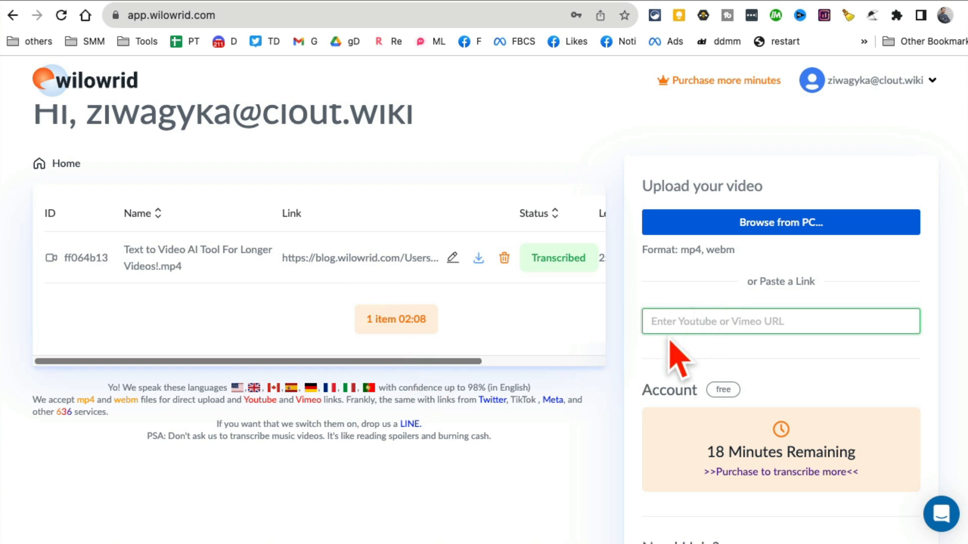
mouse_move(475, 375)
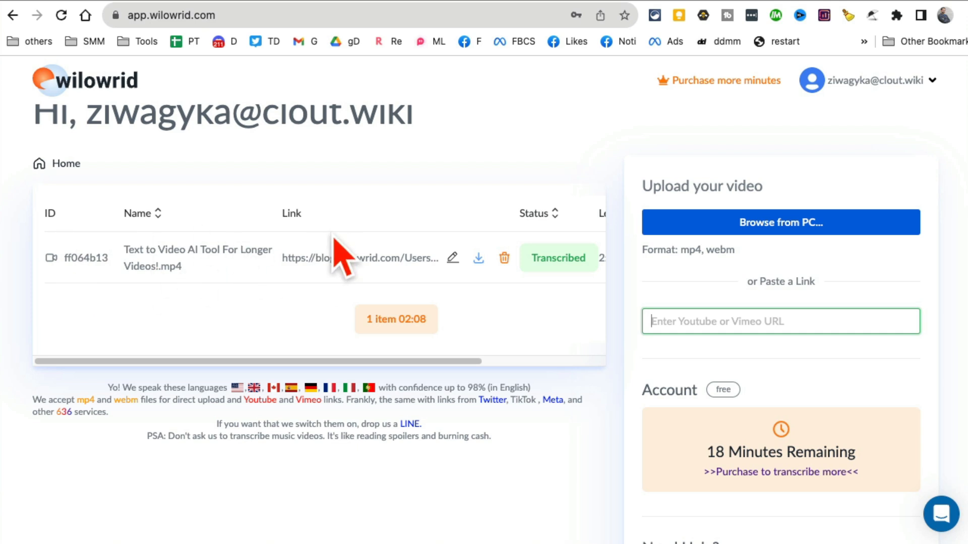
scroll("right", 3)
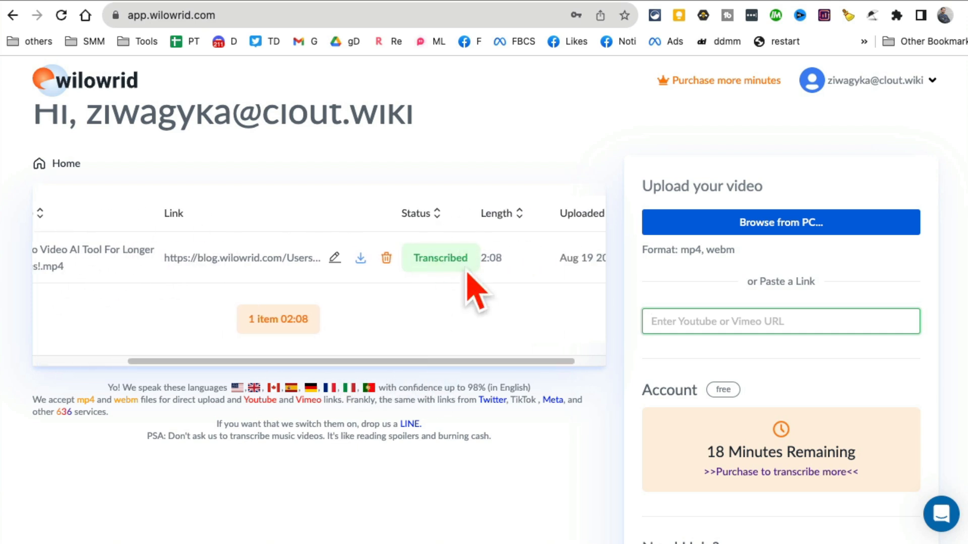
mouse_move(242, 257)
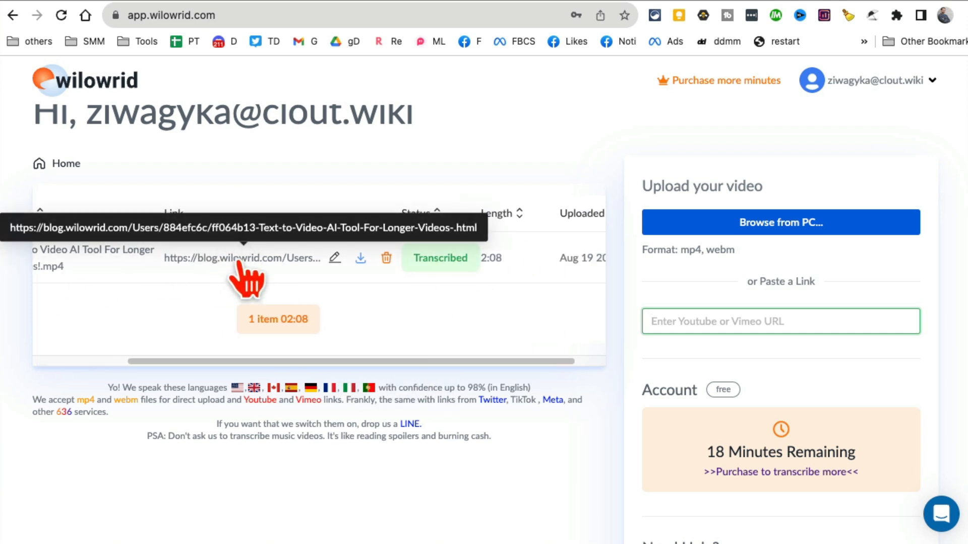
left_click(243, 258)
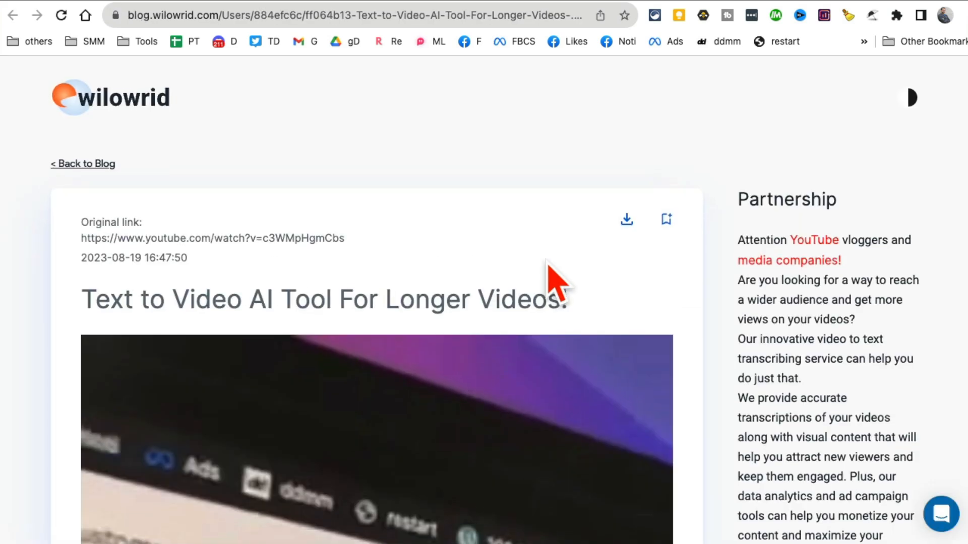
scroll("down", 3)
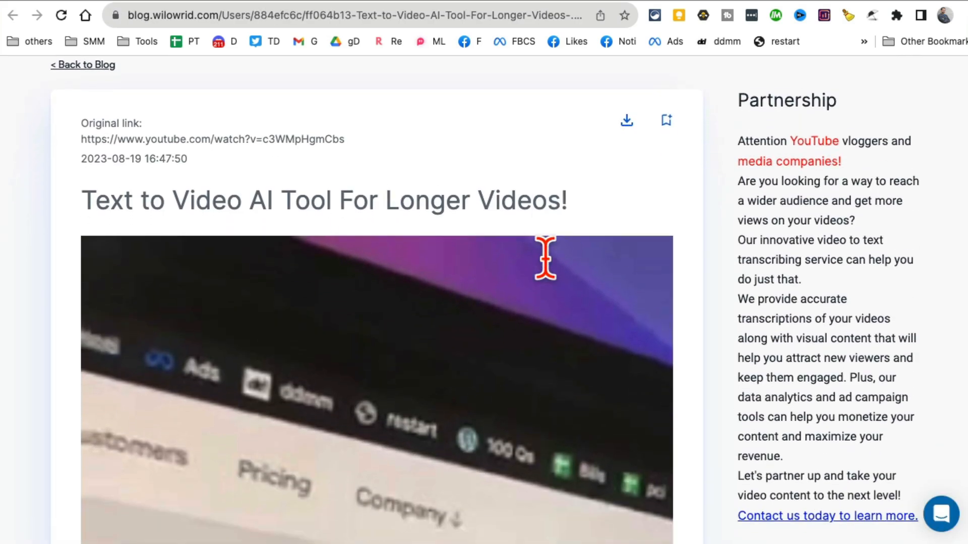
scroll("down", 3)
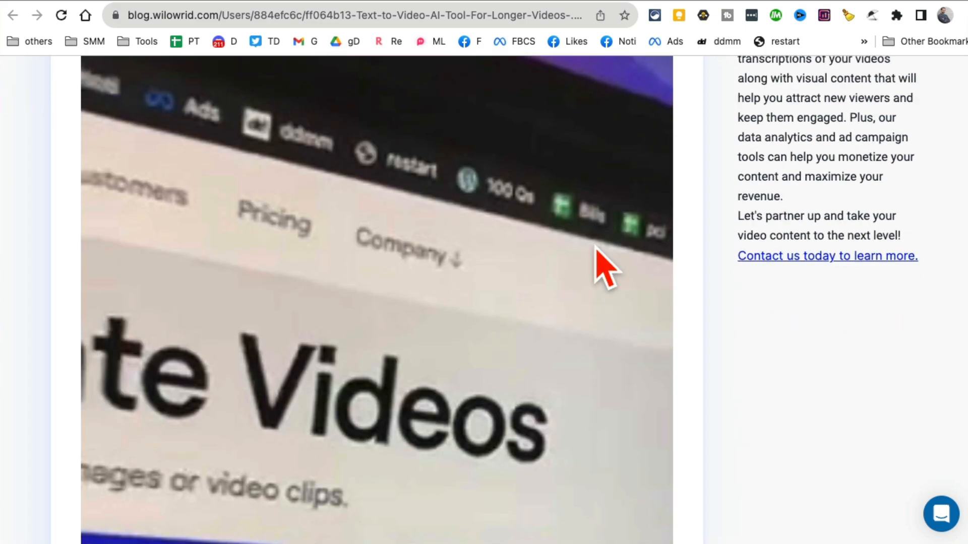
scroll("down", 3)
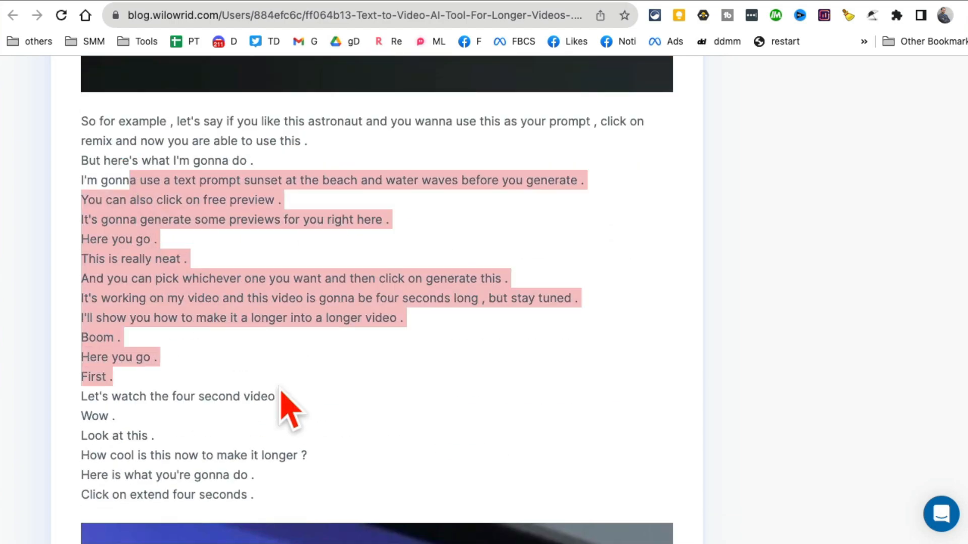
scroll("down", 3)
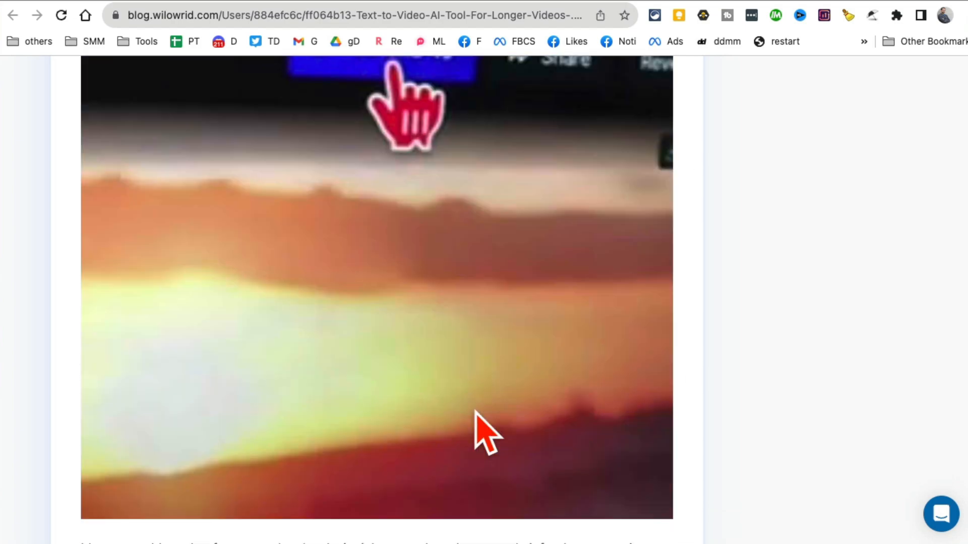
scroll("down", 3)
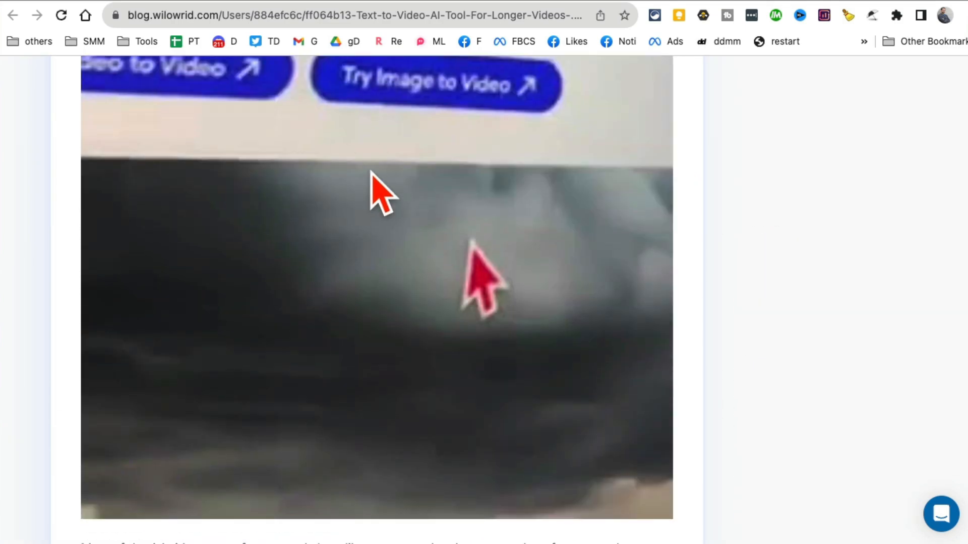
scroll("up", 3)
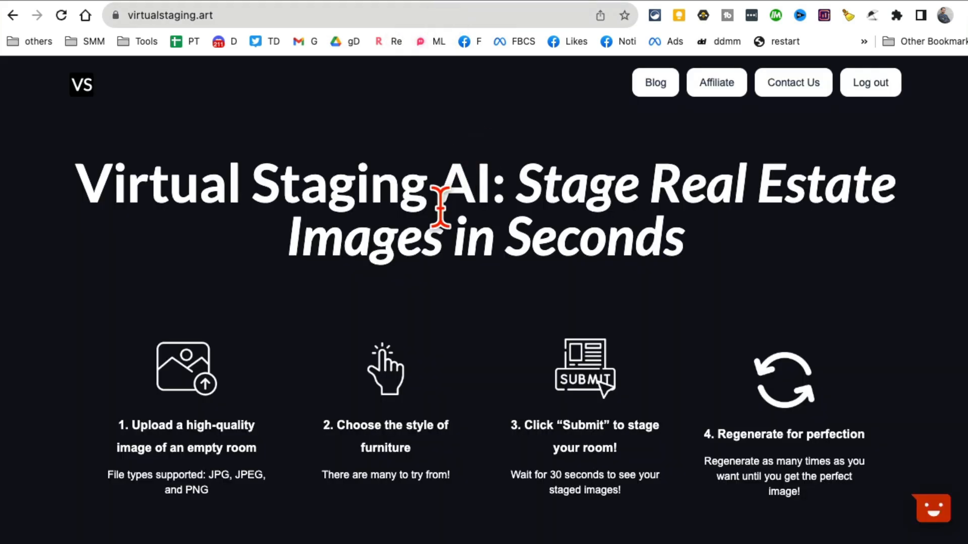
mouse_move(130, 26)
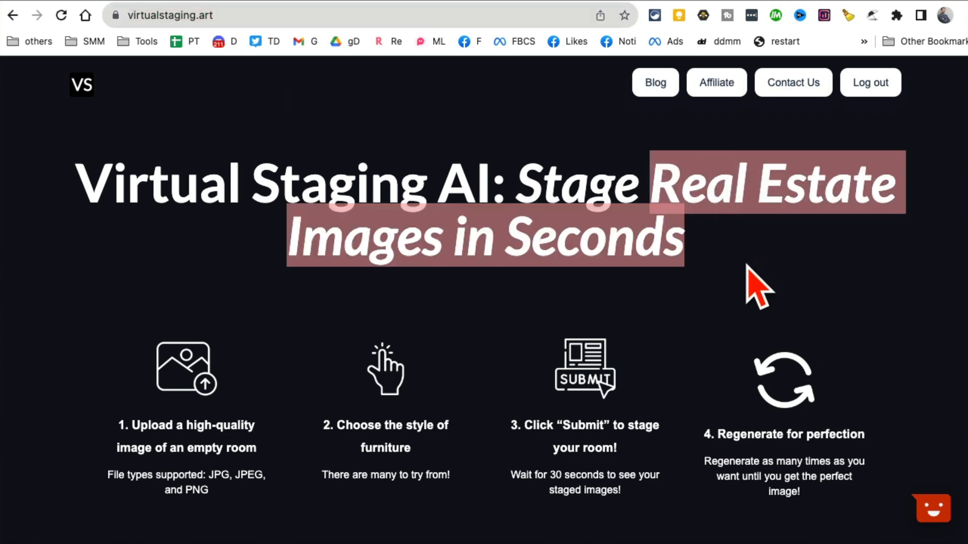
mouse_move(732, 281)
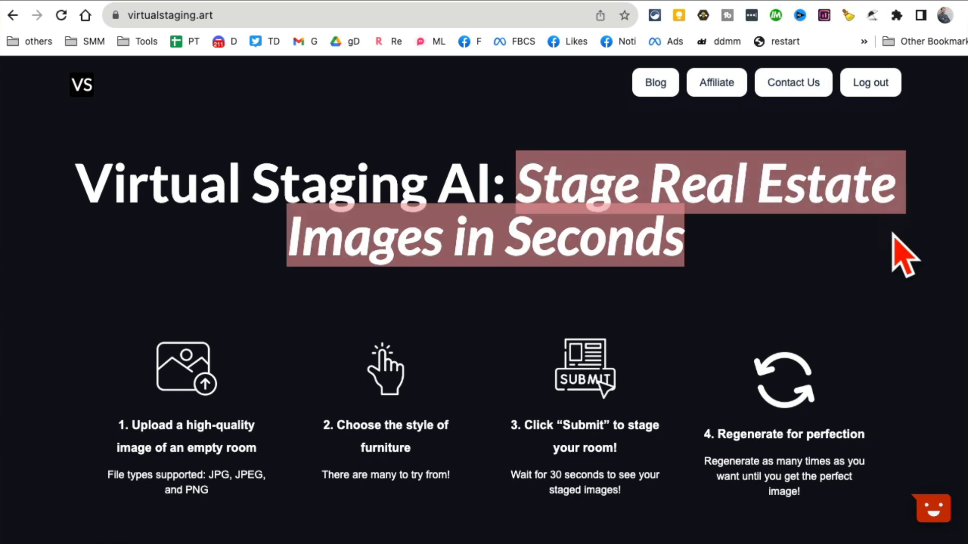
Step: Browse virtualstaging.art's four-step staging guide and before-and-after staged living room example
scroll("down", 3)
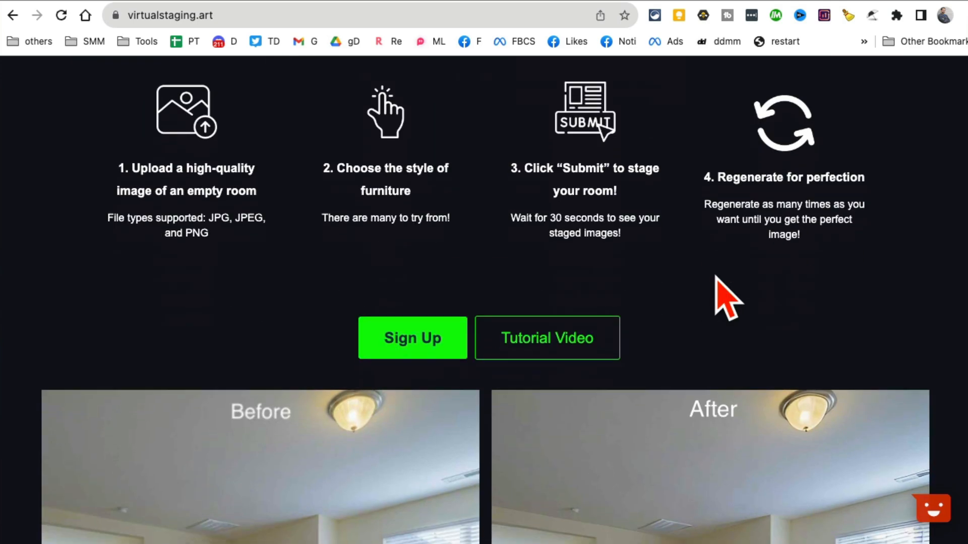
scroll("down", 3)
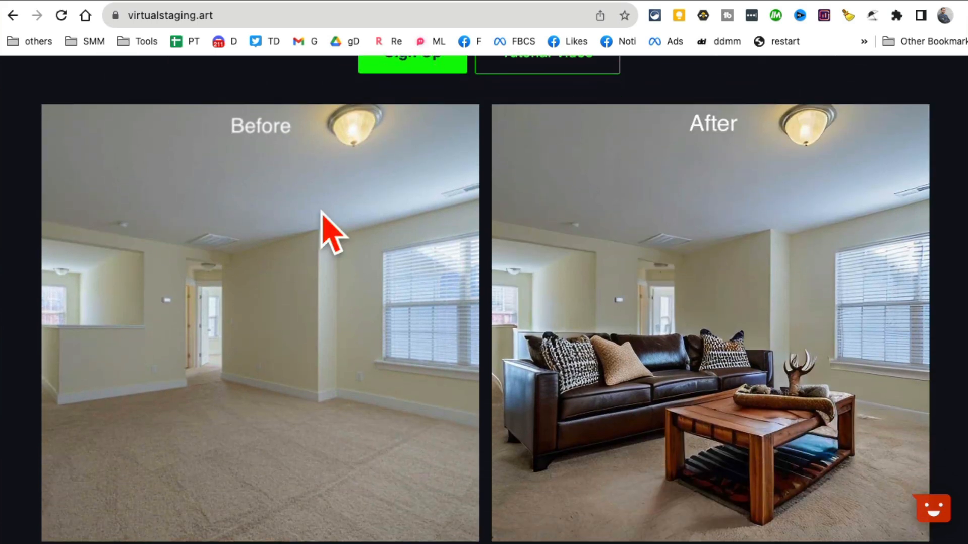
mouse_move(87, 398)
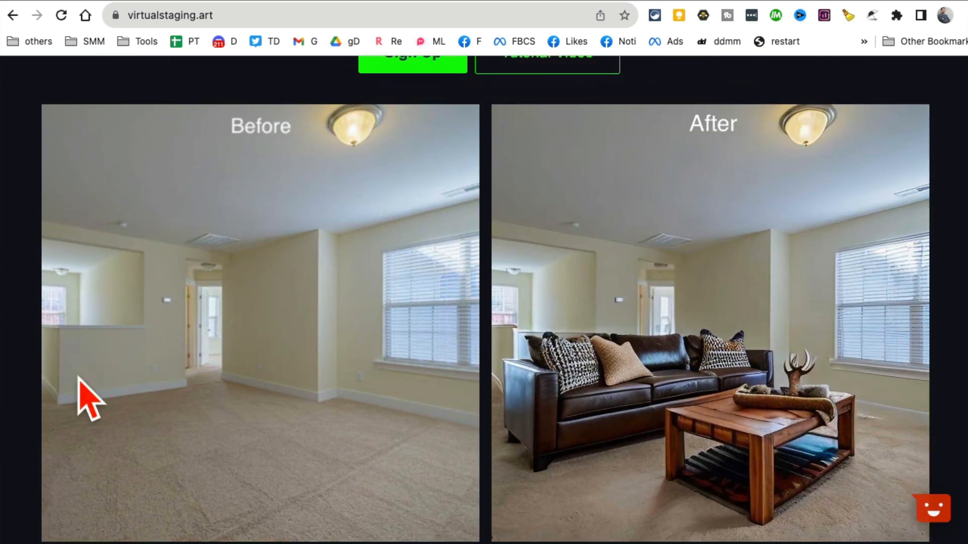
mouse_move(731, 327)
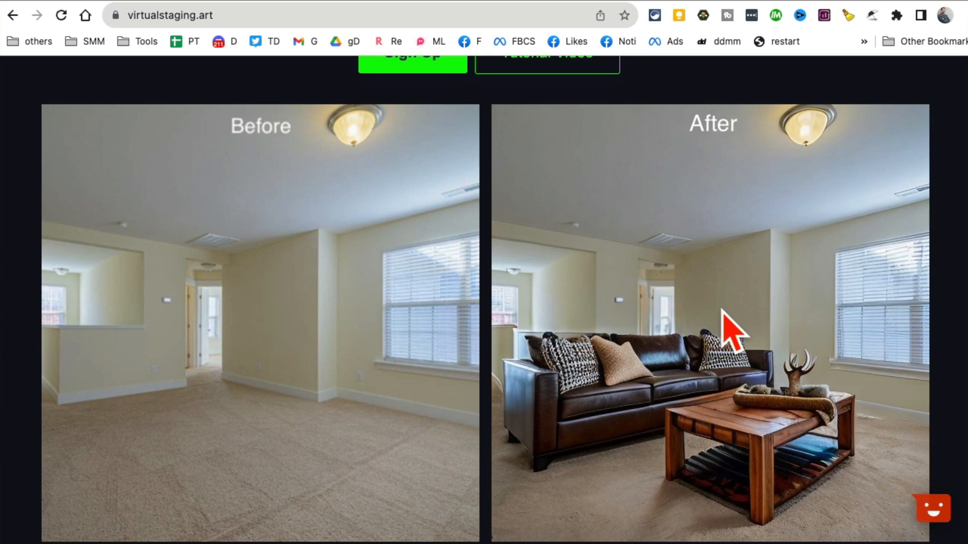
scroll("down", 3)
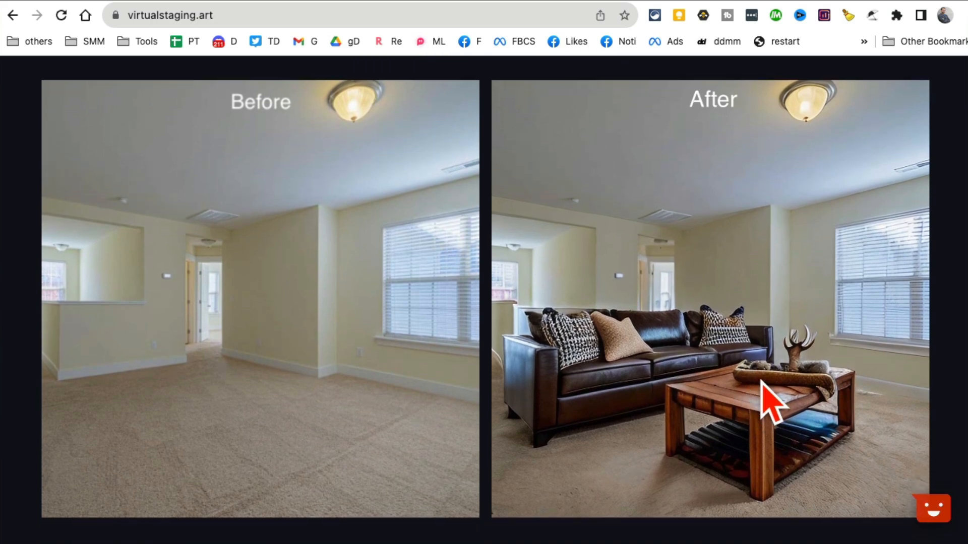
mouse_move(698, 346)
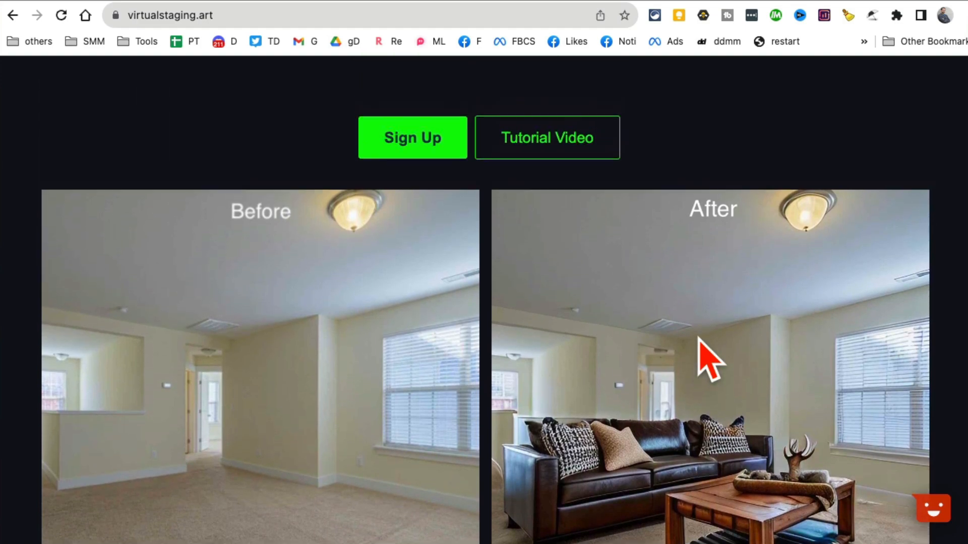
scroll("up", 3)
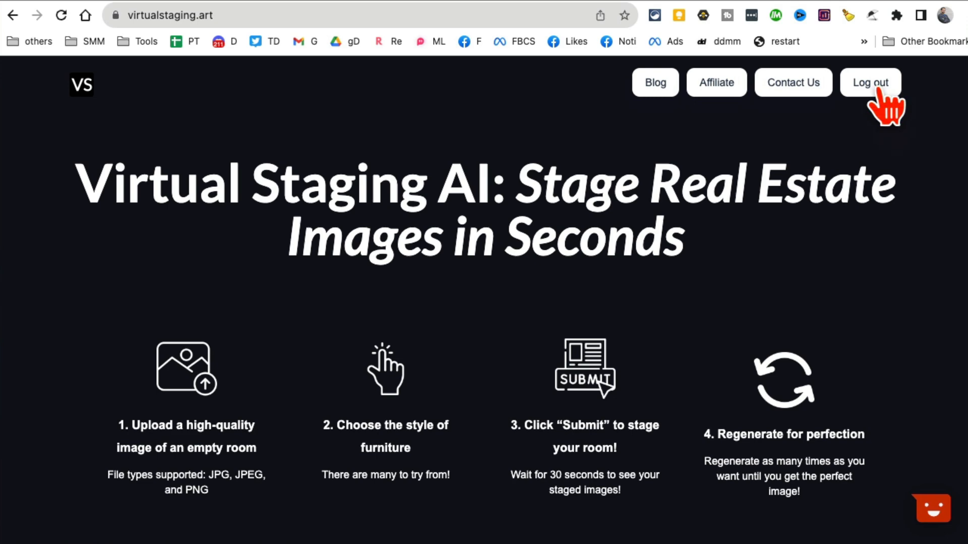
mouse_move(669, 96)
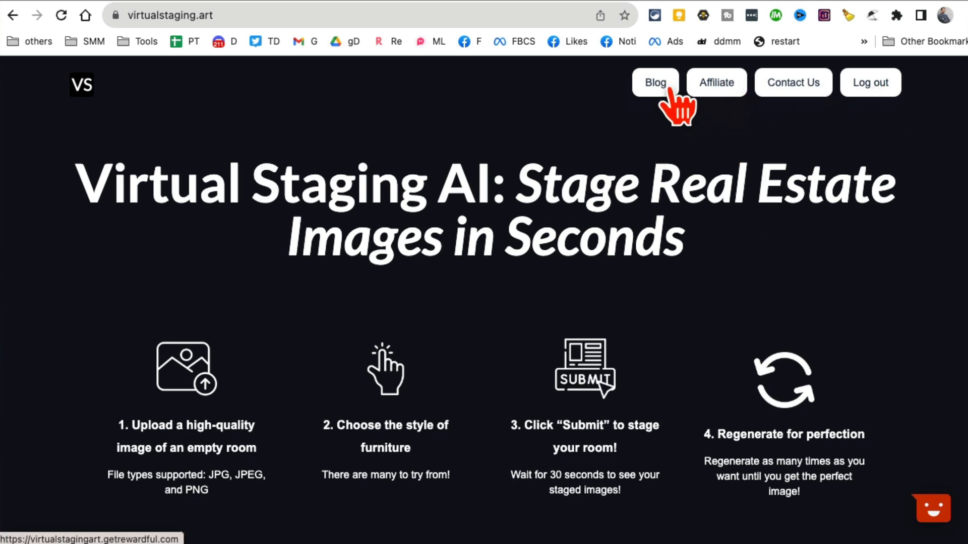
scroll("down", 3)
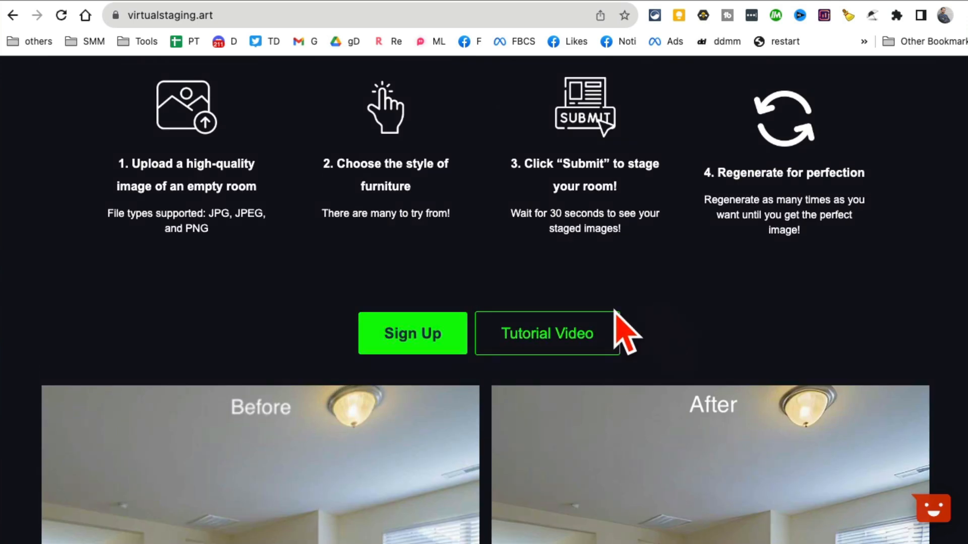
Step: Log in to Virtual Staging AI and land on the free staging tool with its upload area
left_click(413, 334)
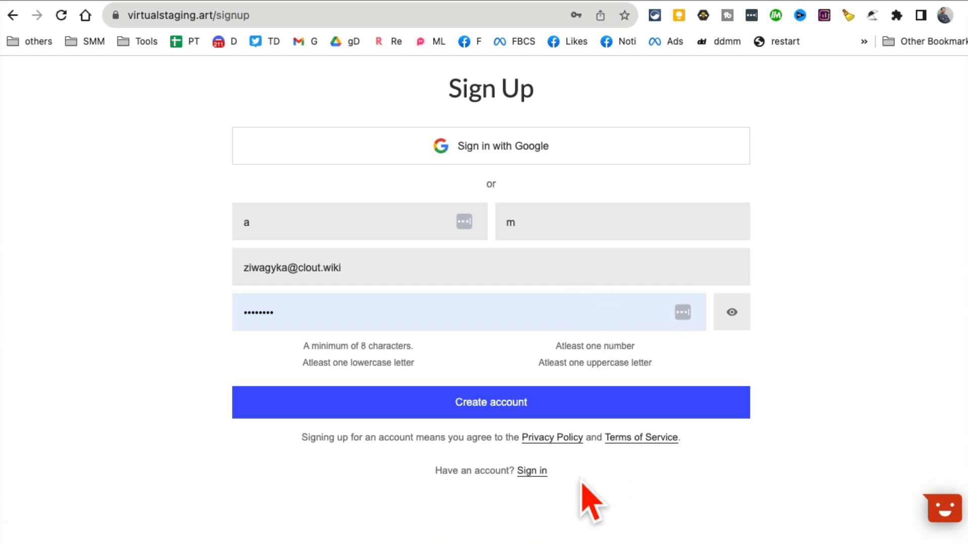
left_click(531, 470)
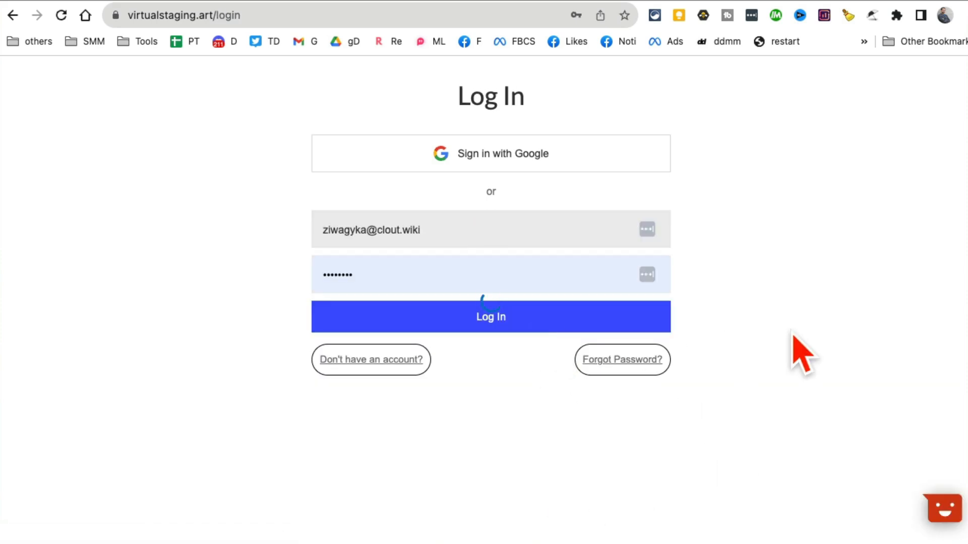
left_click(490, 316)
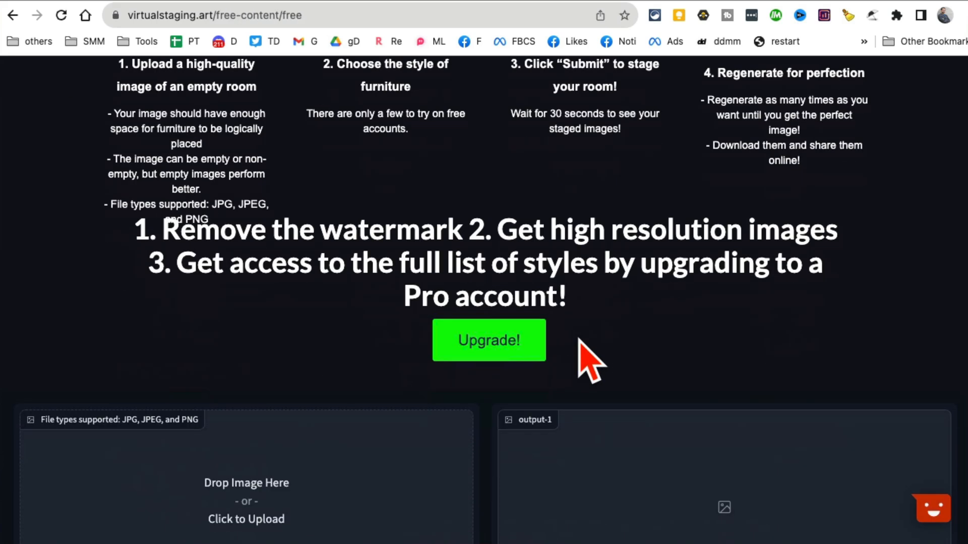
scroll("down", 3)
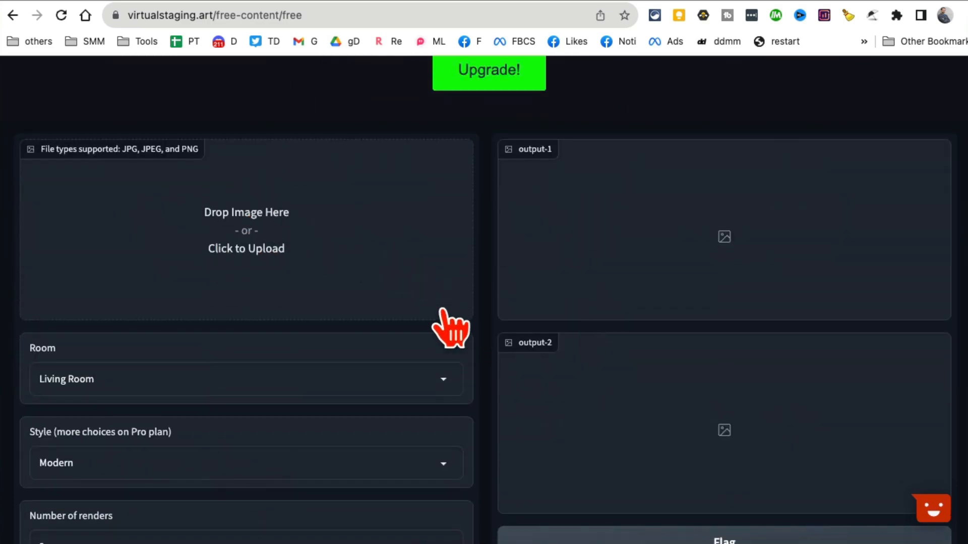
Step: Upload the empty room photo with Traditional style and 2 renders, then submit it for staging
left_click(246, 248)
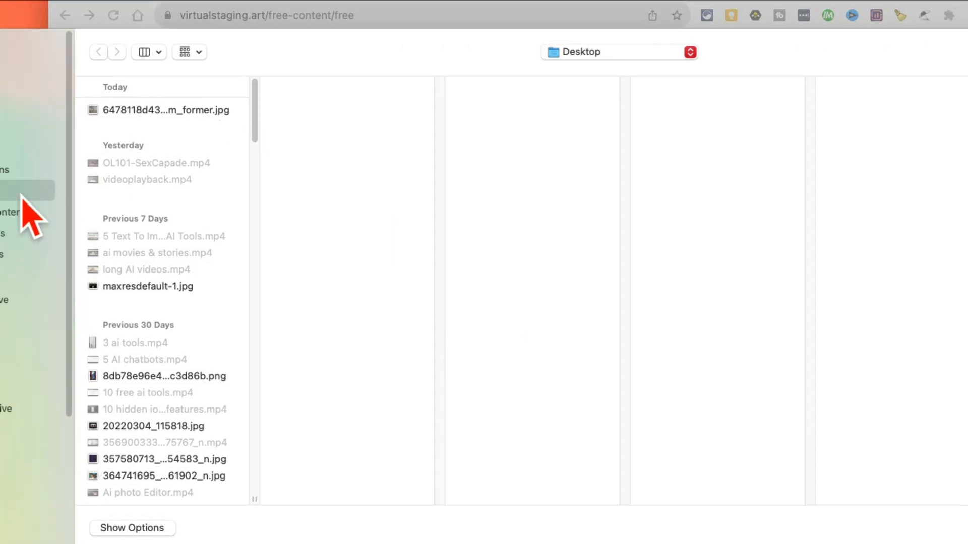
left_click(163, 110)
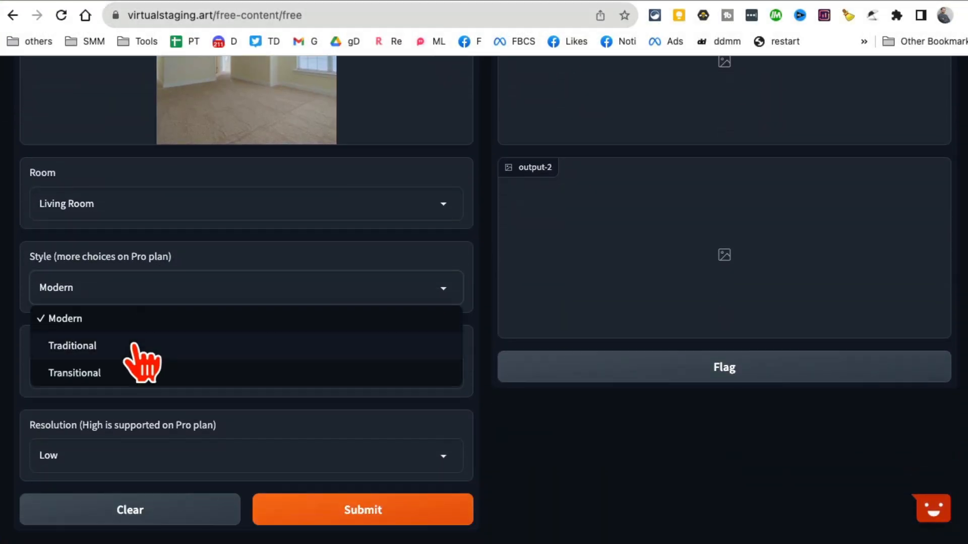
left_click(73, 346)
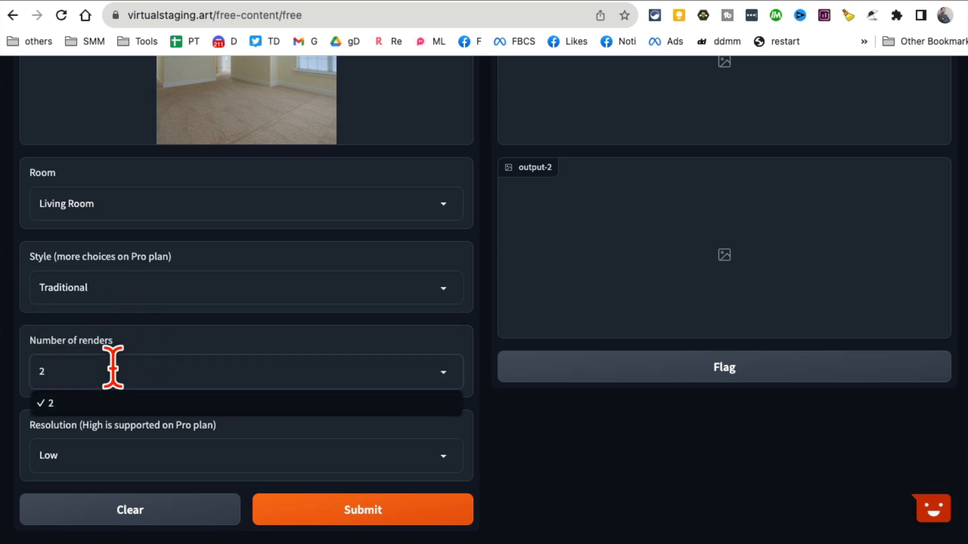
left_click(45, 403)
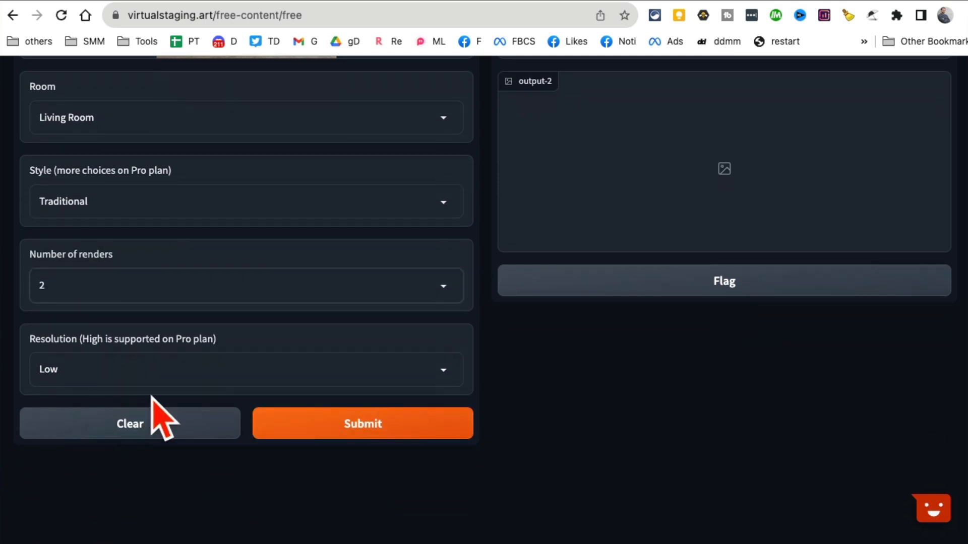
left_click(362, 423)
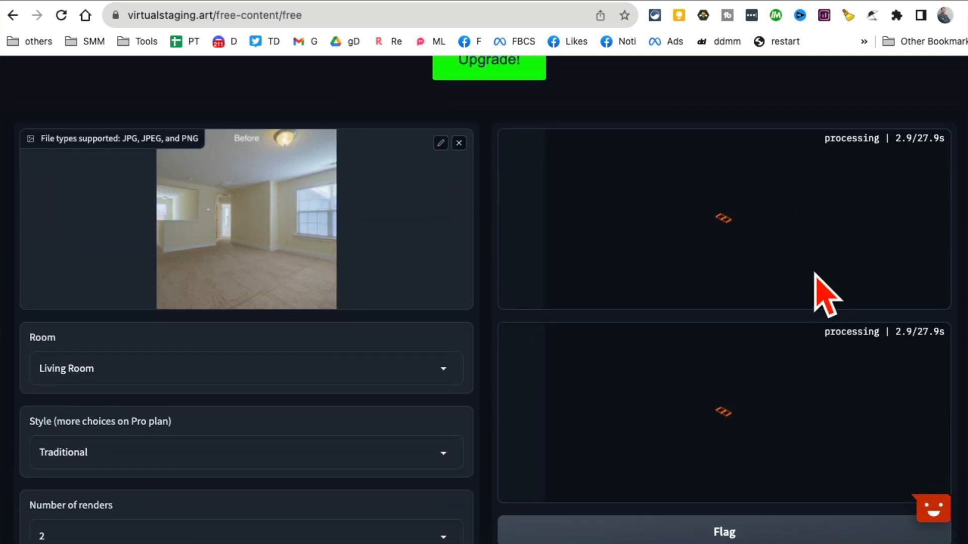
mouse_move(919, 268)
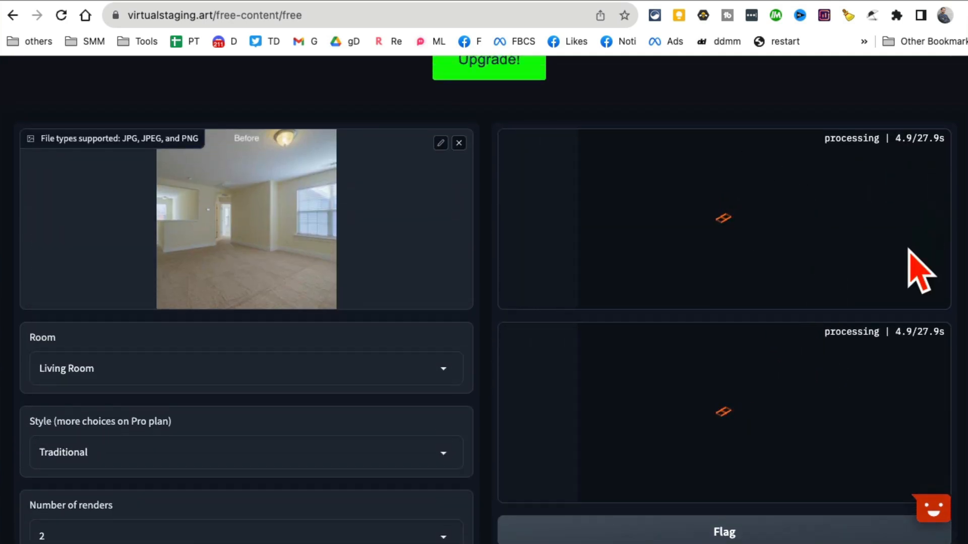
mouse_move(876, 271)
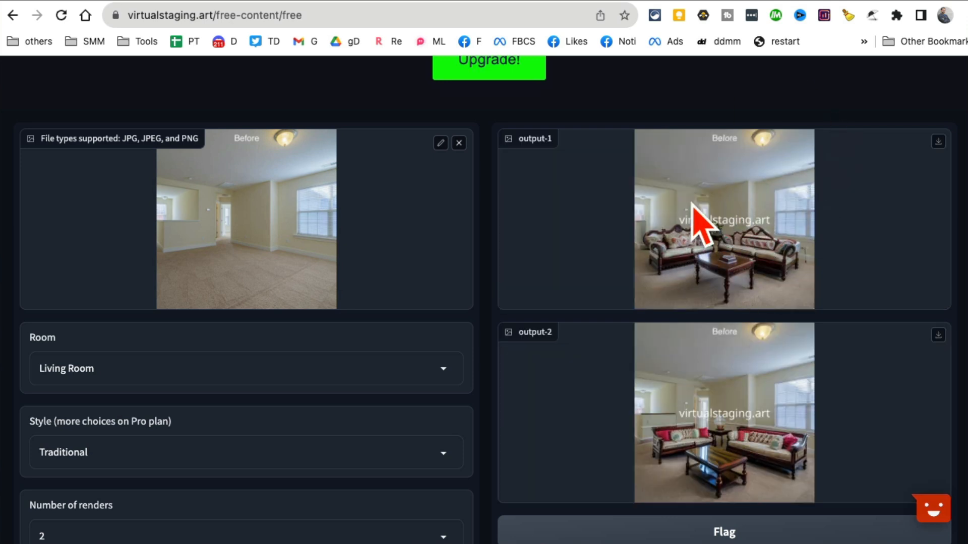
mouse_move(757, 401)
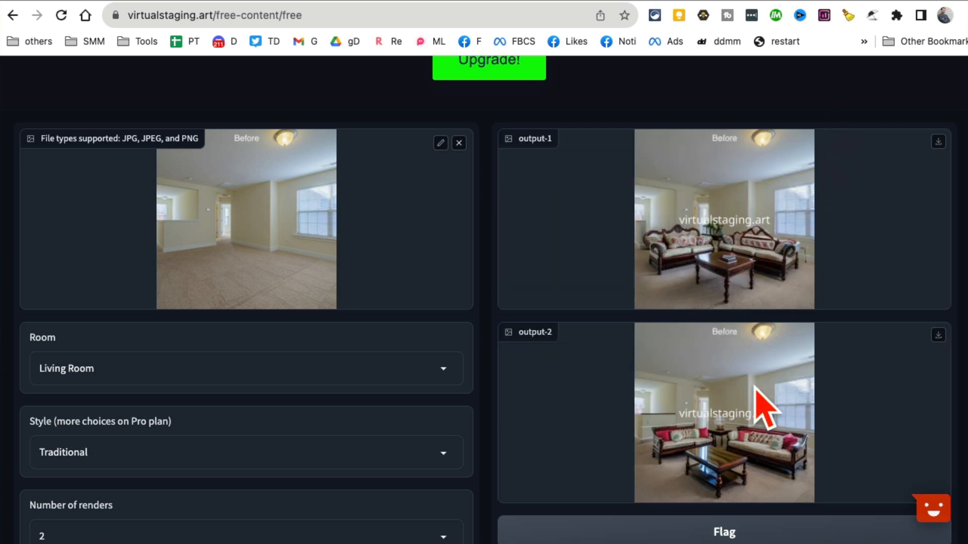
mouse_move(803, 323)
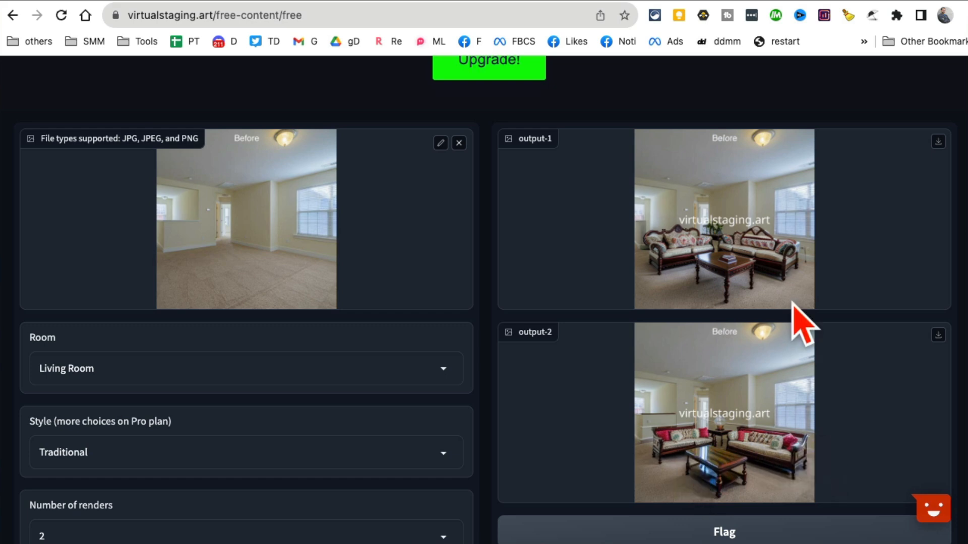
mouse_move(784, 337)
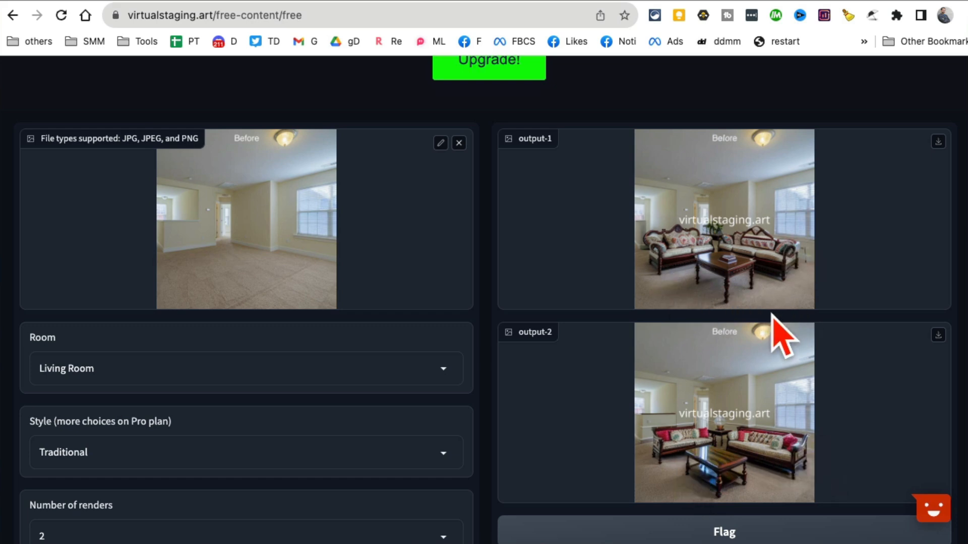
mouse_move(732, 274)
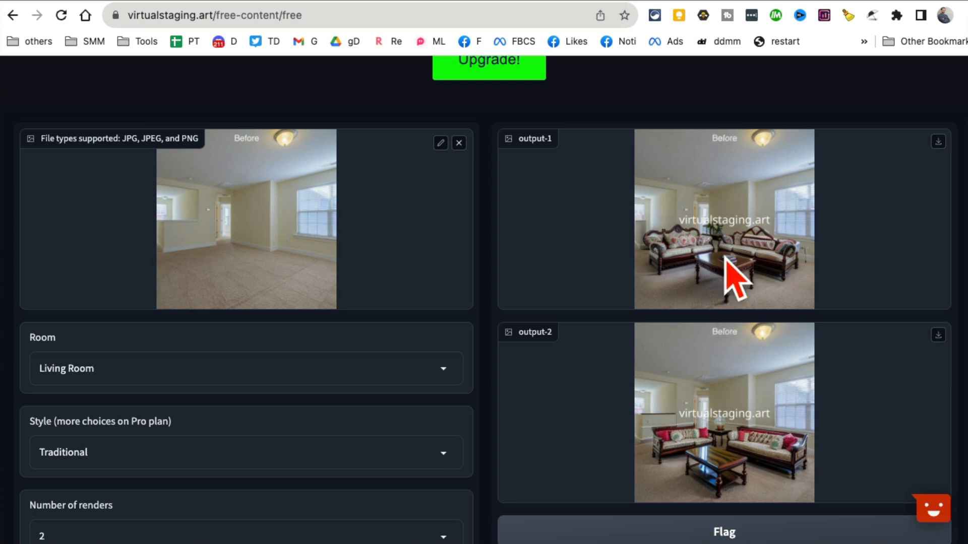
Step: Review the two Traditional staged living-room renders, then switch to the Textify site
scroll("up", 3)
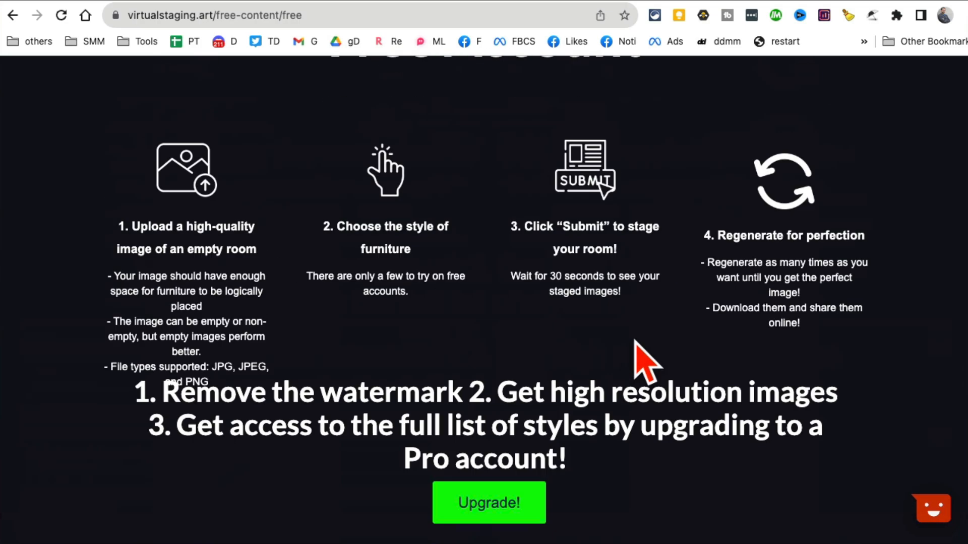
scroll("up", 3)
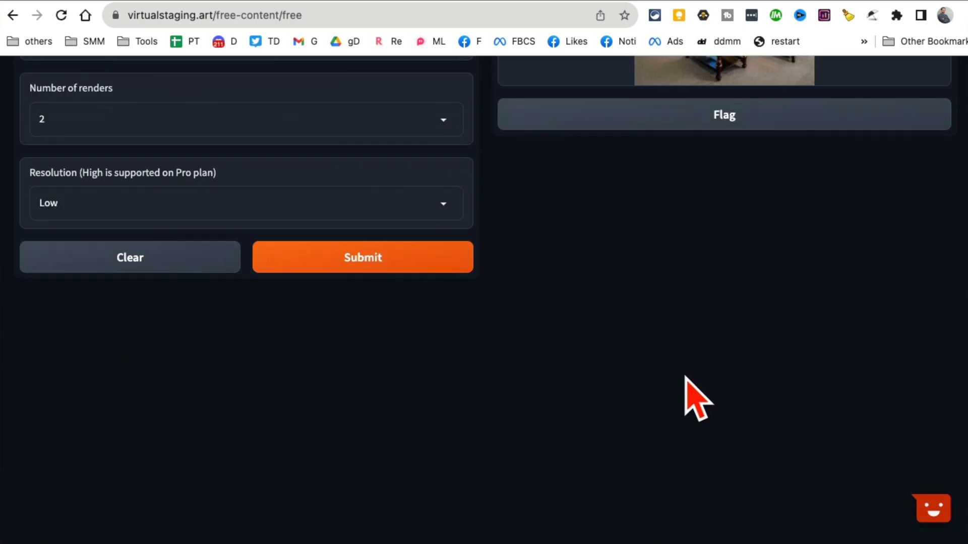
scroll("up", 3)
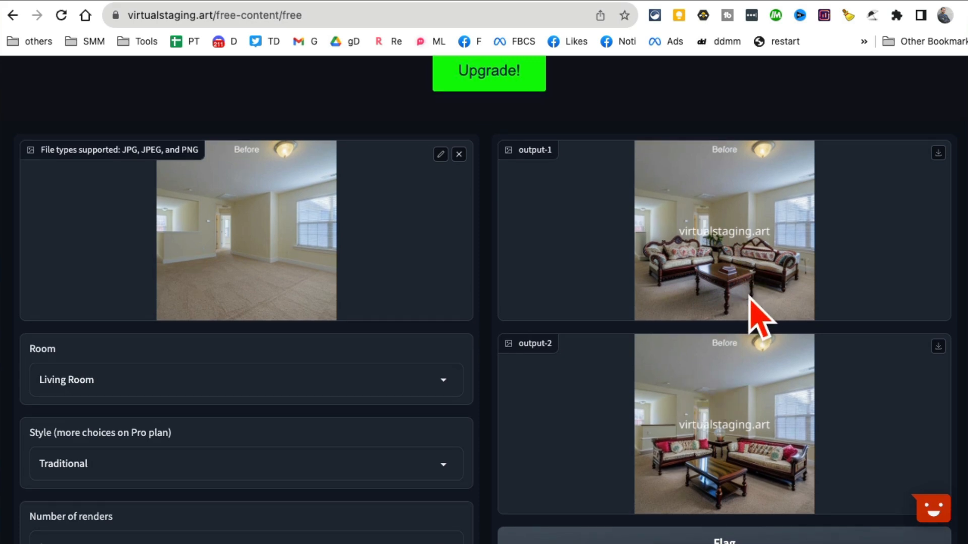
mouse_move(213, 302)
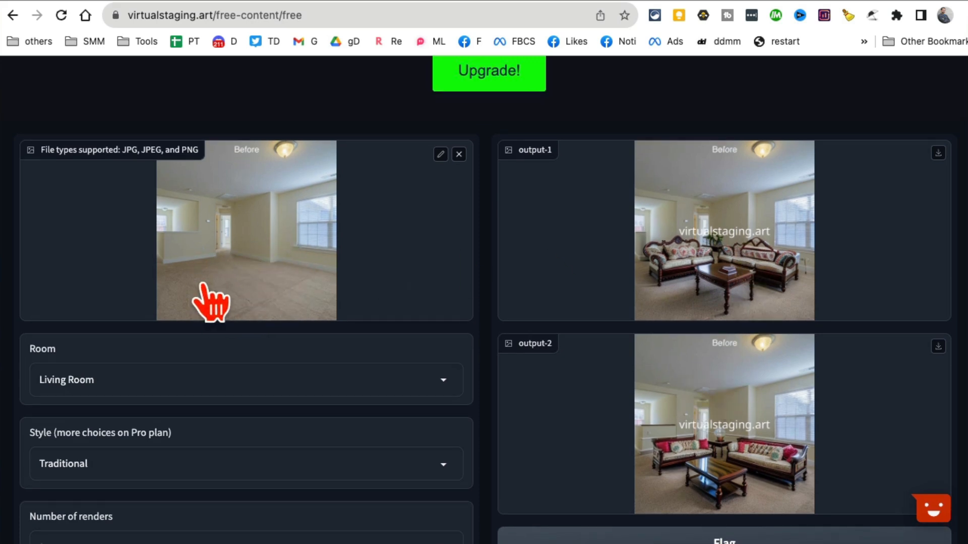
mouse_move(253, 284)
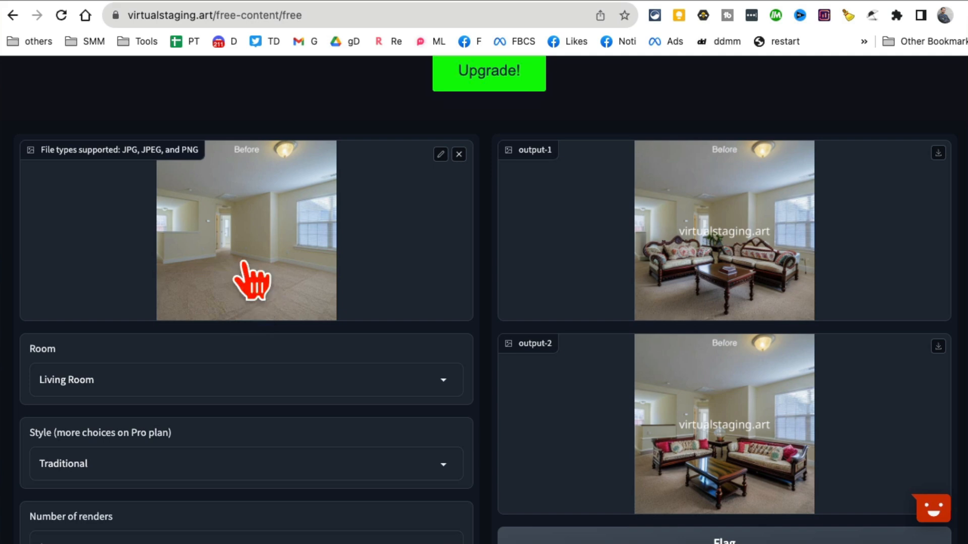
mouse_move(707, 265)
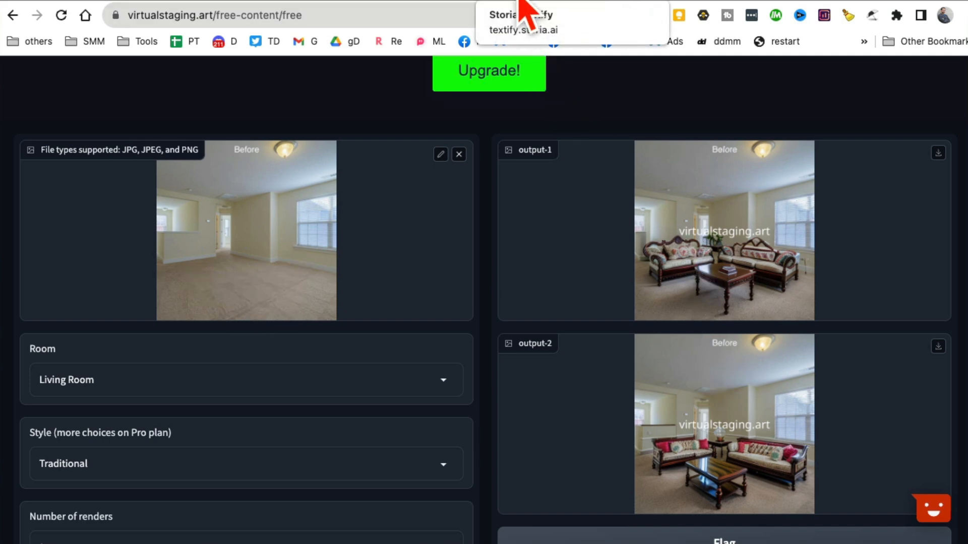
left_click(523, 23)
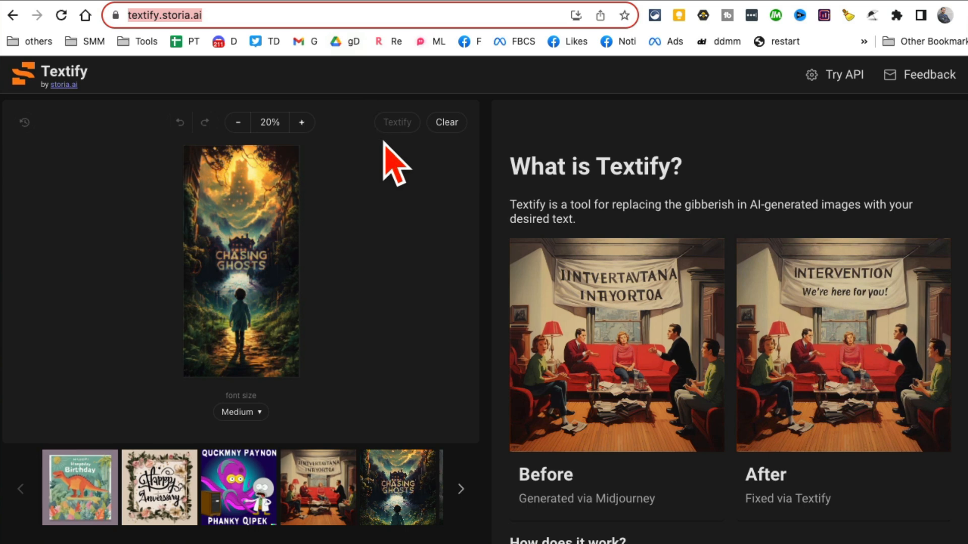
mouse_move(362, 227)
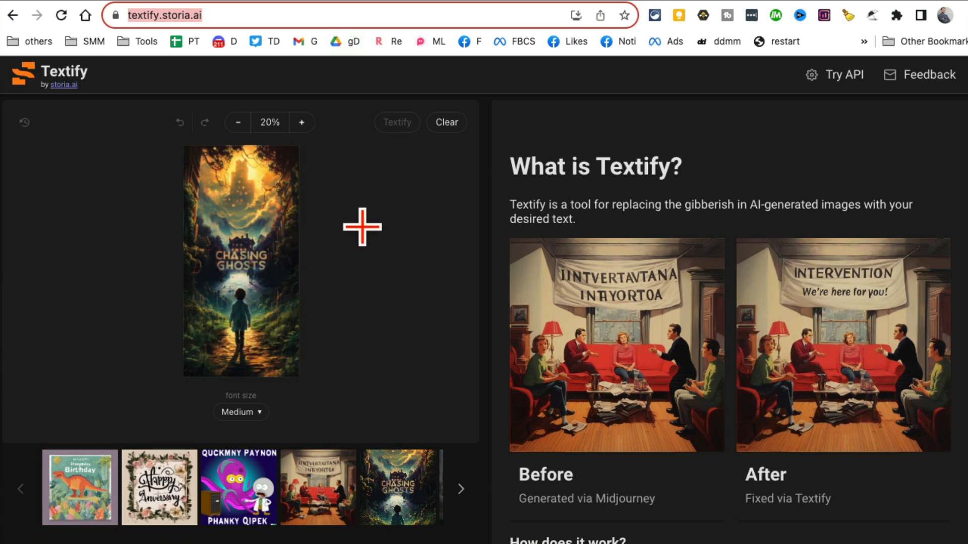
mouse_move(355, 500)
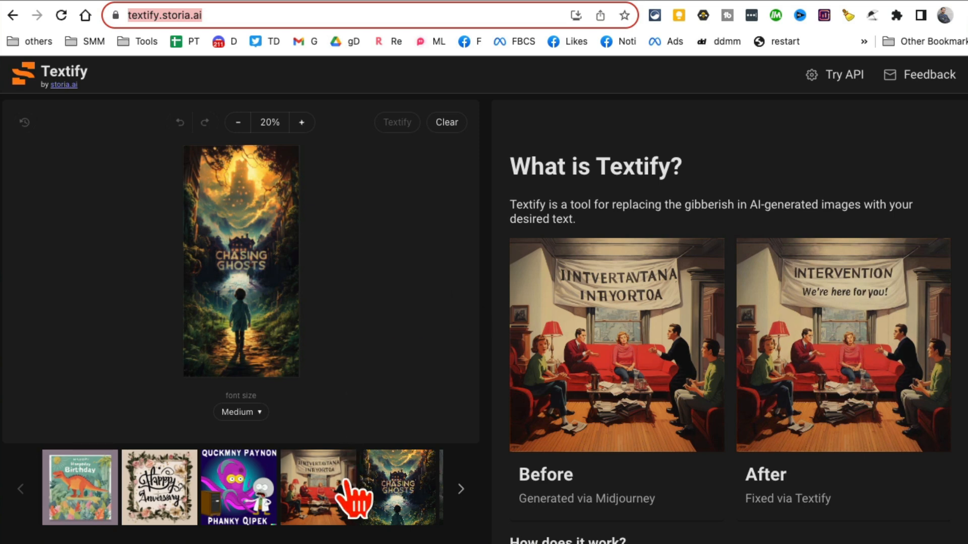
Step: Load the sample living-room painting with the gibberish banner into Textify's editor
left_click(317, 486)
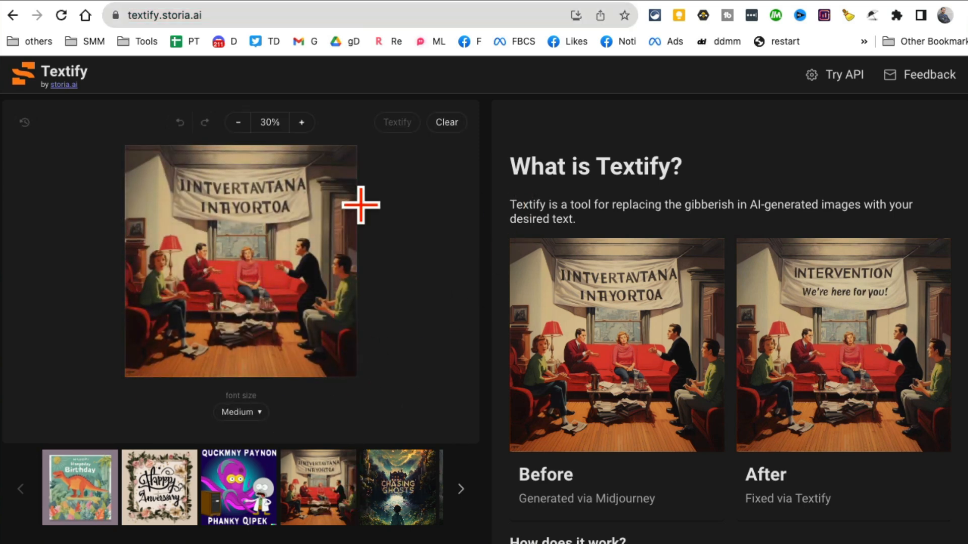
mouse_move(194, 176)
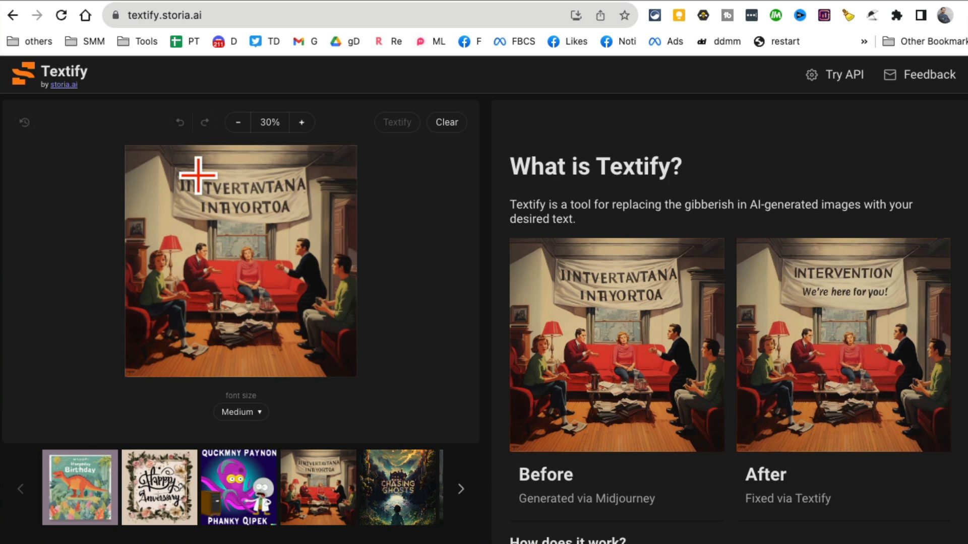
mouse_move(249, 194)
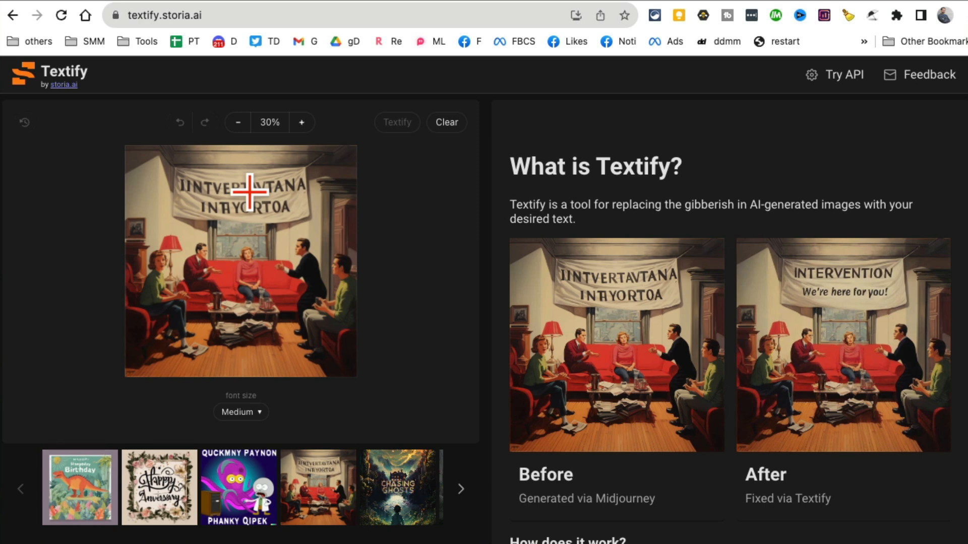
mouse_move(285, 346)
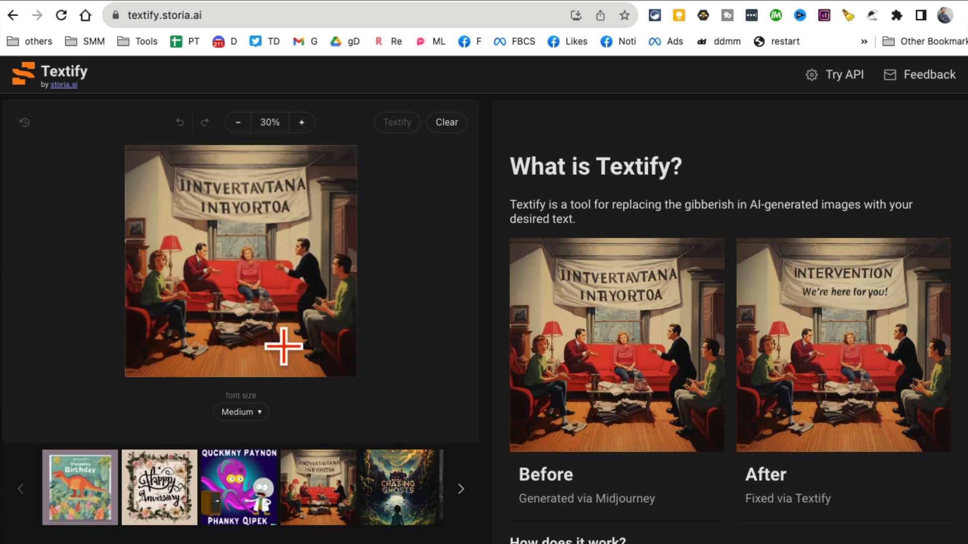
mouse_move(340, 267)
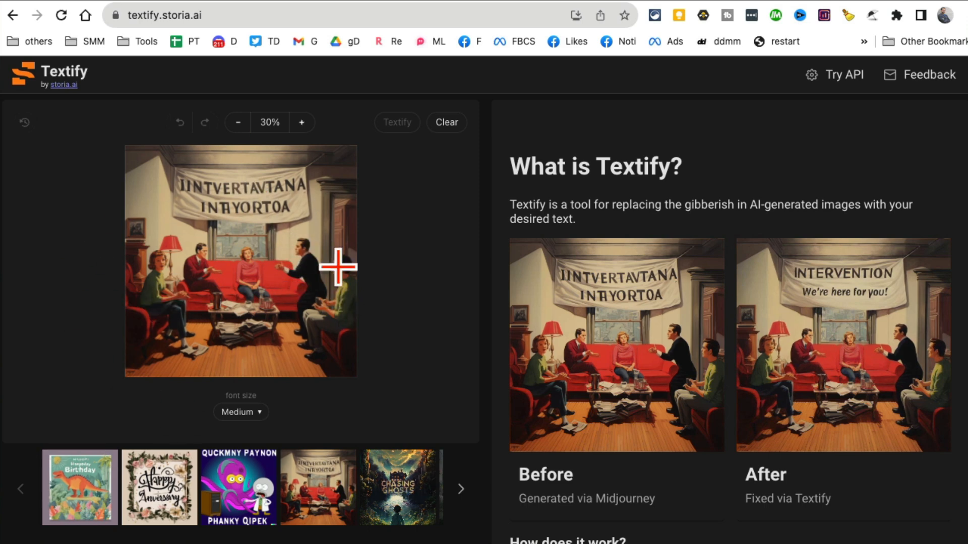
mouse_move(206, 149)
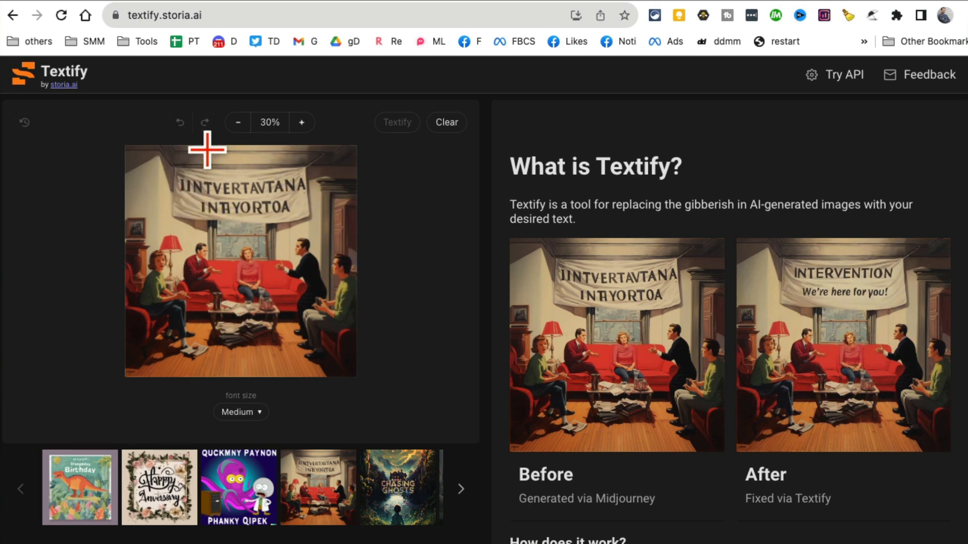
mouse_move(172, 172)
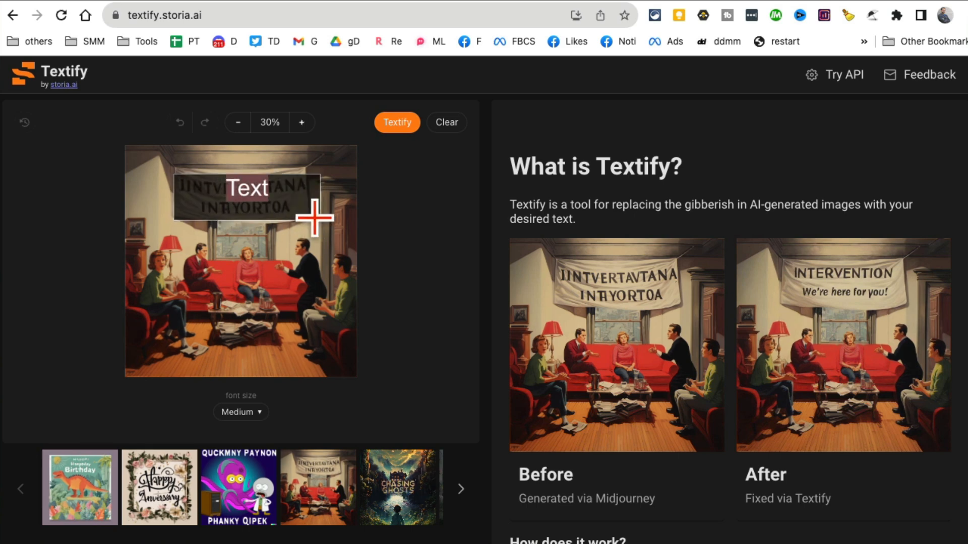
Step: Enter 'AI Team Meeting' as the banner text and start Textify generating the corrected image
type("AI Team Meeting")
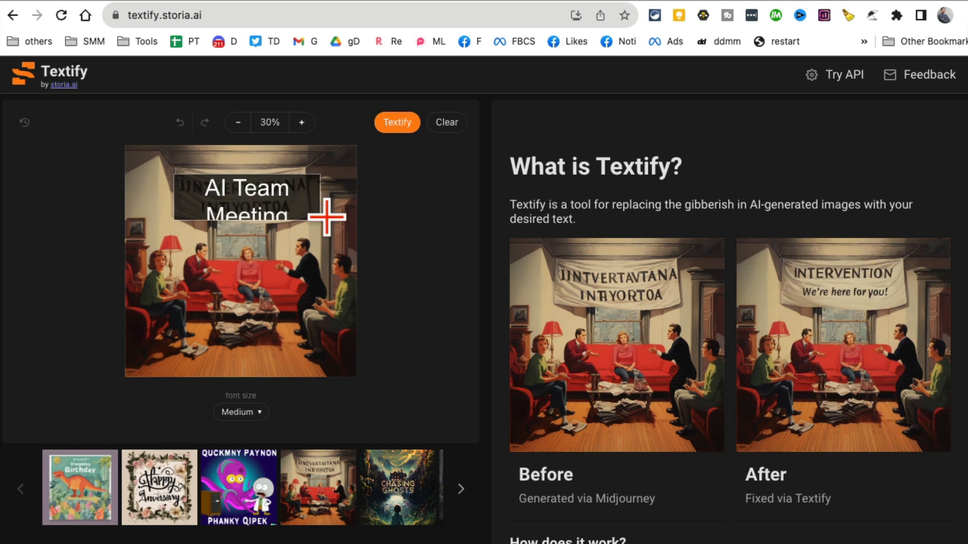
left_click(397, 122)
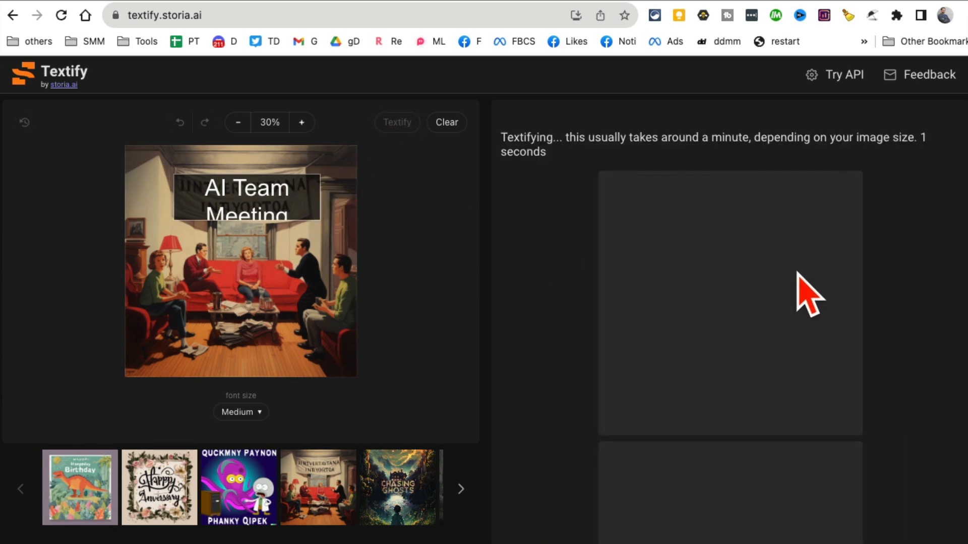
mouse_move(728, 166)
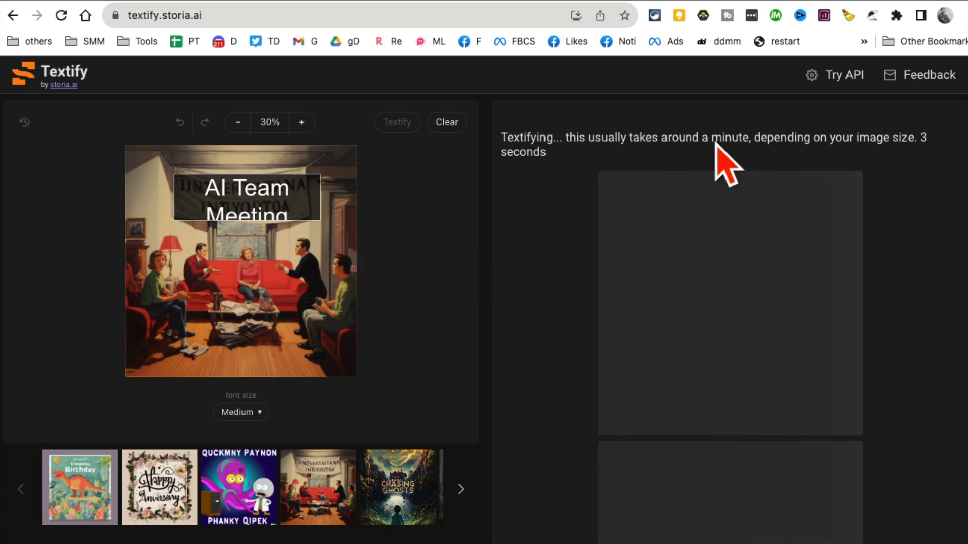
mouse_move(756, 300)
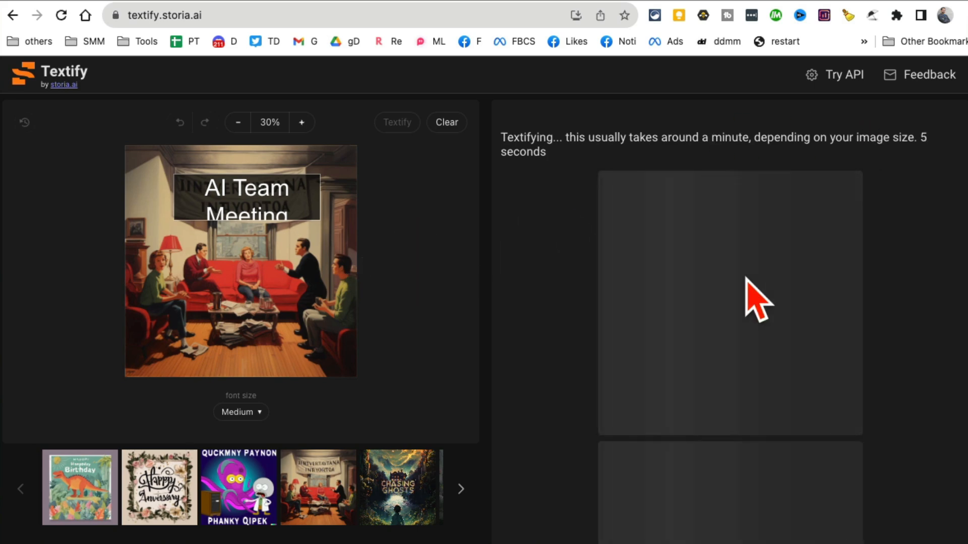
mouse_move(901, 258)
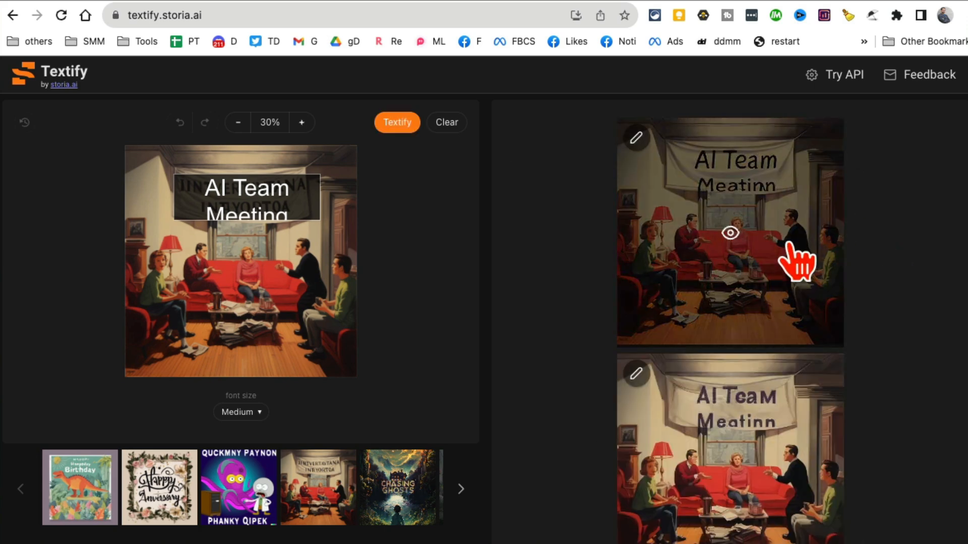
Step: Look through Textify's generated versions showing the banner's new 'AI Team Meatinn' lettering
scroll("down", 3)
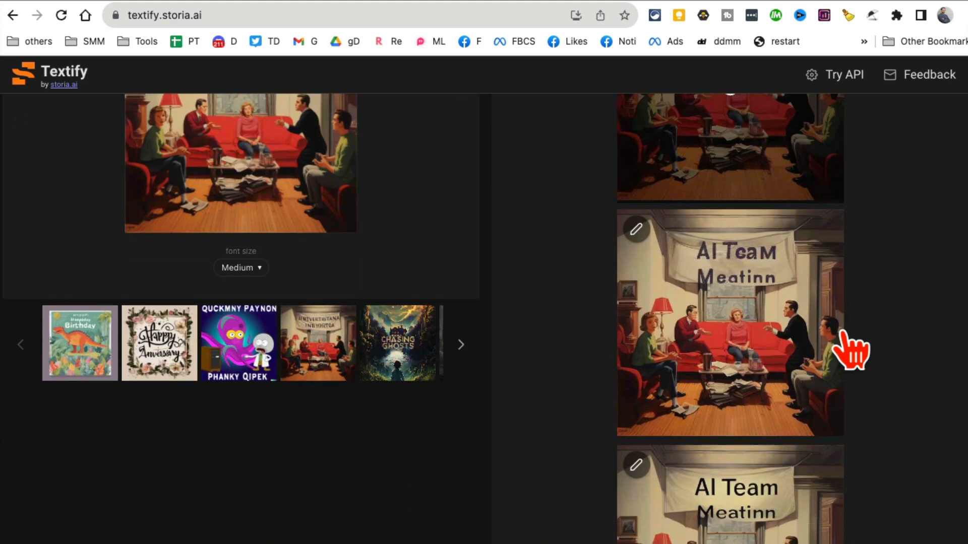
scroll("down", 3)
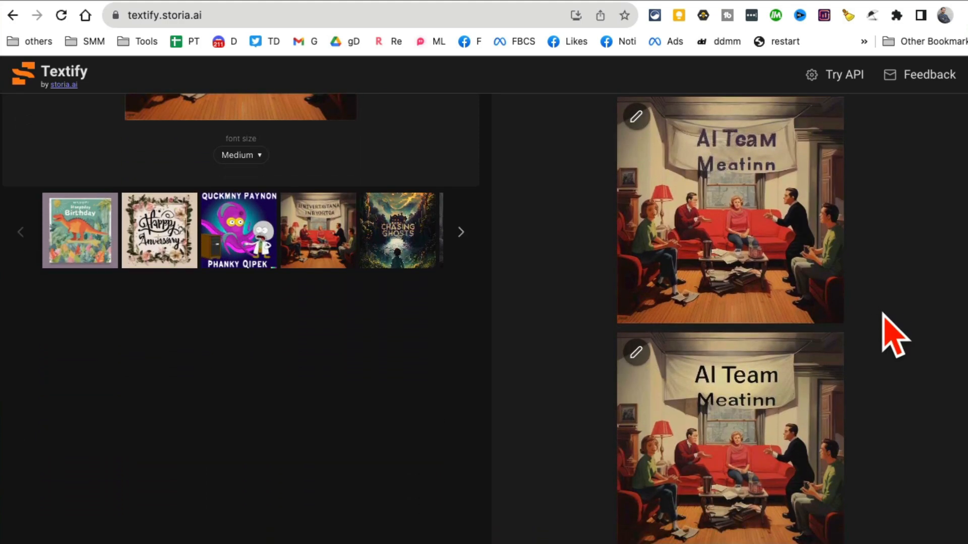
scroll("down", 3)
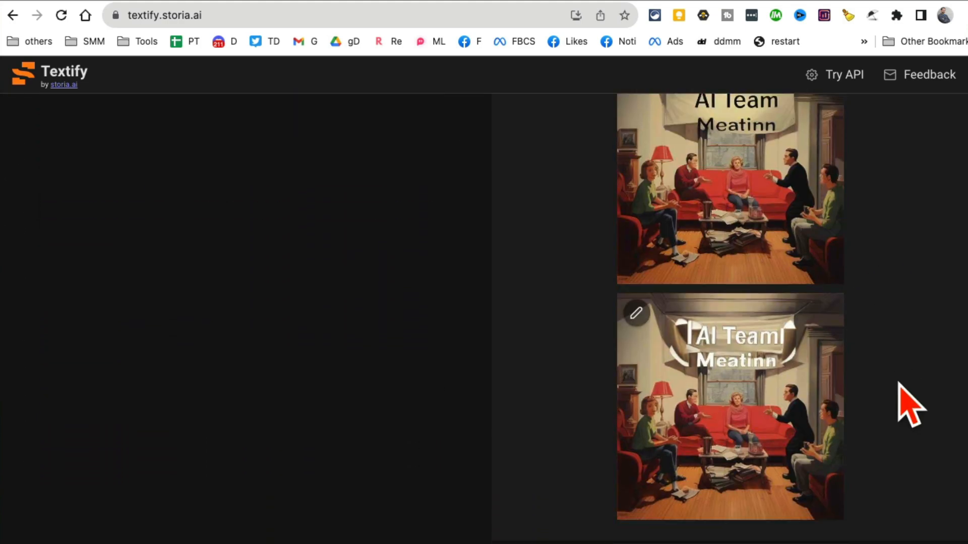
left_click(634, 313)
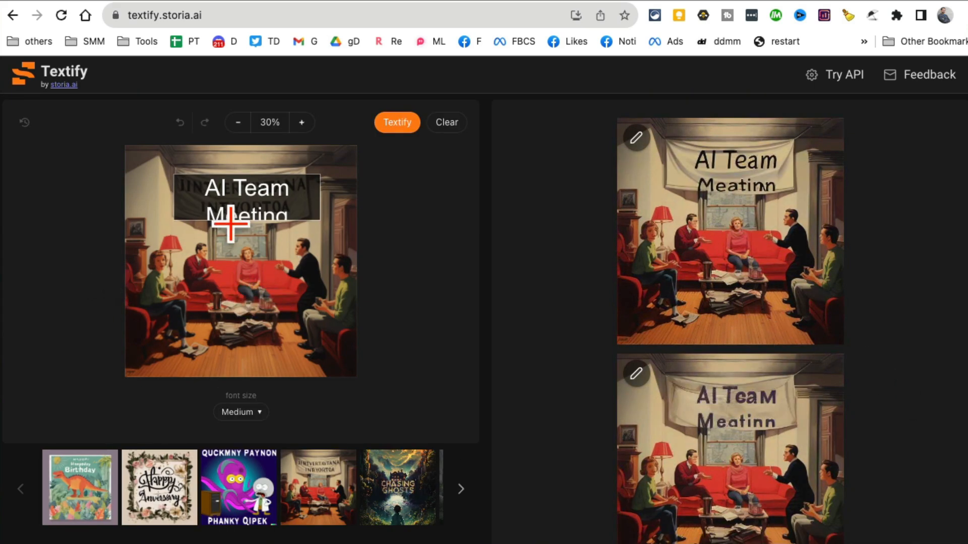
mouse_move(250, 203)
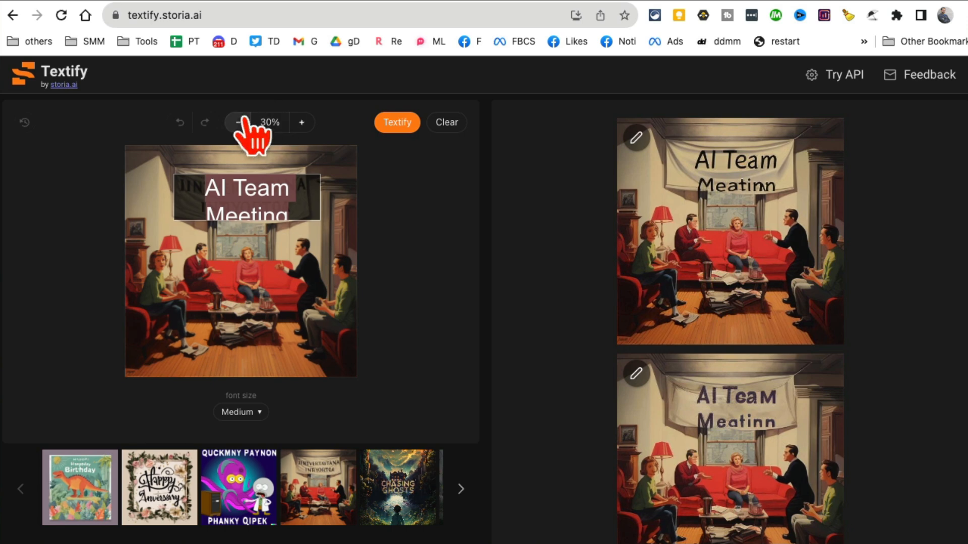
Step: Adjust the Textify canvas zoom from 25% to 50% to enlarge the AI Team Meeting preview
left_click(238, 122)
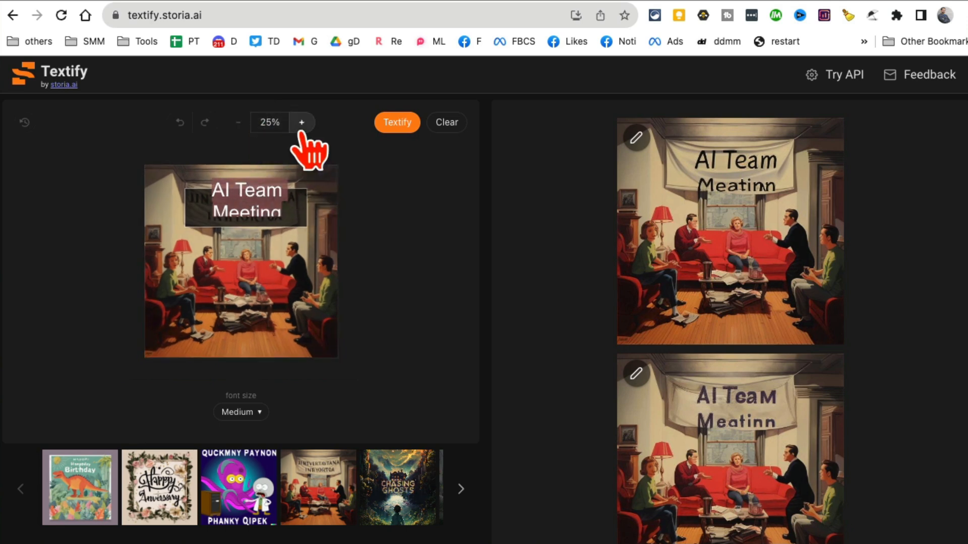
left_click(301, 122)
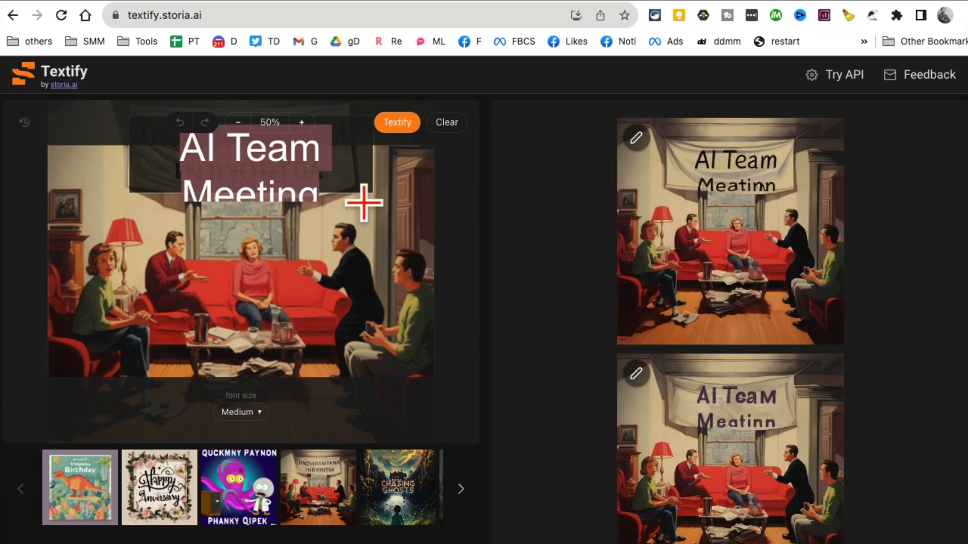
left_click(237, 122)
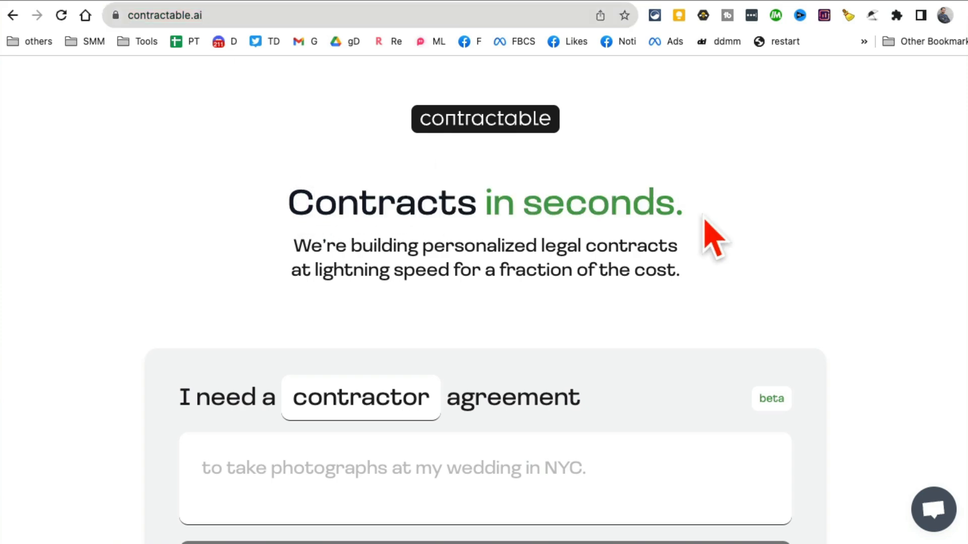
Step: Choose the contractor agreement type and describe it as 'hiring a social media manager'
scroll("down", 3)
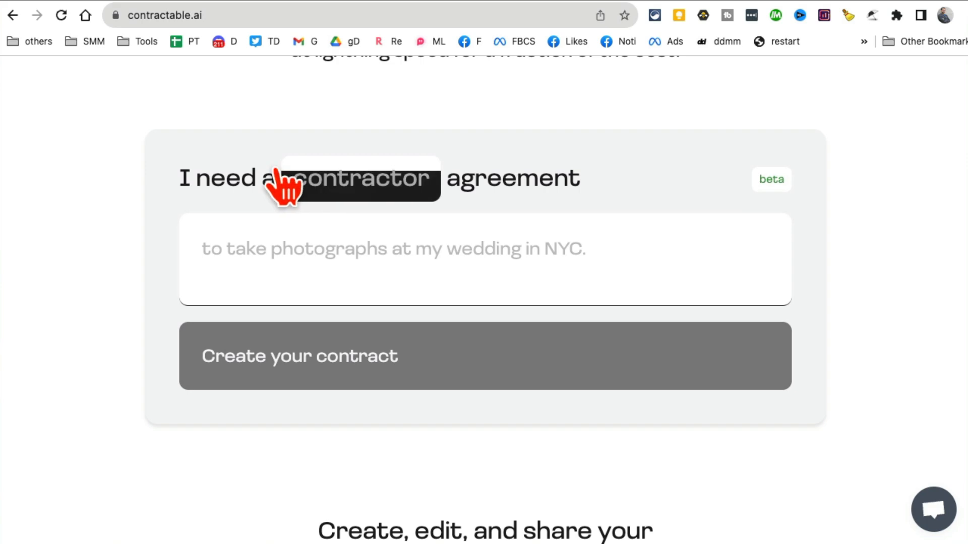
left_click(361, 180)
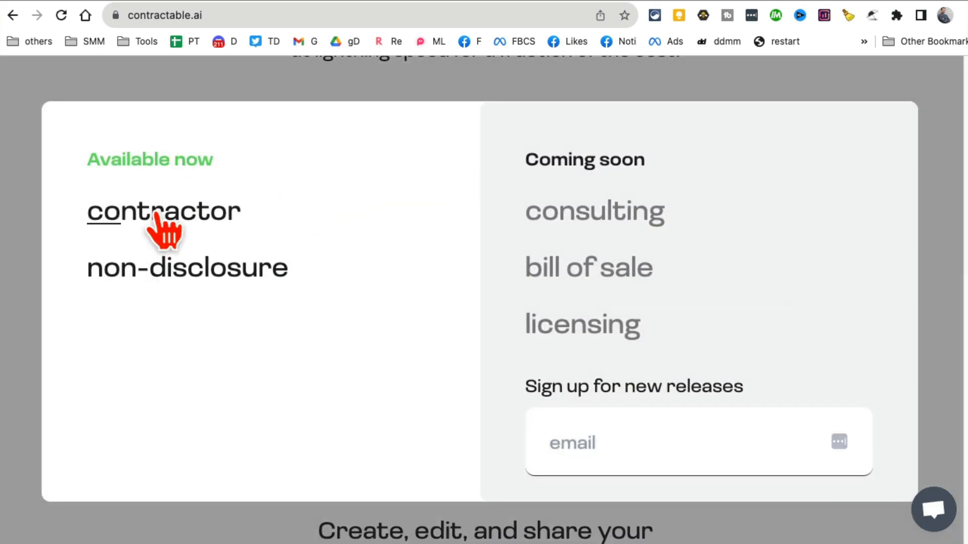
left_click(163, 210)
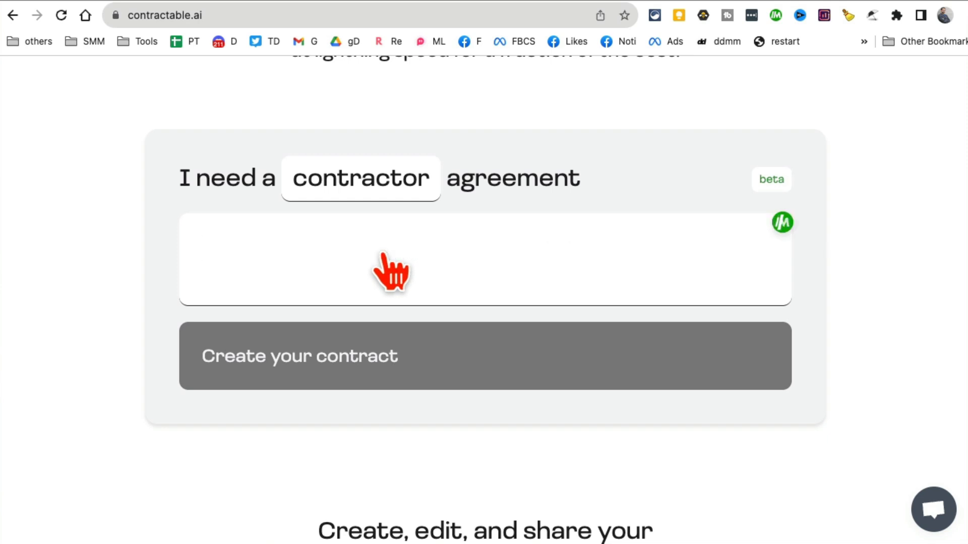
type("social med")
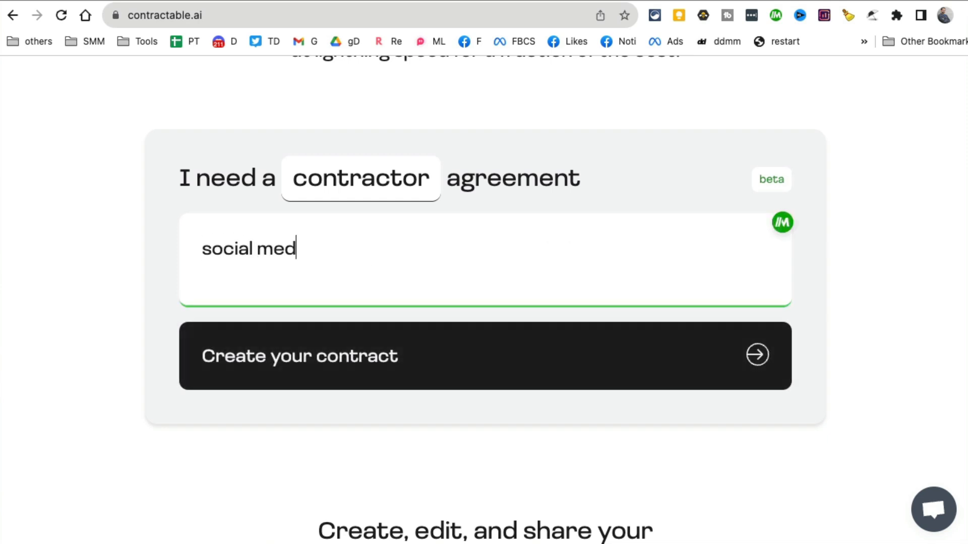
type("ia manager")
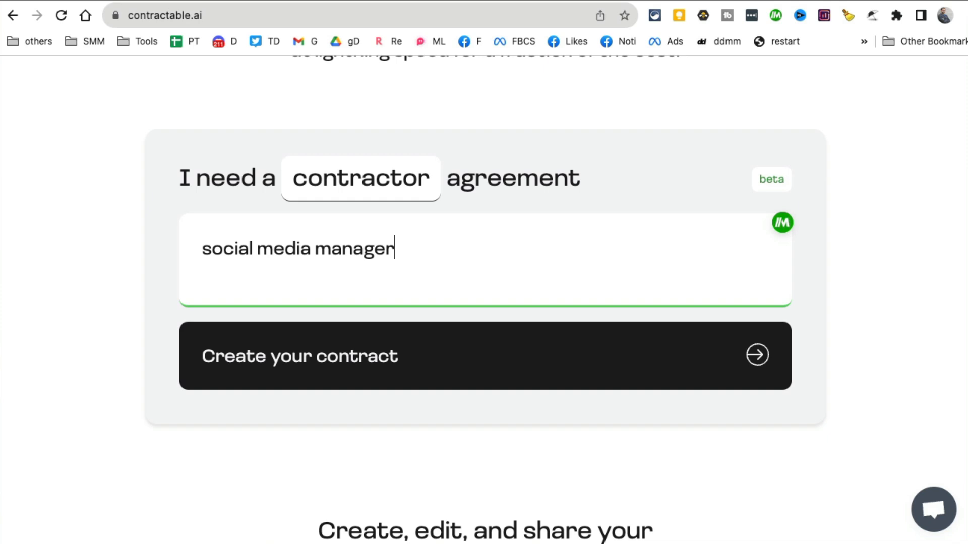
type("hiring.")
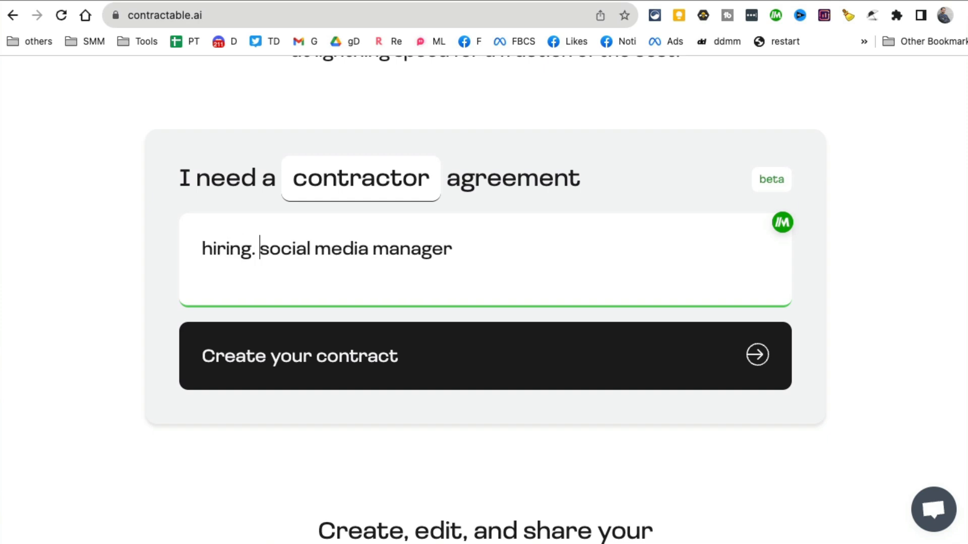
type("a")
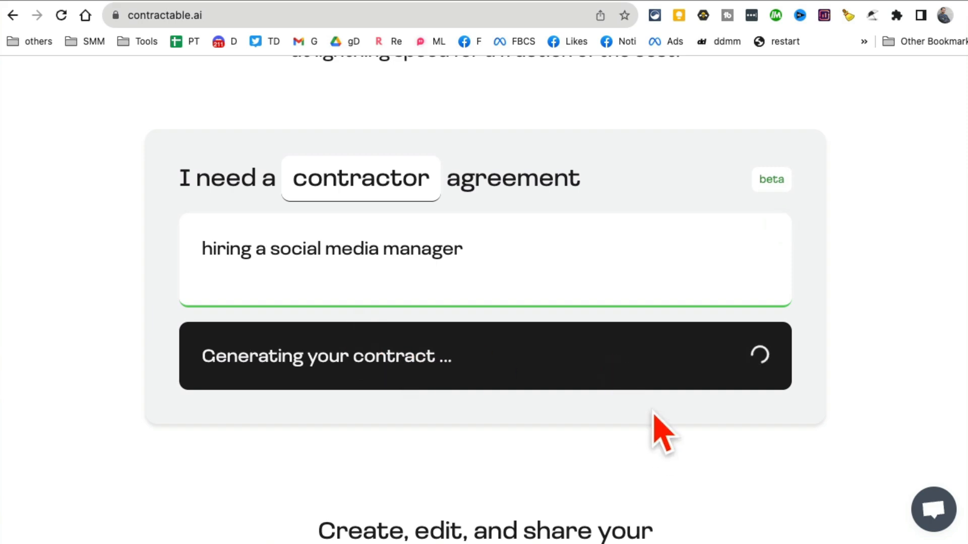
mouse_move(895, 413)
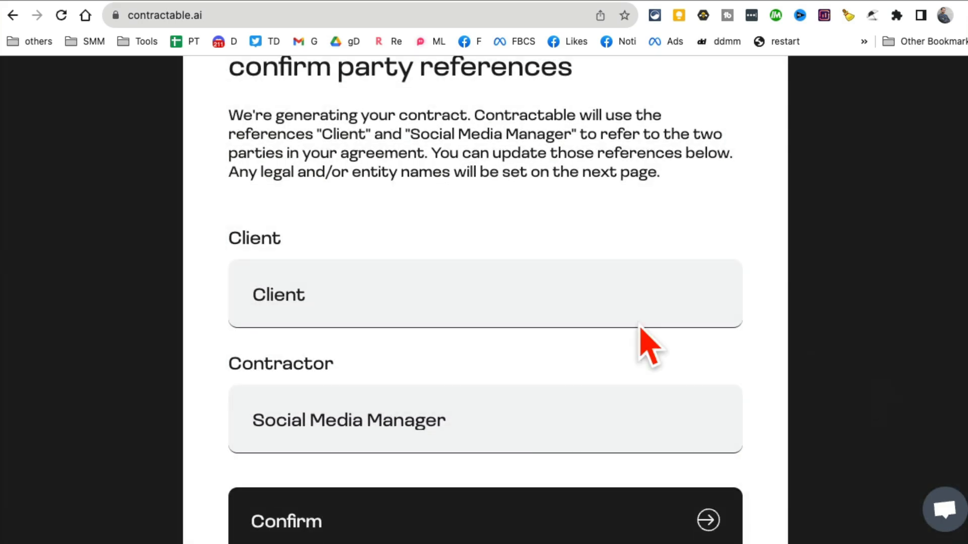
Step: Keep the default Client and Social Media Manager party names and confirm them
scroll("down", 3)
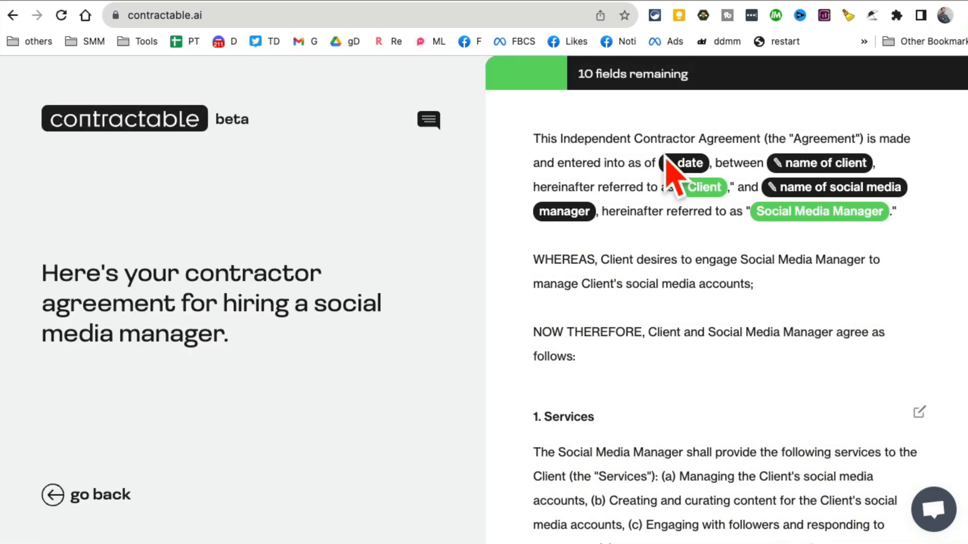
mouse_move(568, 253)
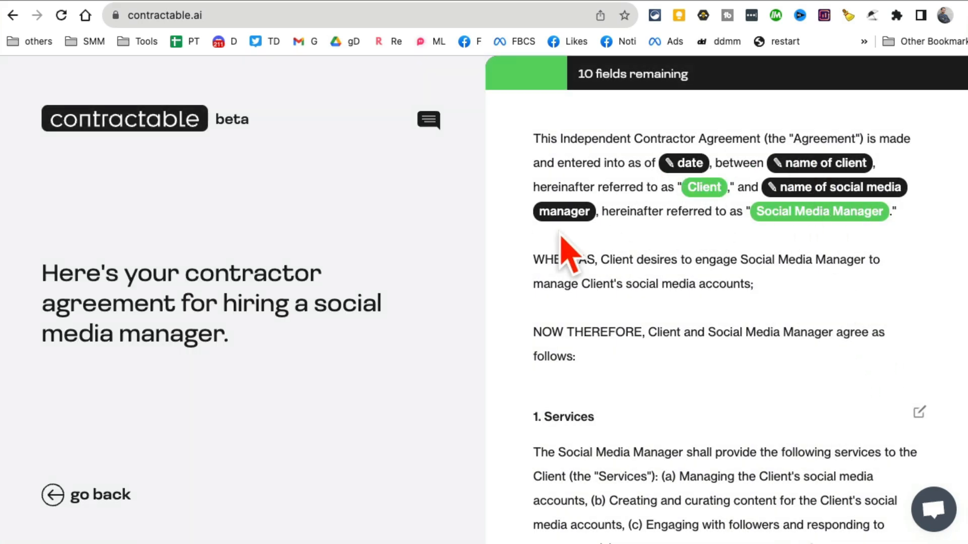
Step: Scroll through the drafted agreement sections down to Finalize and back up
scroll("down", 3)
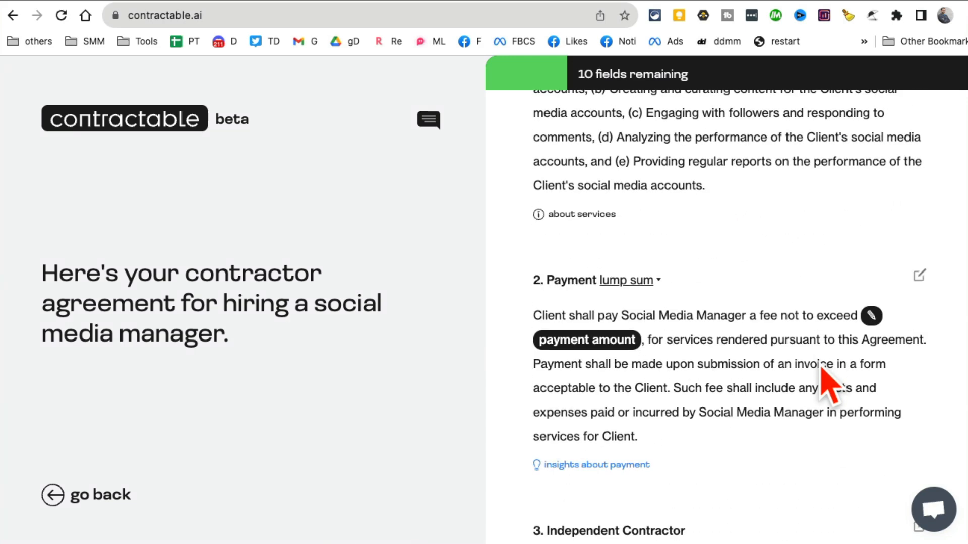
scroll("down", 3)
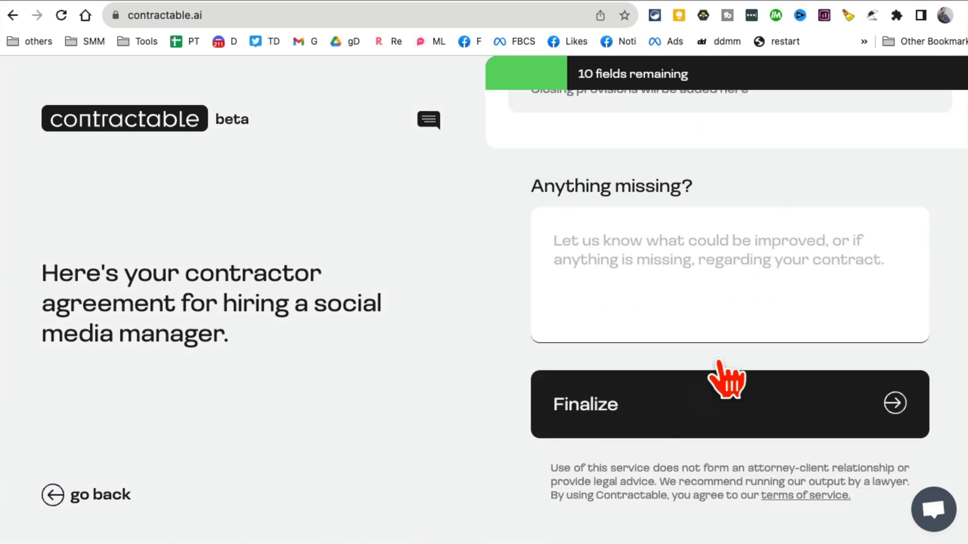
scroll("up", 3)
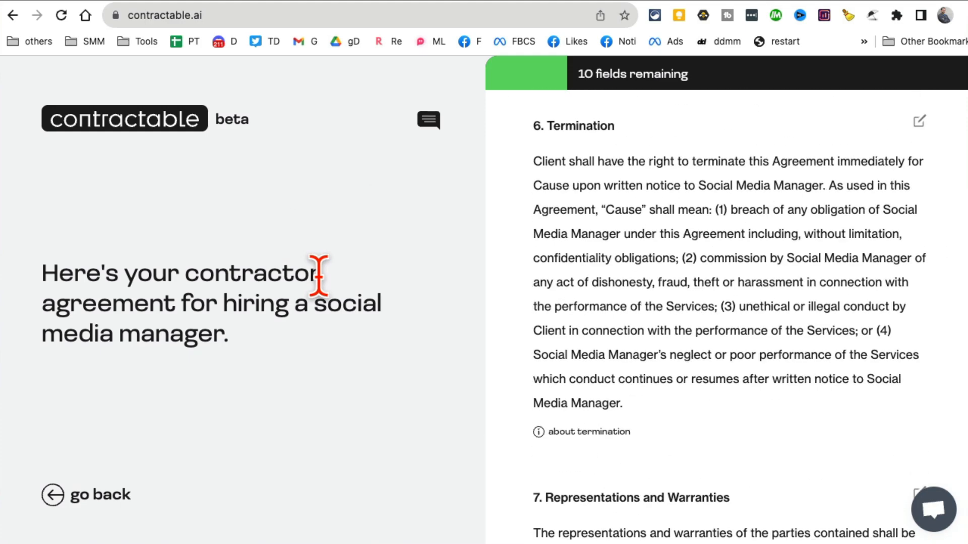
scroll("up", 3)
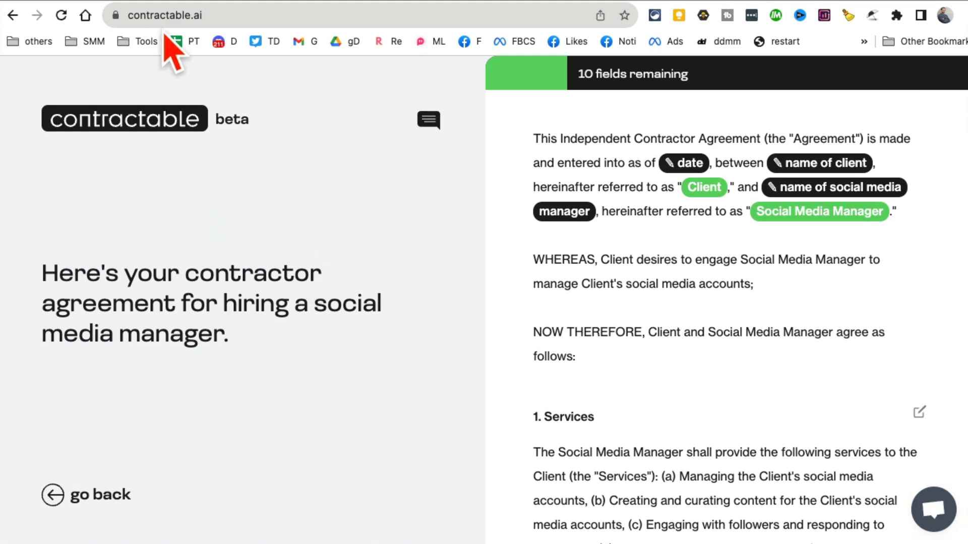
Step: Go back twice in the browser to reach Contractable's home page
left_click(12, 15)
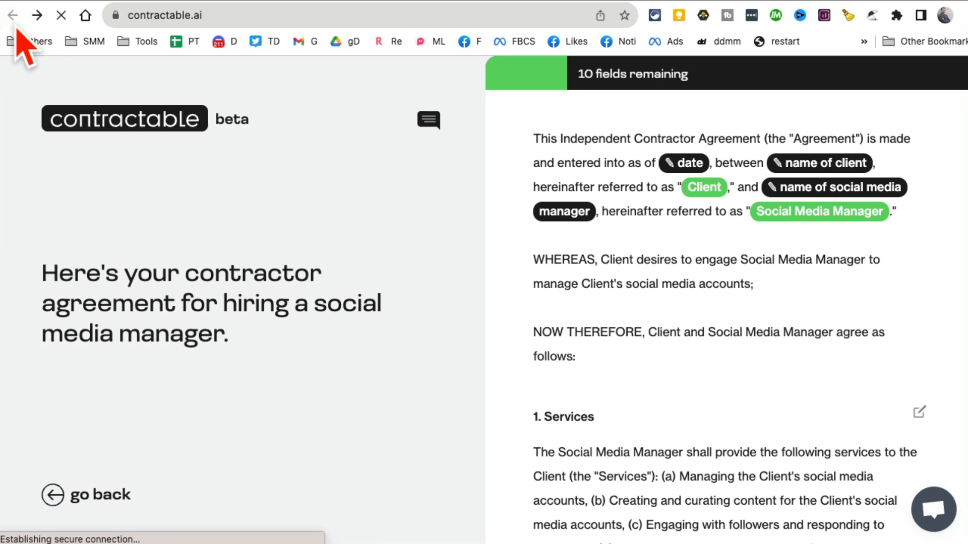
left_click(12, 15)
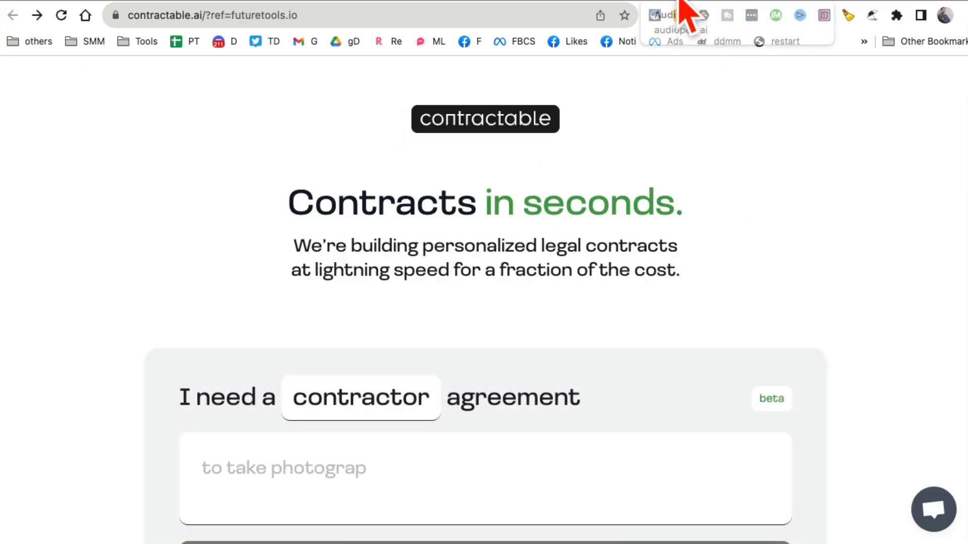
Step: Load audiopen.ai from the bookmark and look over its voice-notes headline
left_click(677, 28)
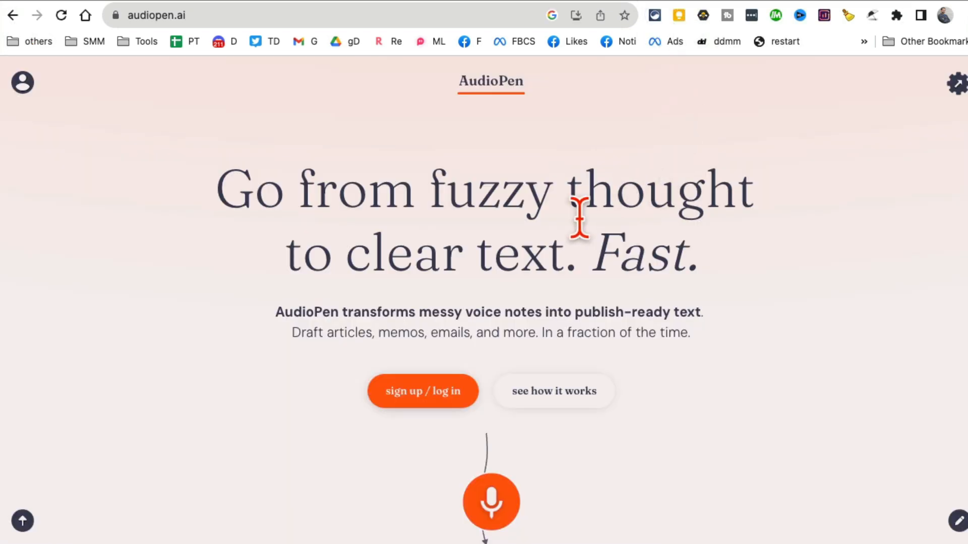
mouse_move(578, 213)
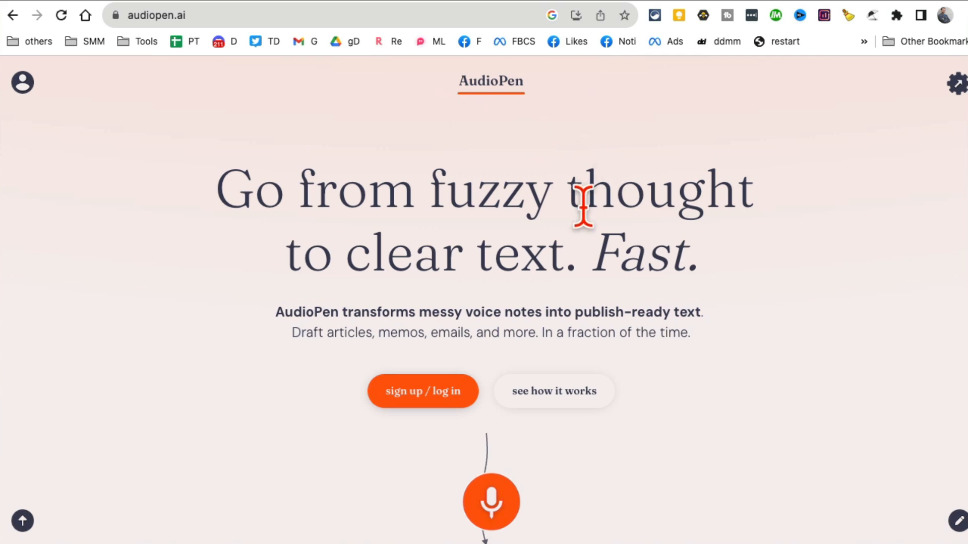
mouse_move(660, 225)
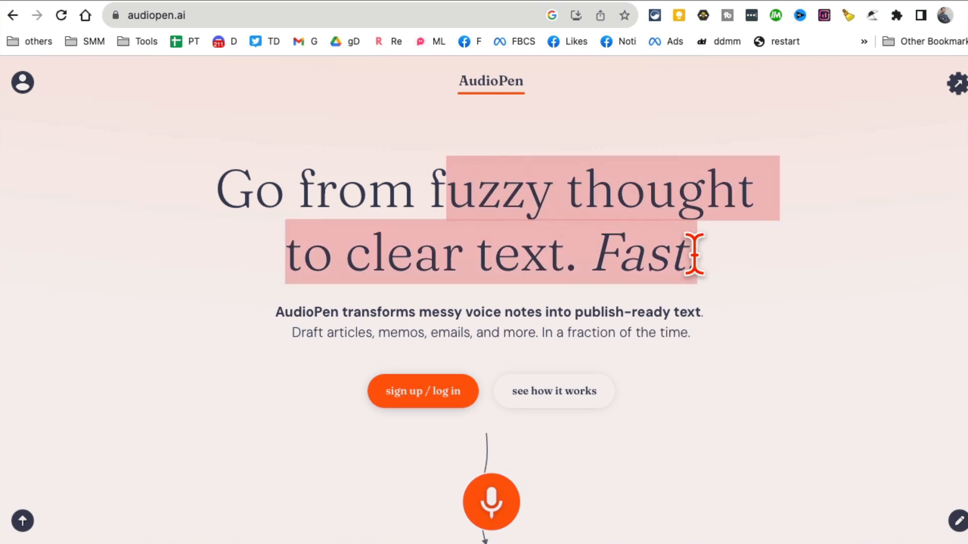
left_click(772, 303)
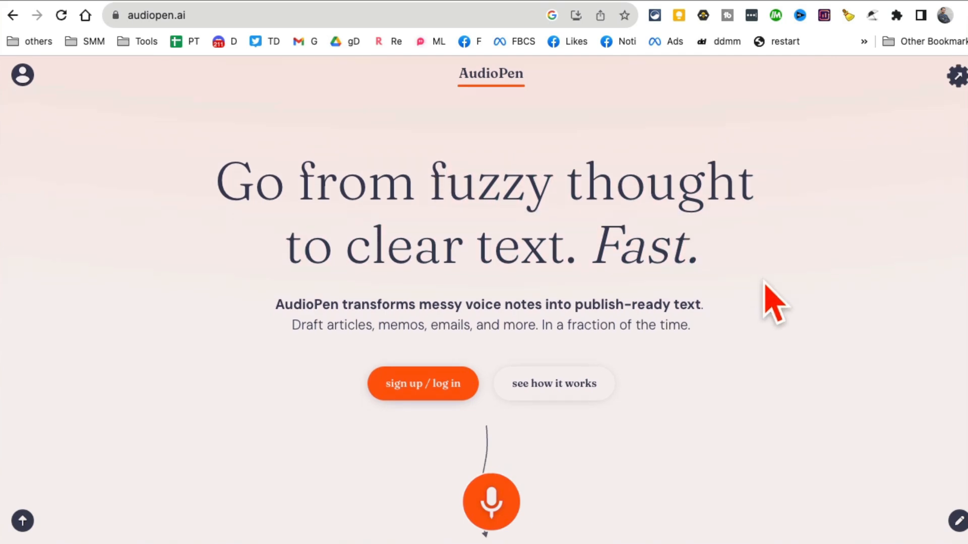
mouse_move(330, 309)
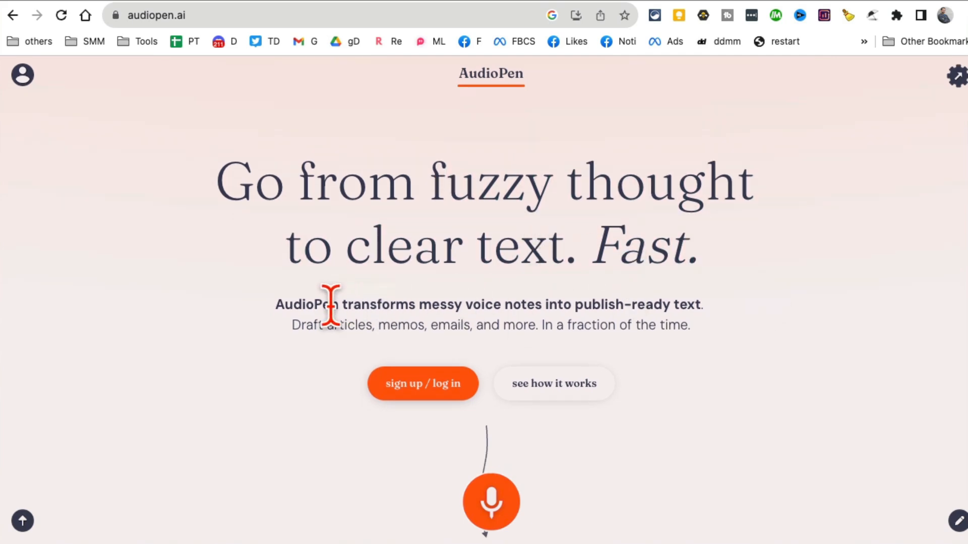
mouse_move(518, 342)
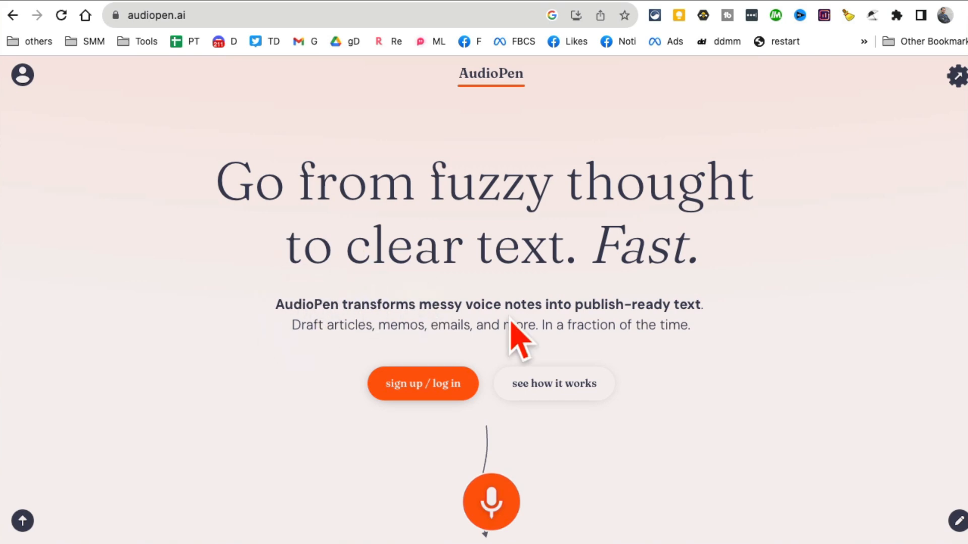
mouse_move(575, 307)
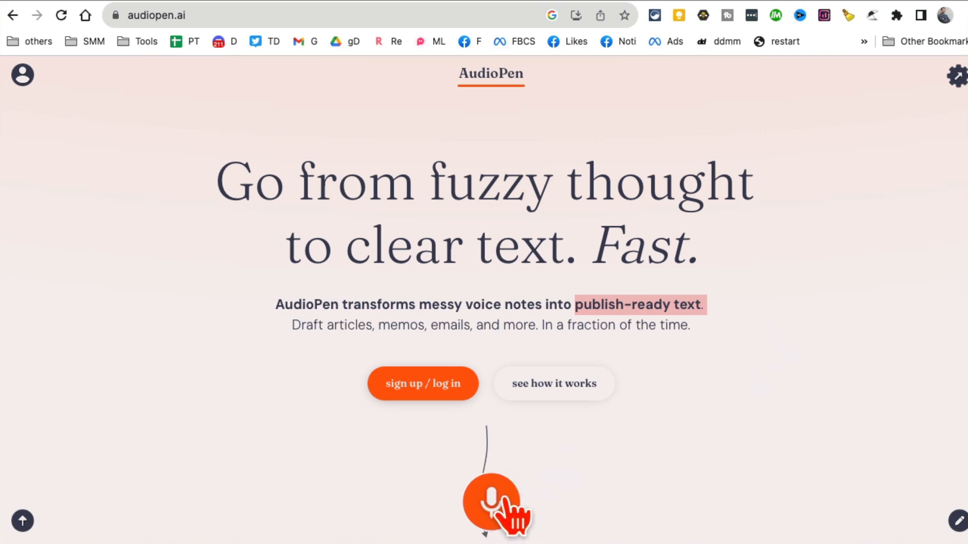
Step: Record a voice note in AudioPen, then stop it so the rewrite begins
left_click(491, 502)
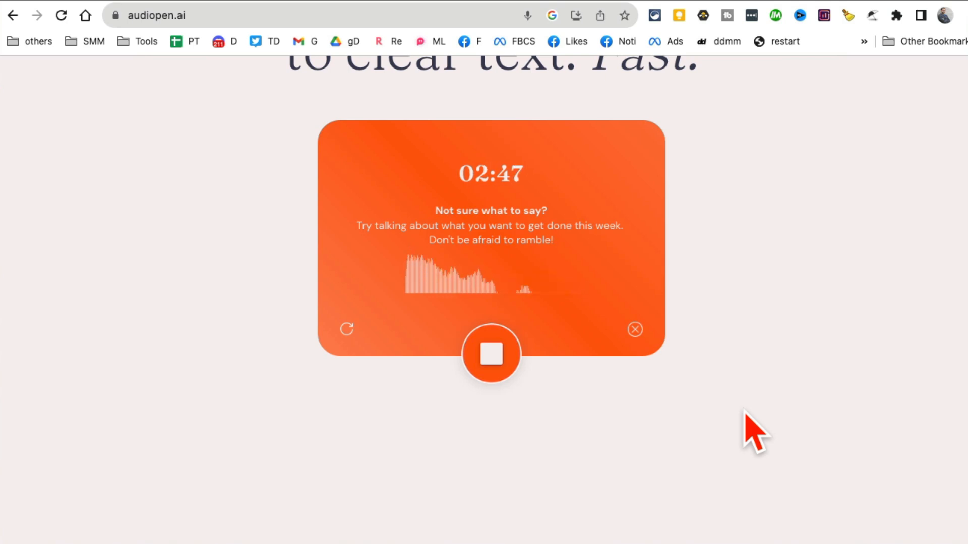
mouse_move(771, 367)
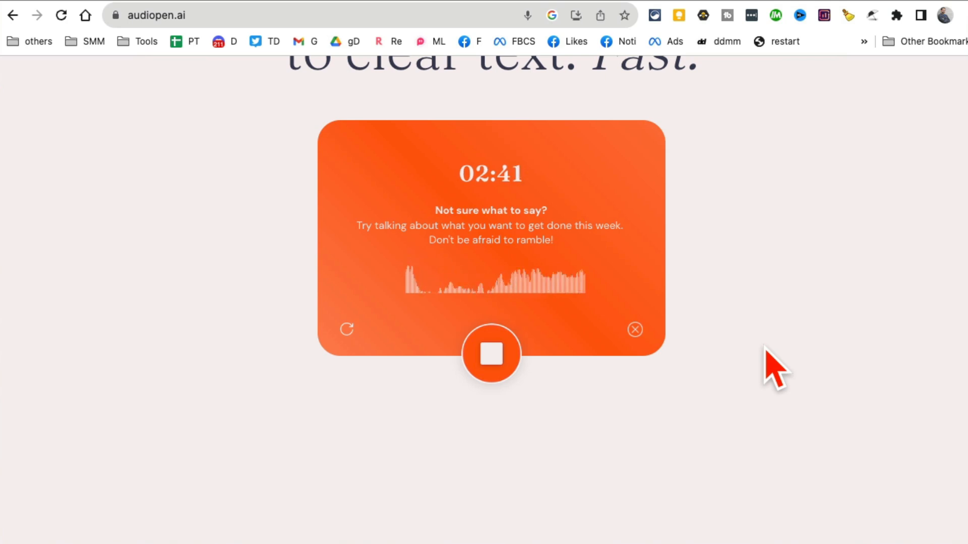
mouse_move(490, 357)
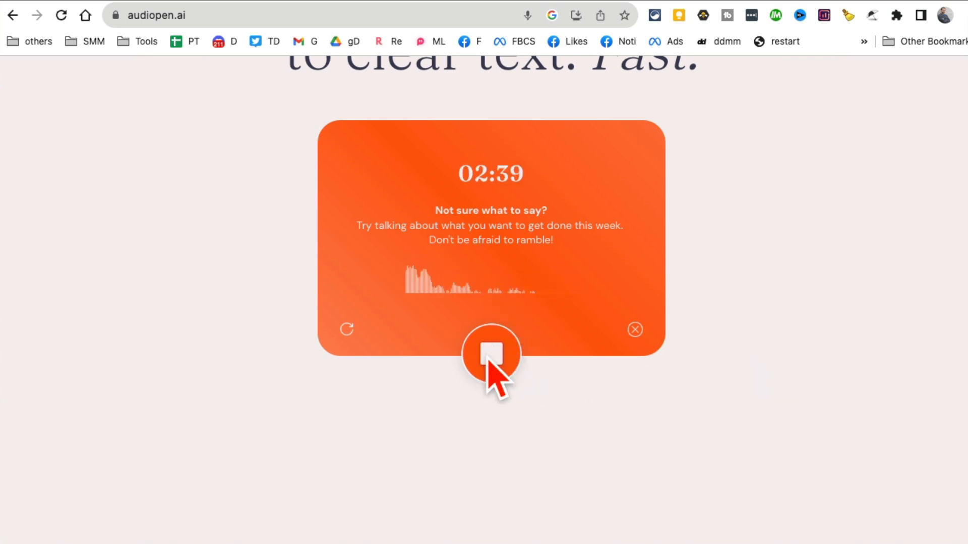
left_click(490, 354)
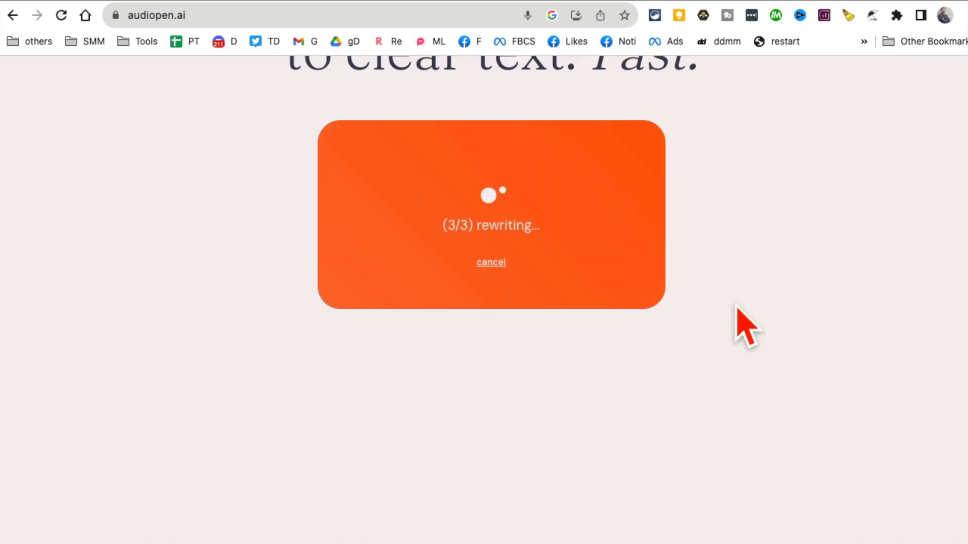
Step: Scroll to the finished note card titled '10 Time-Saving AI Tools' and read it
scroll("up", 3)
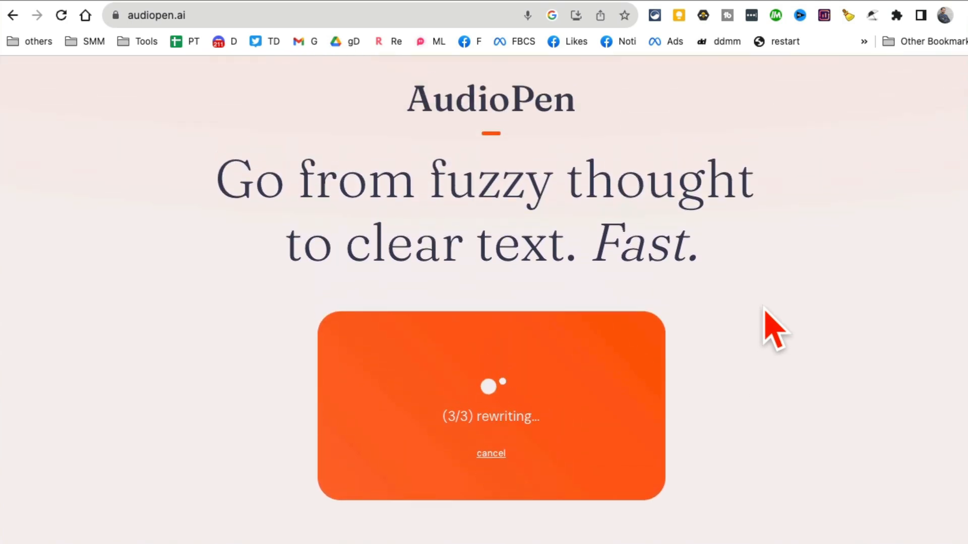
mouse_move(750, 331)
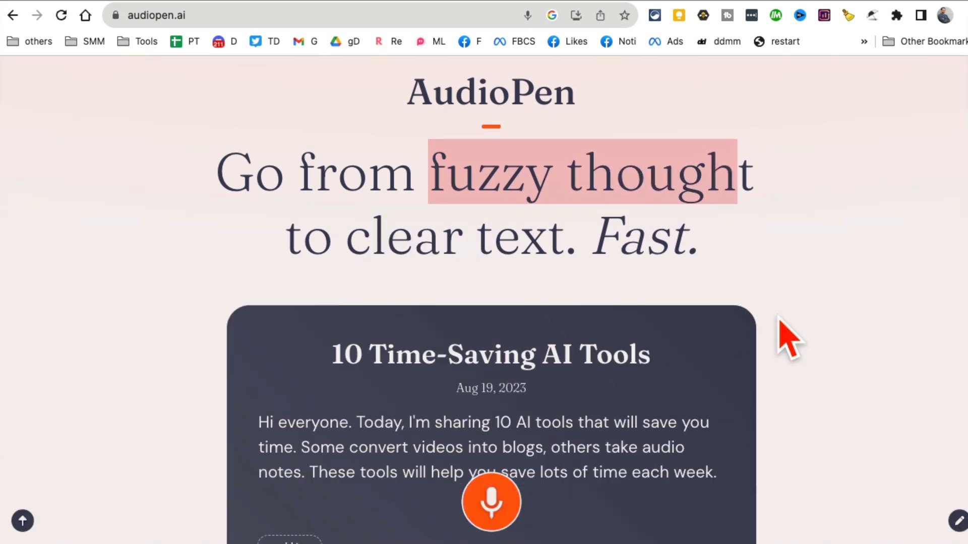
scroll("down", 3)
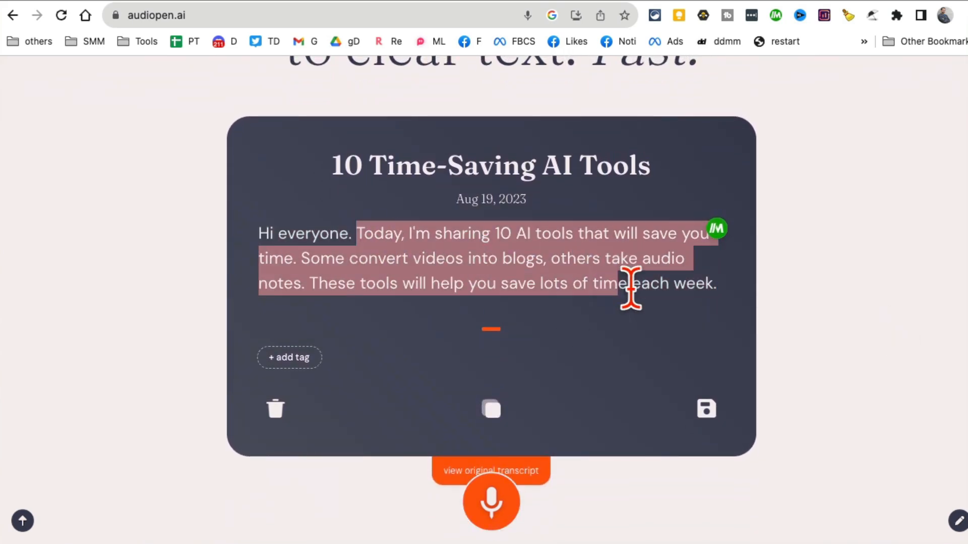
mouse_move(290, 410)
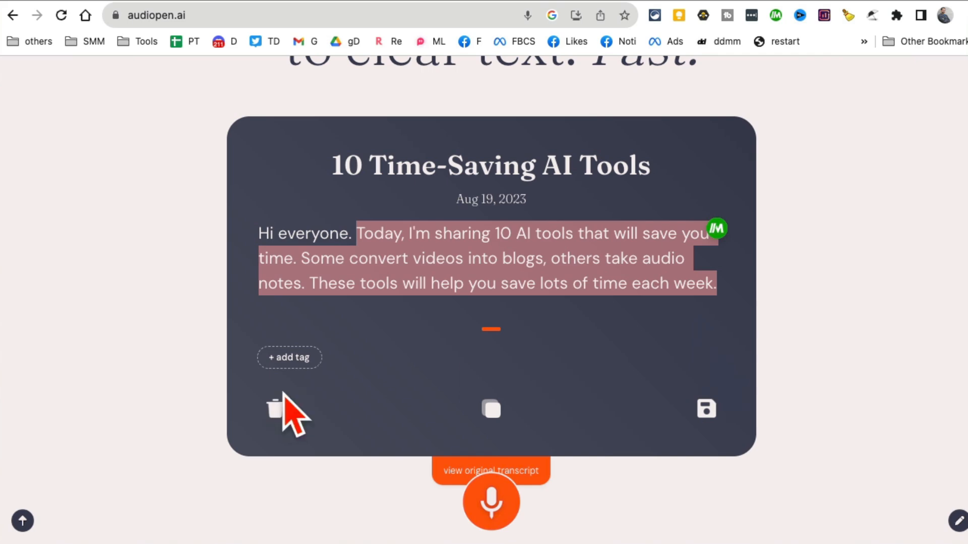
mouse_move(644, 370)
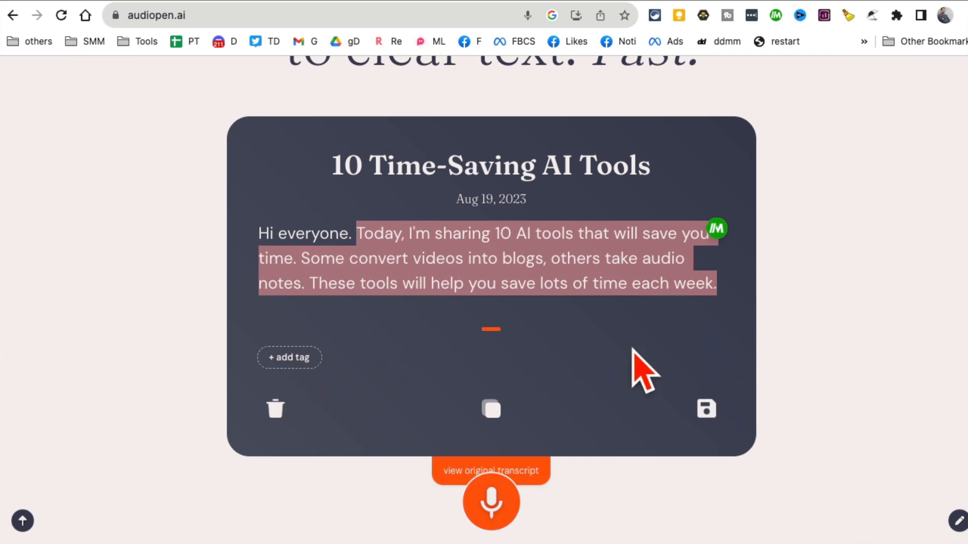
scroll("up", 3)
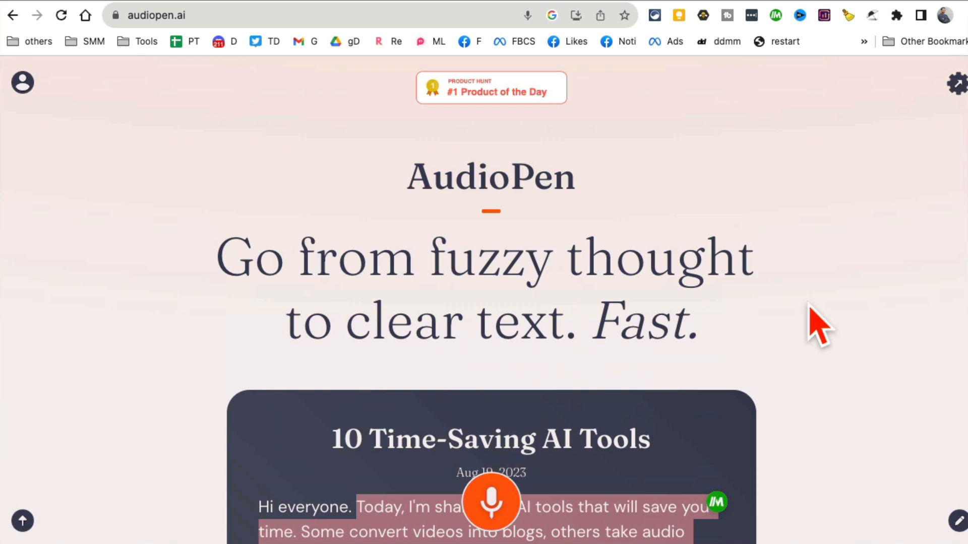
mouse_move(633, 241)
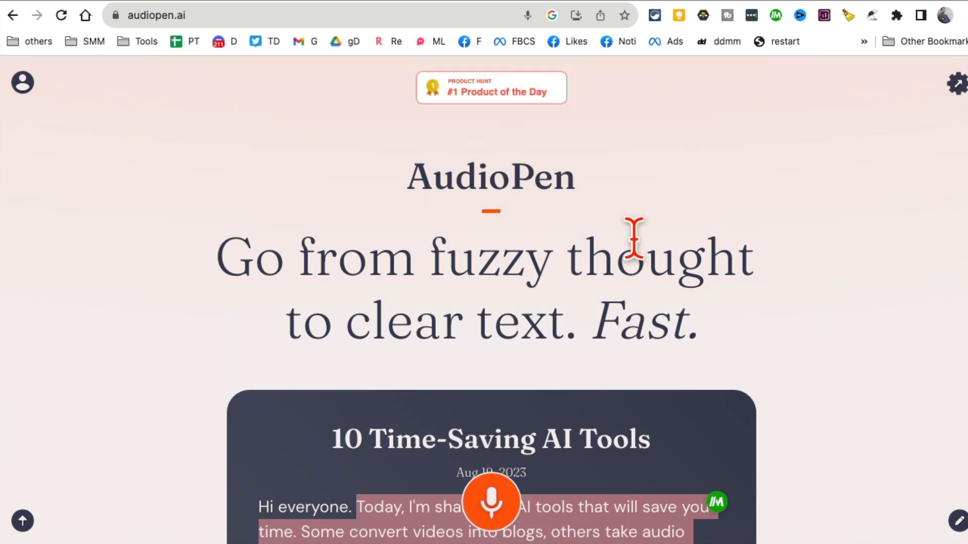
mouse_move(768, 12)
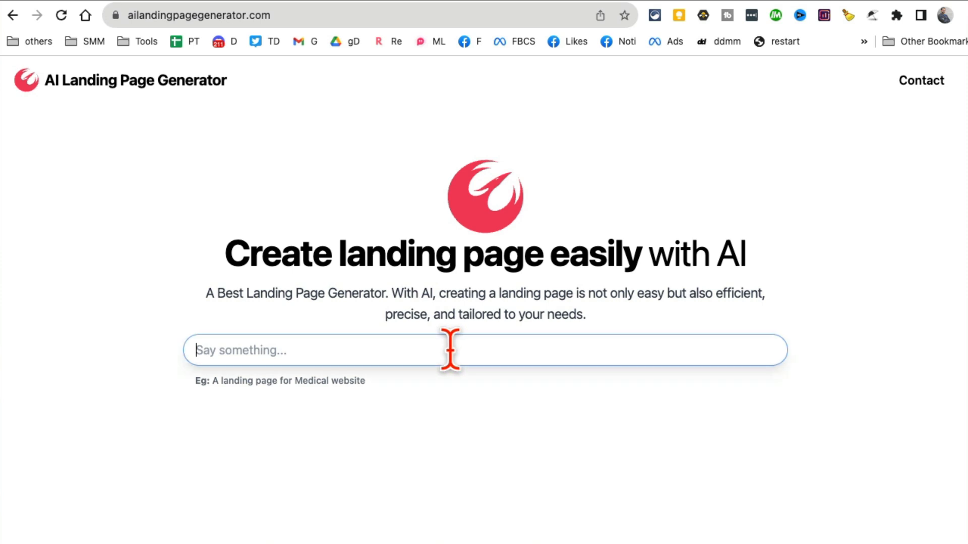
Step: Request a landing page for 'a local gym' and review the 'Get Fit at Our Local Gym' preview
type("a")
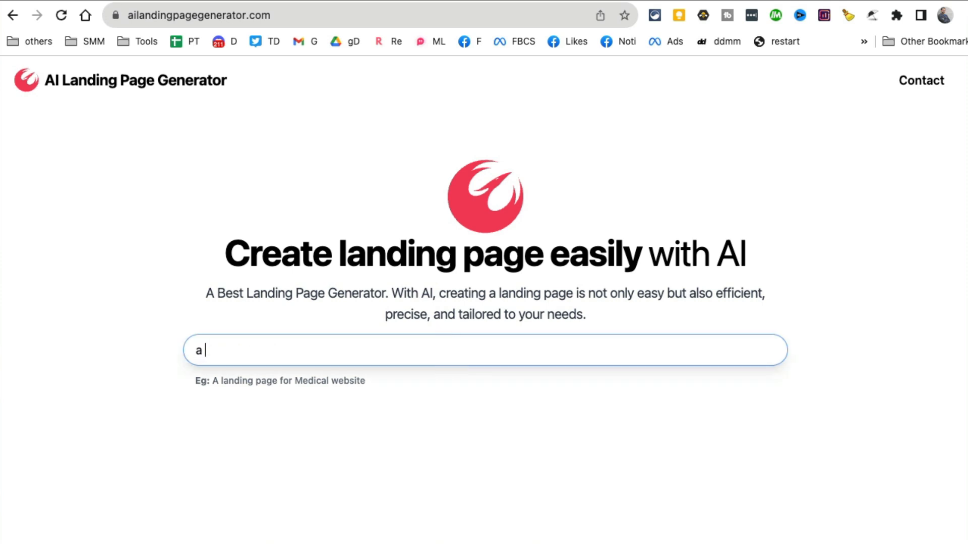
type("local gym")
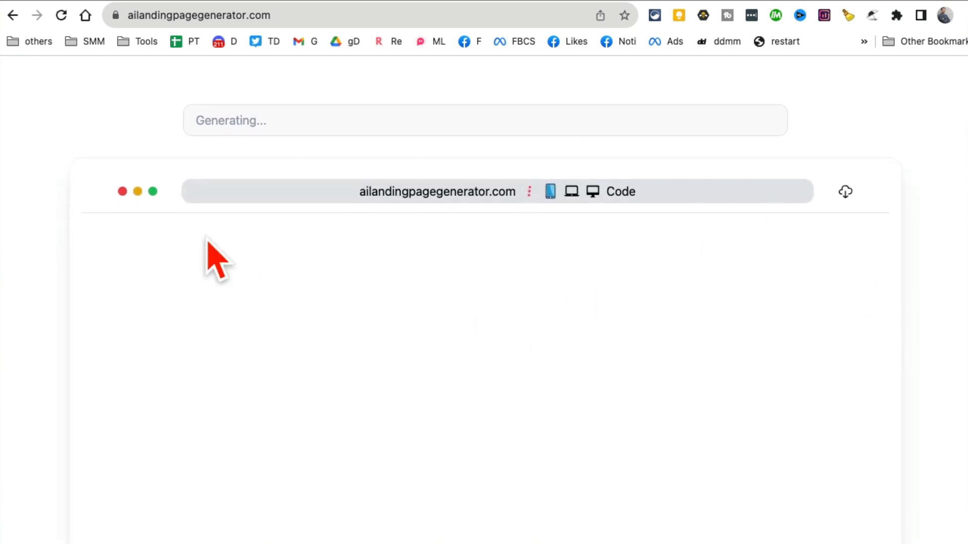
mouse_move(423, 369)
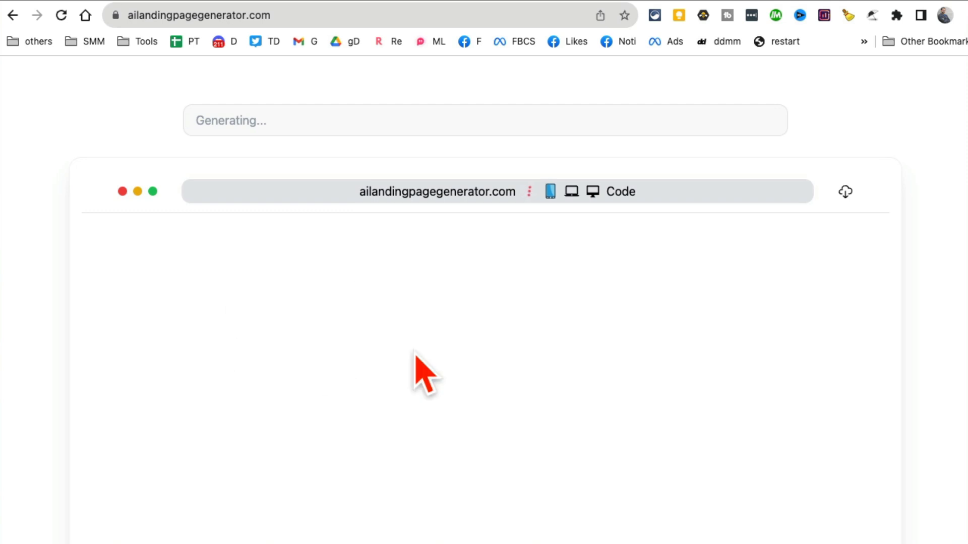
scroll("up", 3)
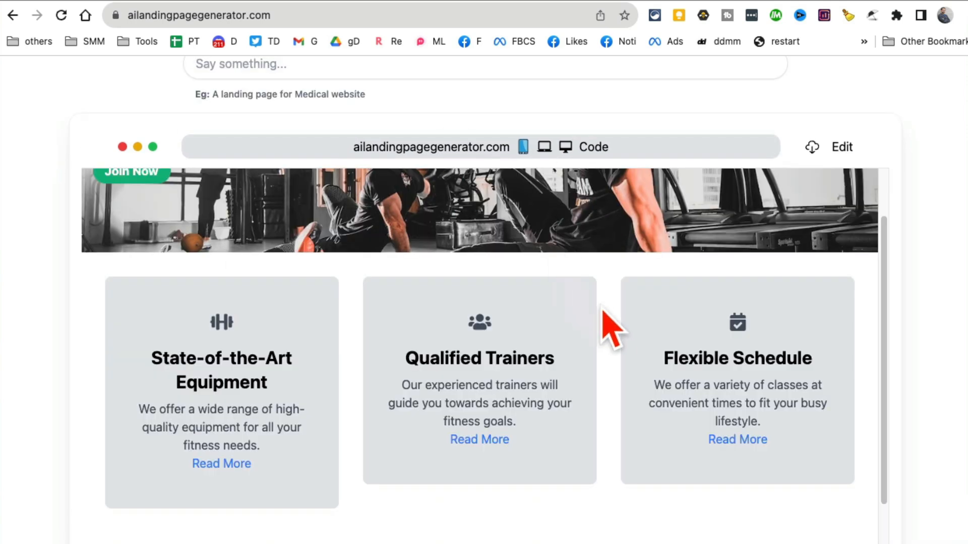
scroll("down", 3)
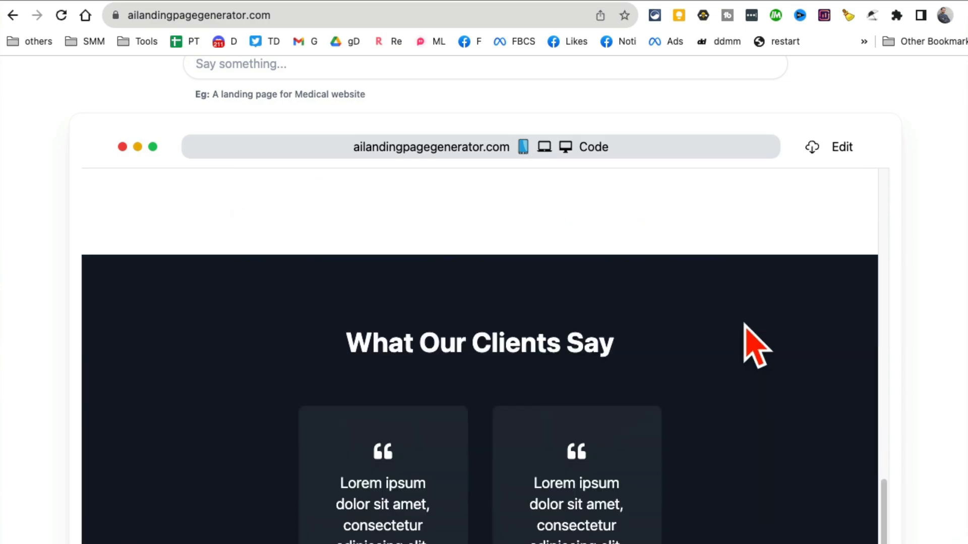
scroll("up", 3)
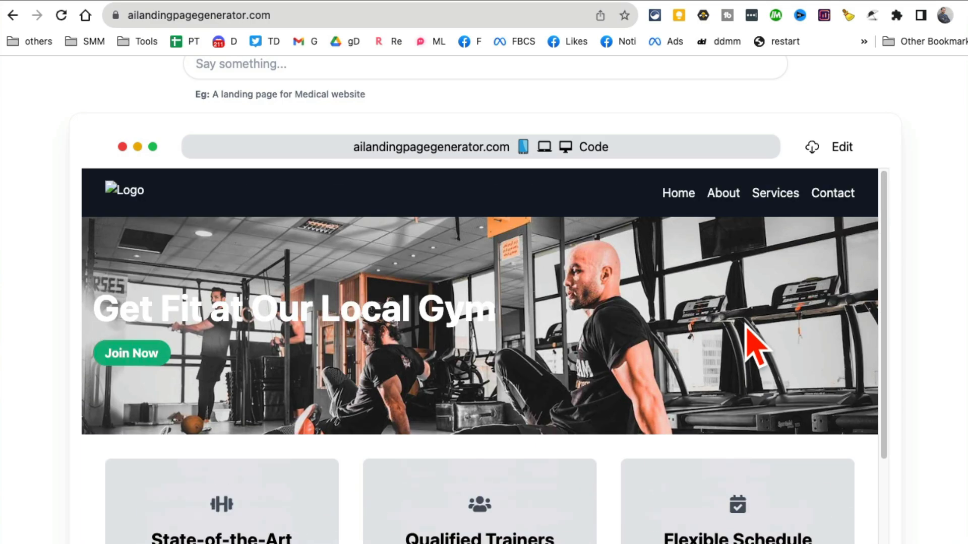
mouse_move(698, 339)
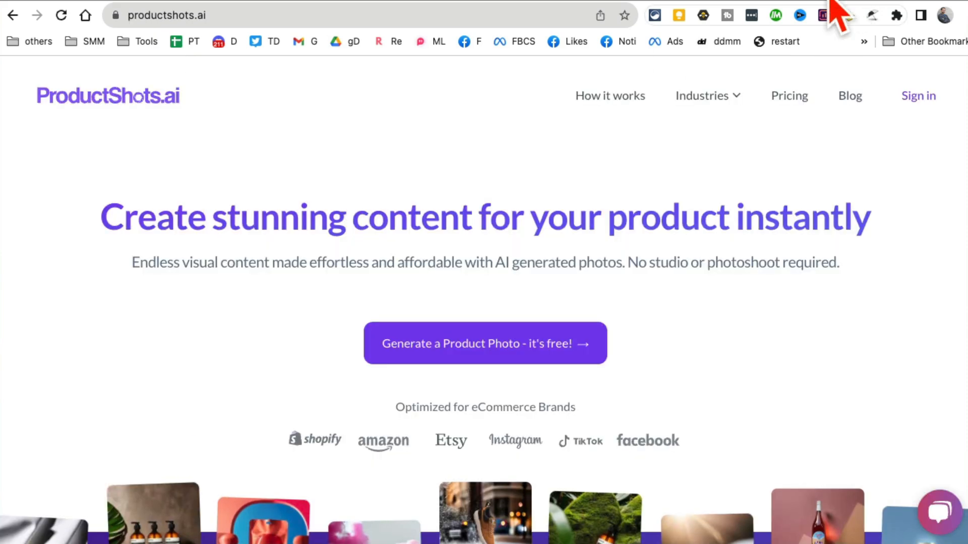
mouse_move(144, 130)
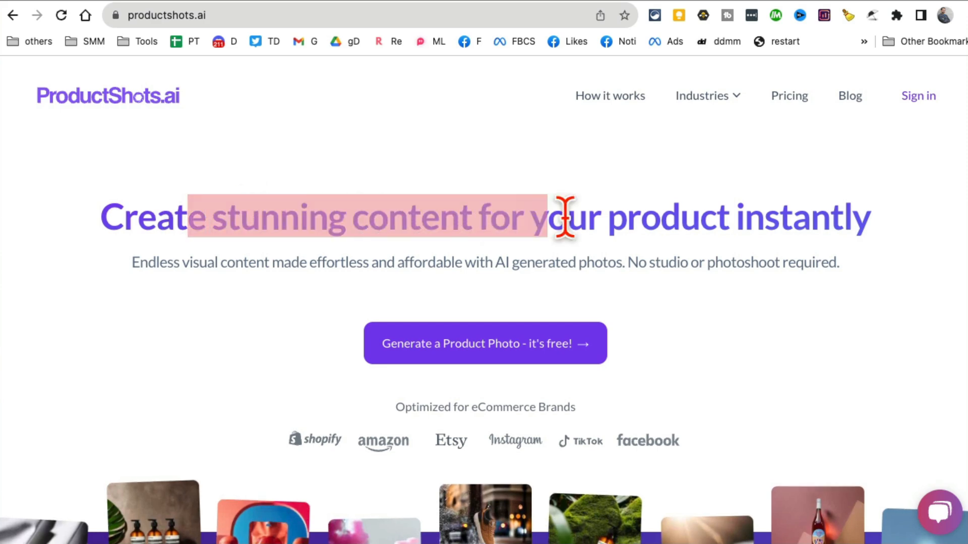
Step: Scroll through ProductShots.ai's homepage intro and coffee bag demo sections
scroll("down", 3)
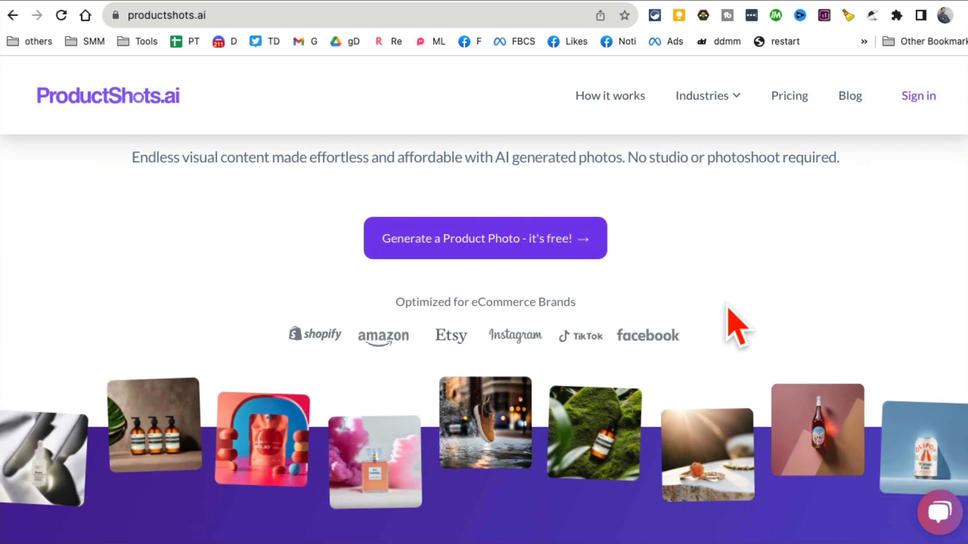
scroll("down", 3)
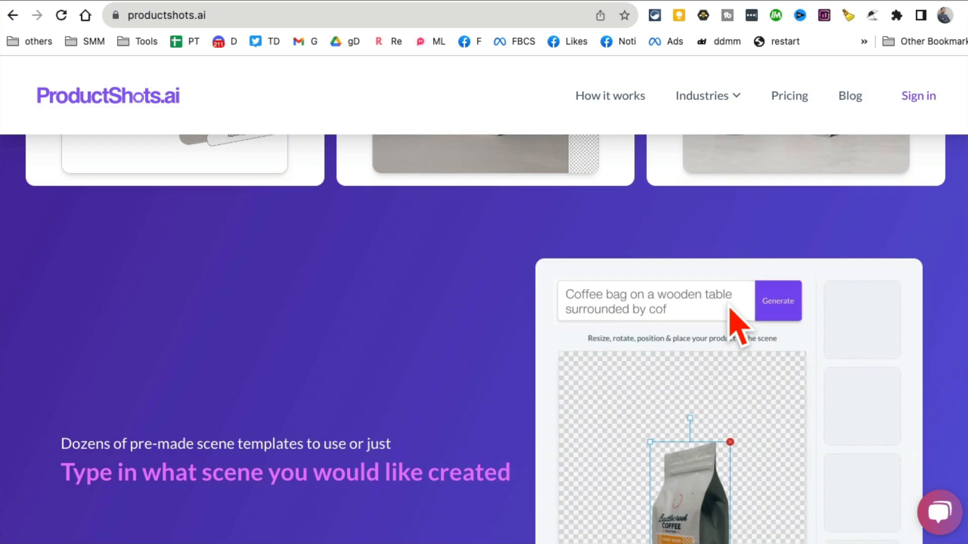
scroll("up", 3)
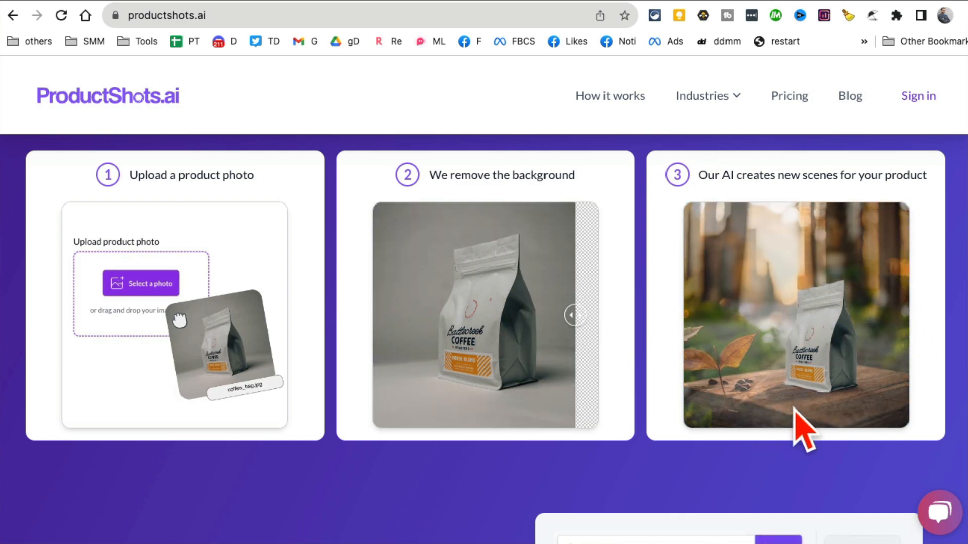
scroll("down", 3)
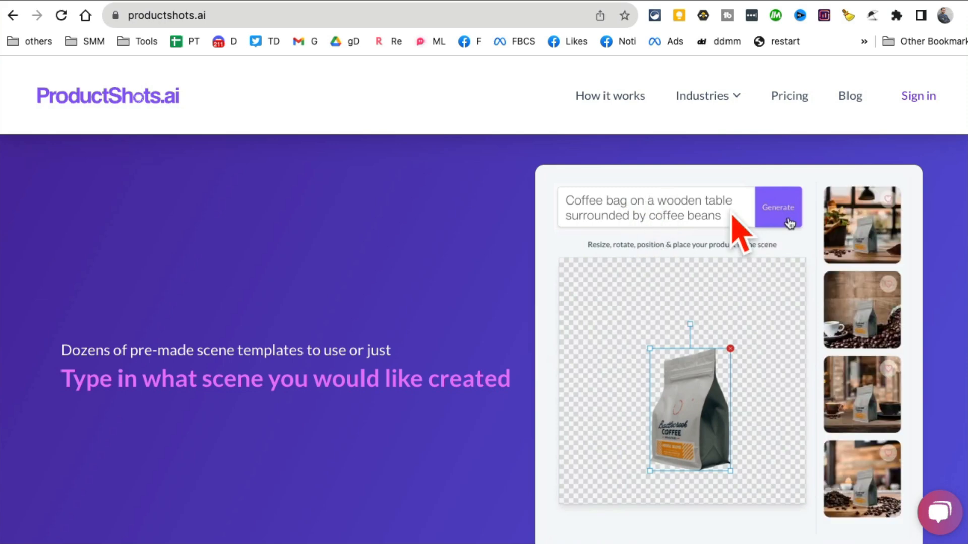
mouse_move(843, 435)
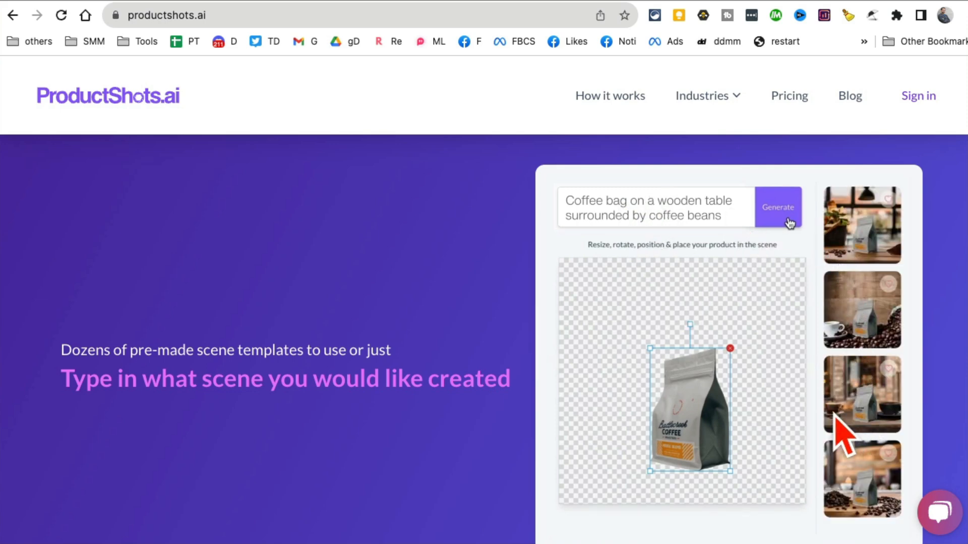
scroll("down", 3)
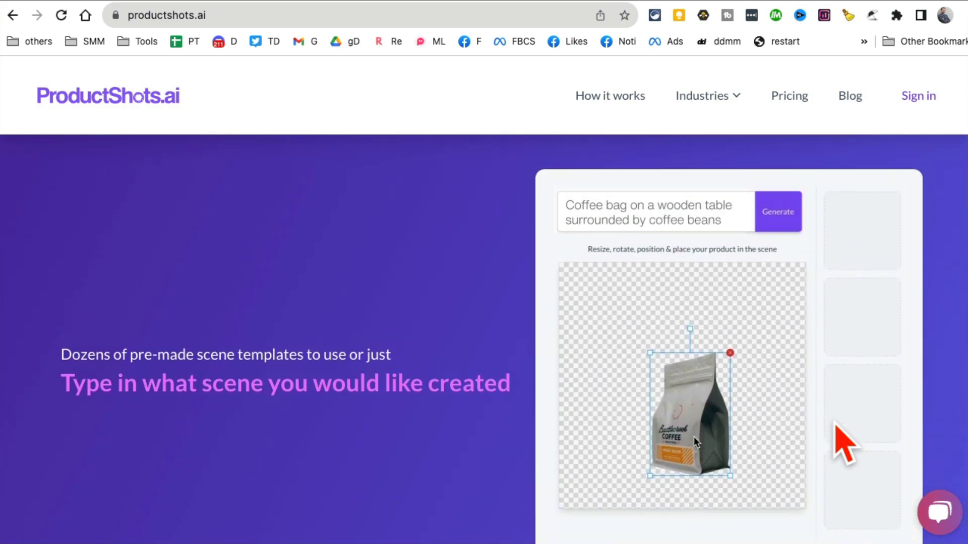
Step: Run the Generate example and scroll through the upload, background-removal and AI-scene steps
left_click(777, 210)
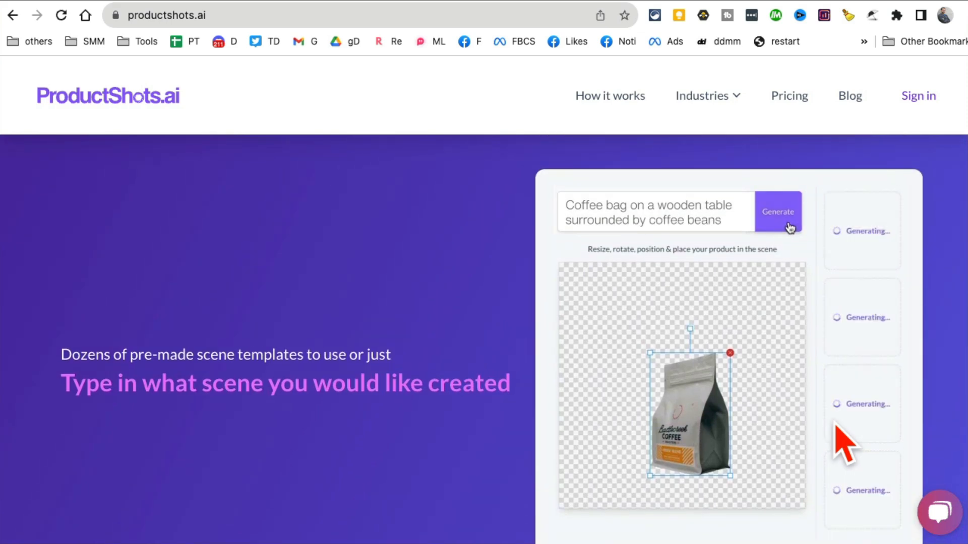
scroll("down", 3)
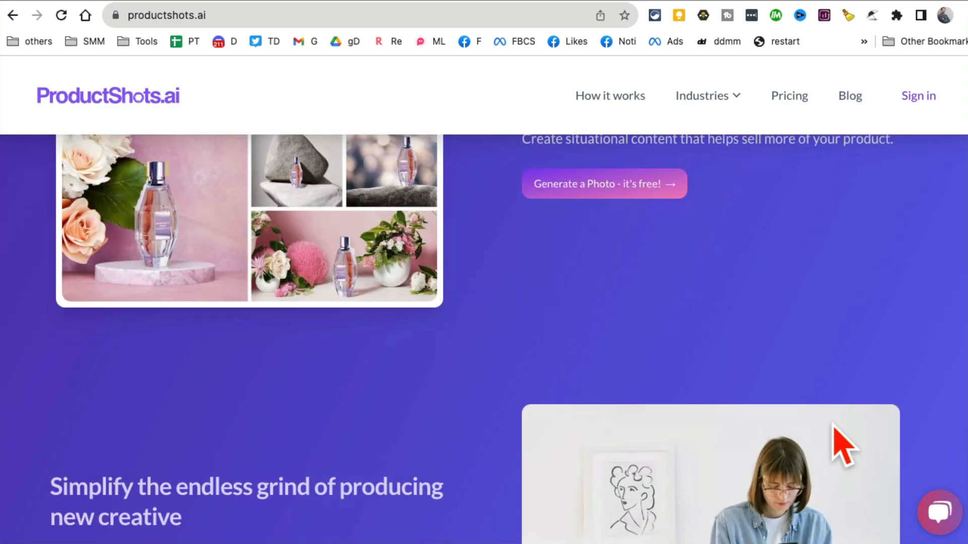
scroll("down", 3)
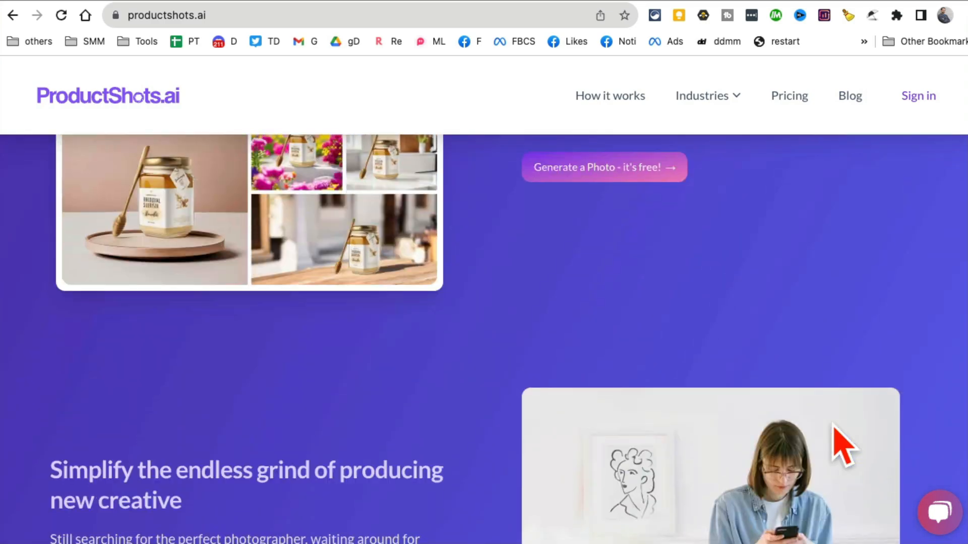
scroll("up", 3)
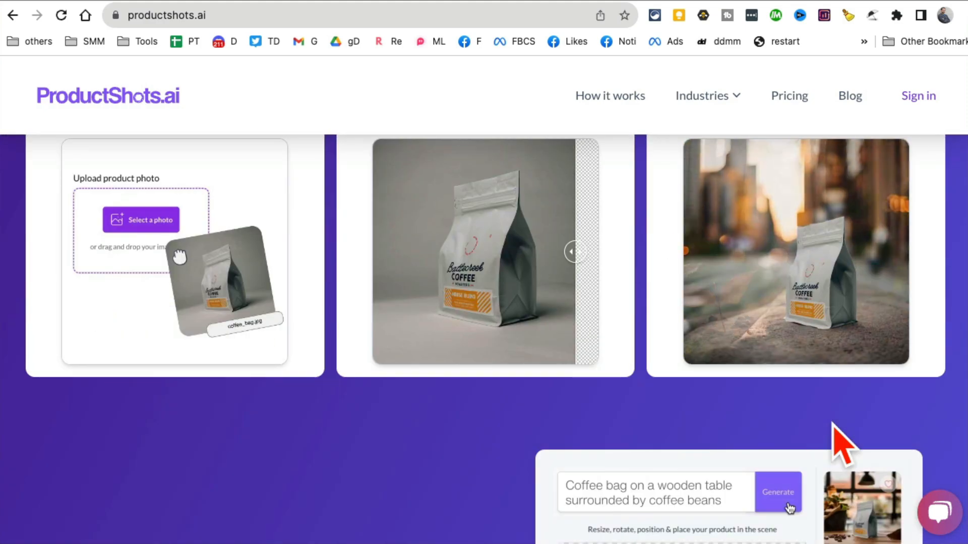
scroll("up", 3)
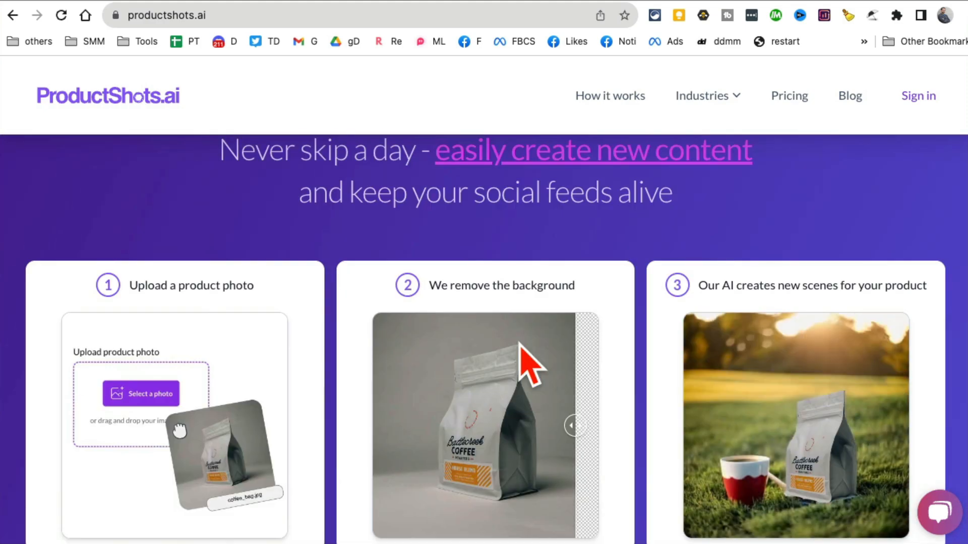
scroll("down", 3)
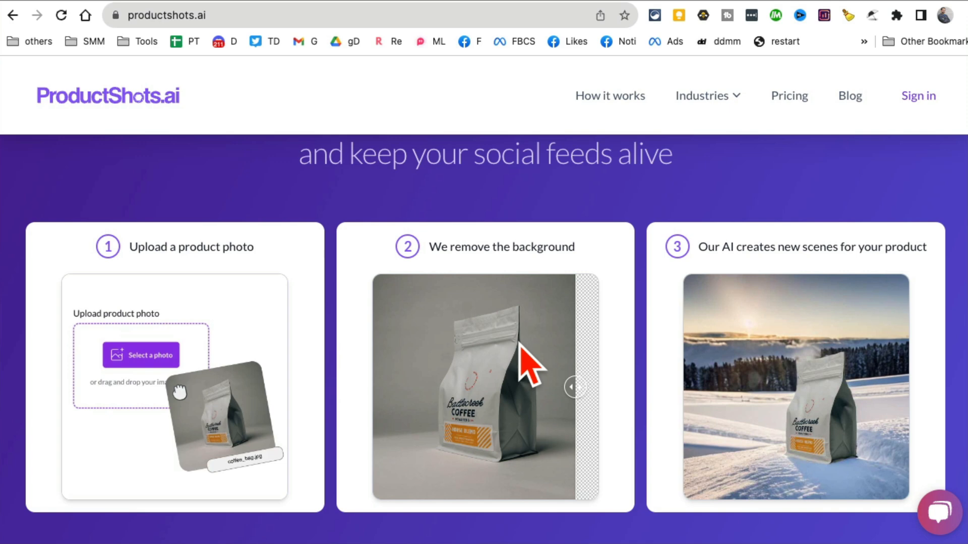